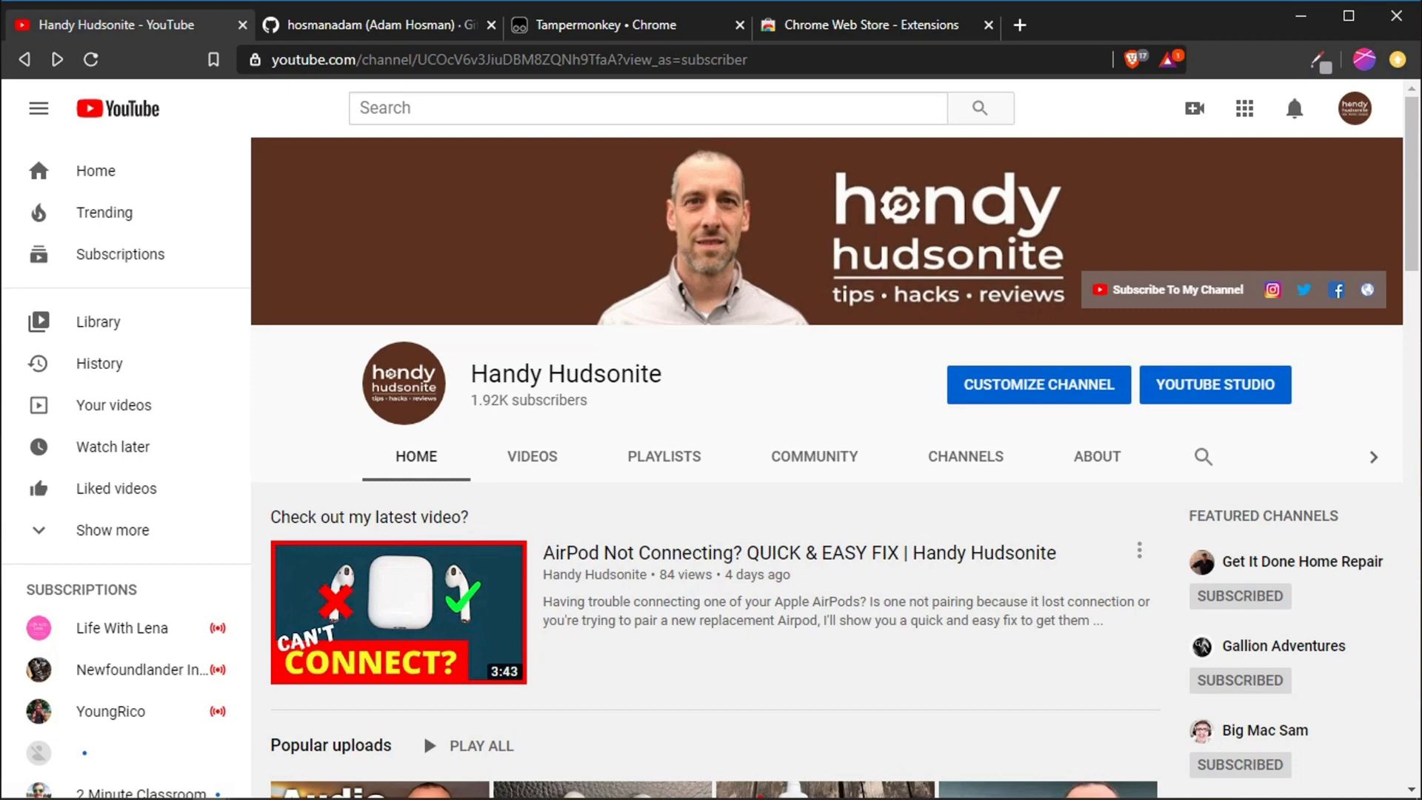
mouse_move(793, 415)
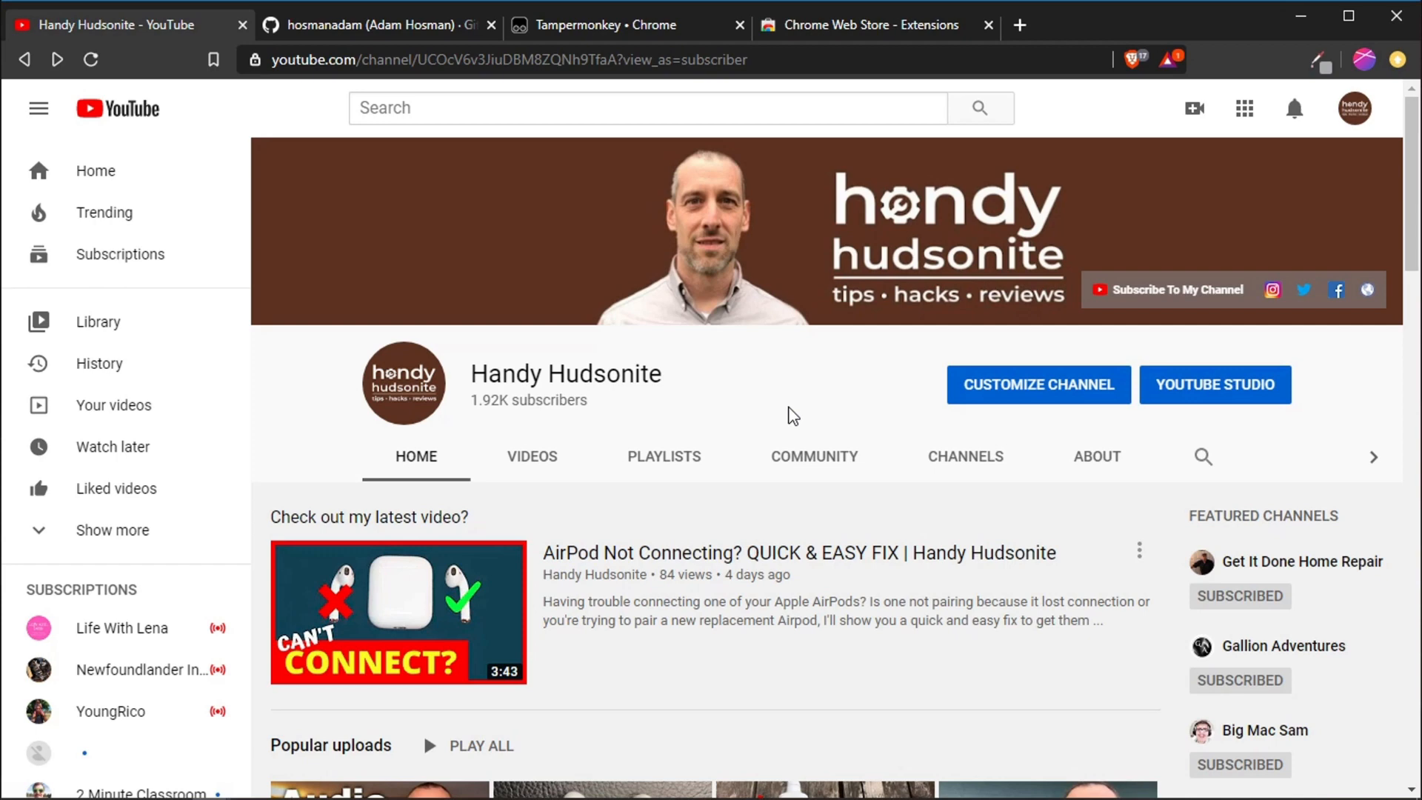
mouse_move(333, 365)
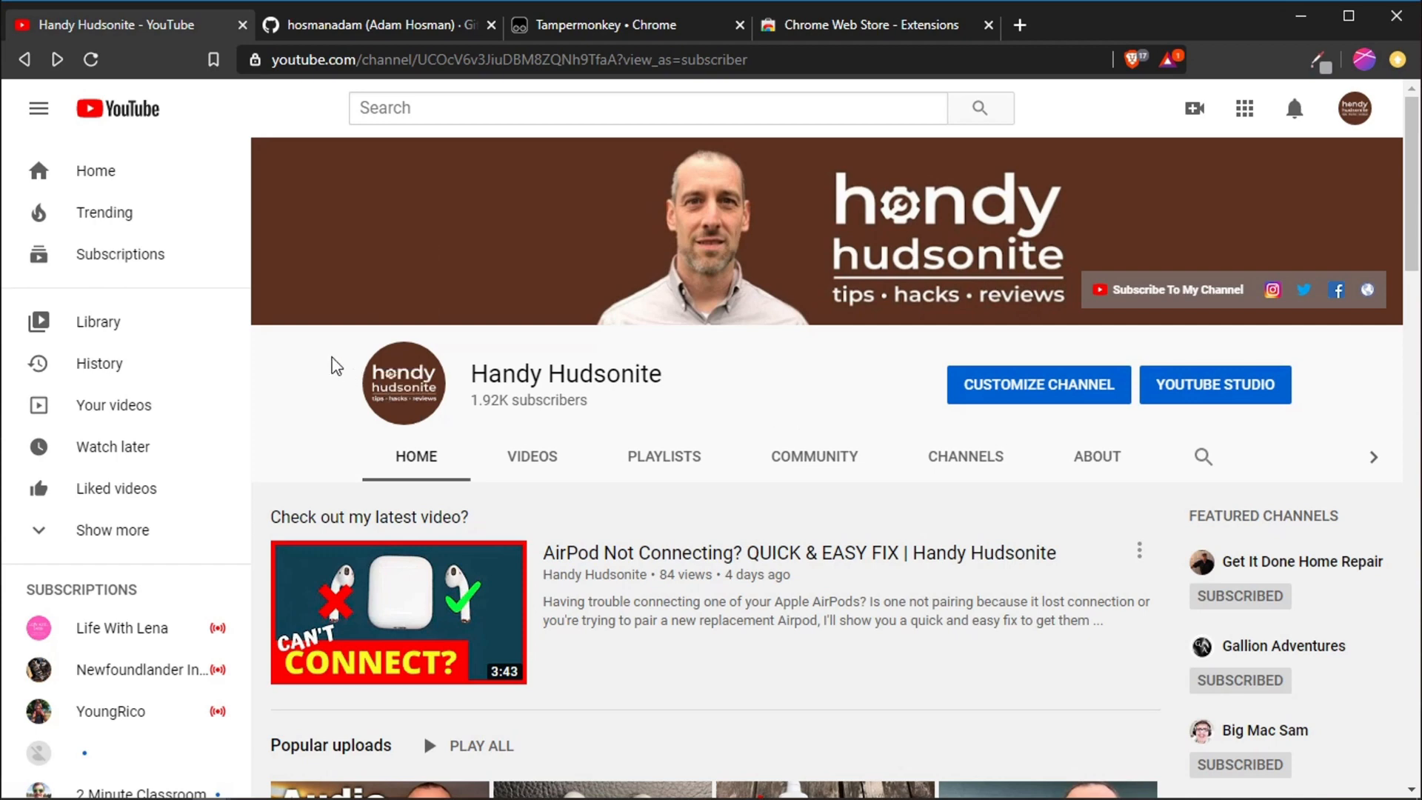
mouse_move(291, 376)
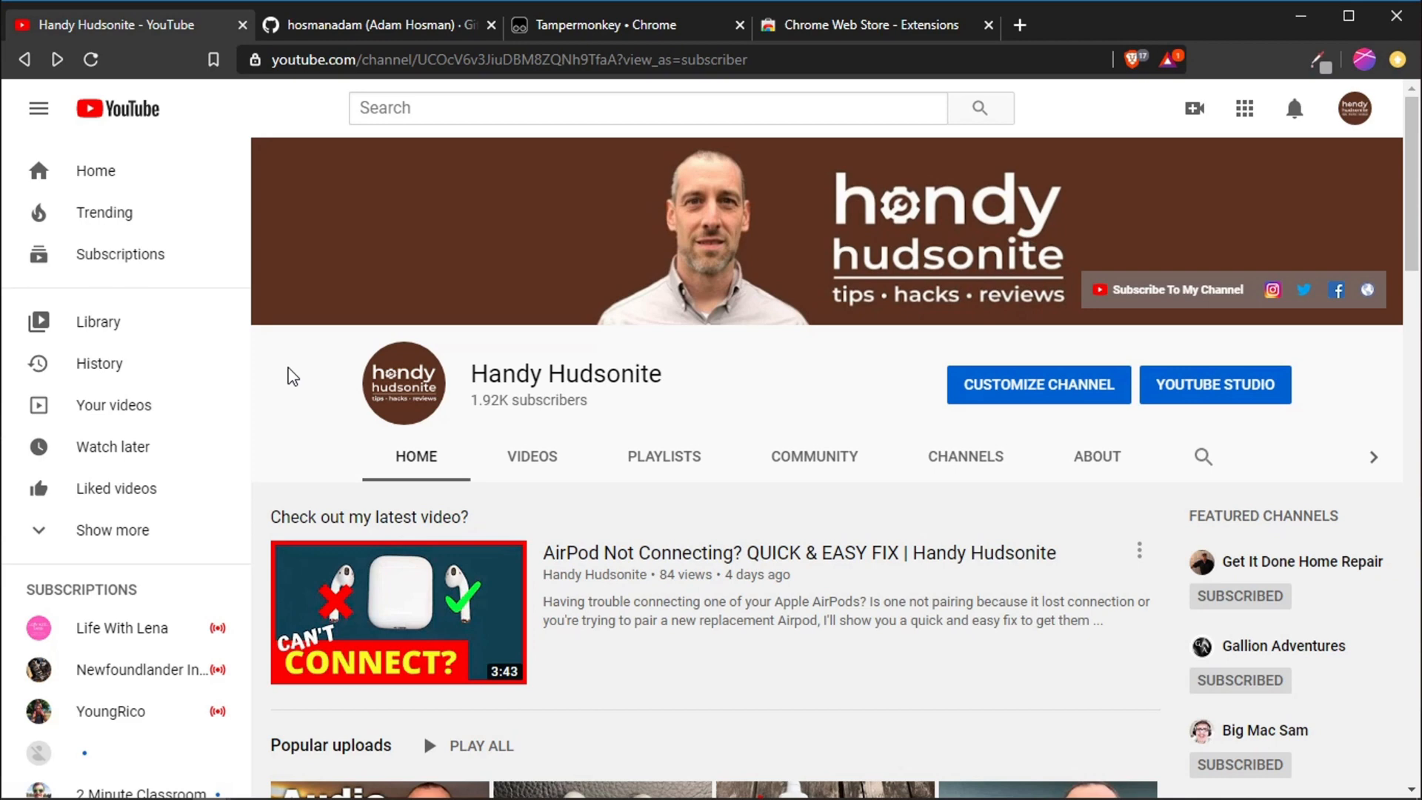
mouse_move(206, 175)
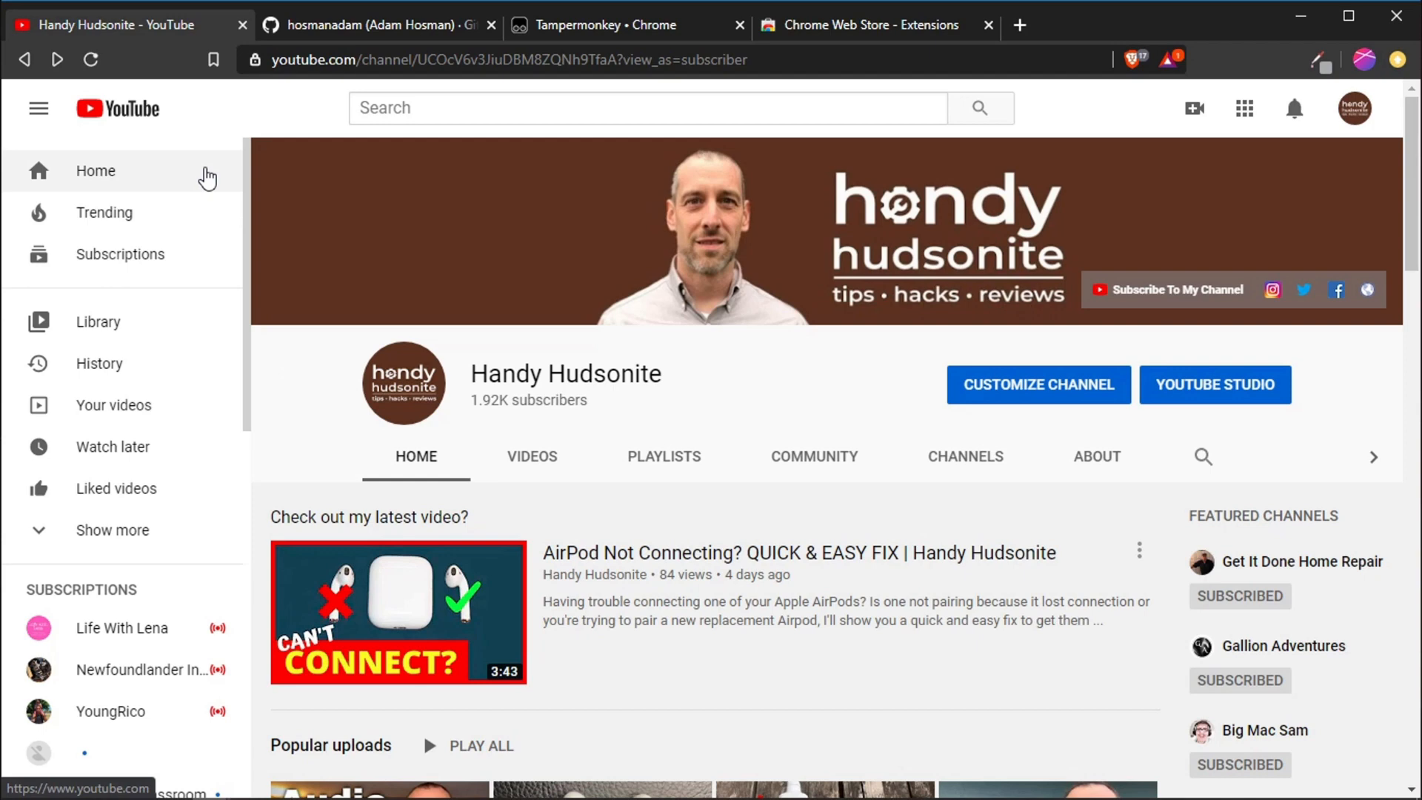
- Glance at the GitHub profile tab, then open YouTube's Watch later playlist
left_click(372, 25)
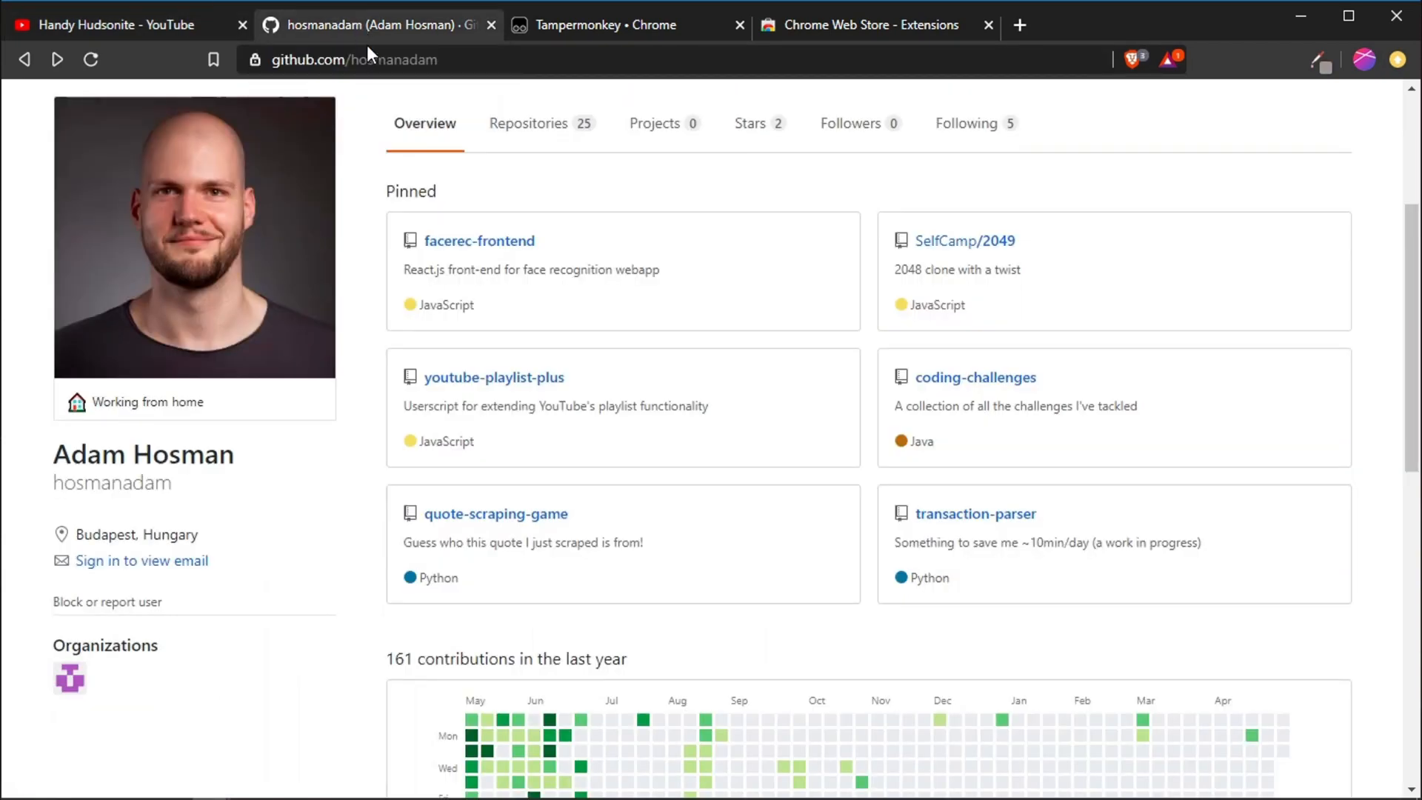
mouse_move(1413, 542)
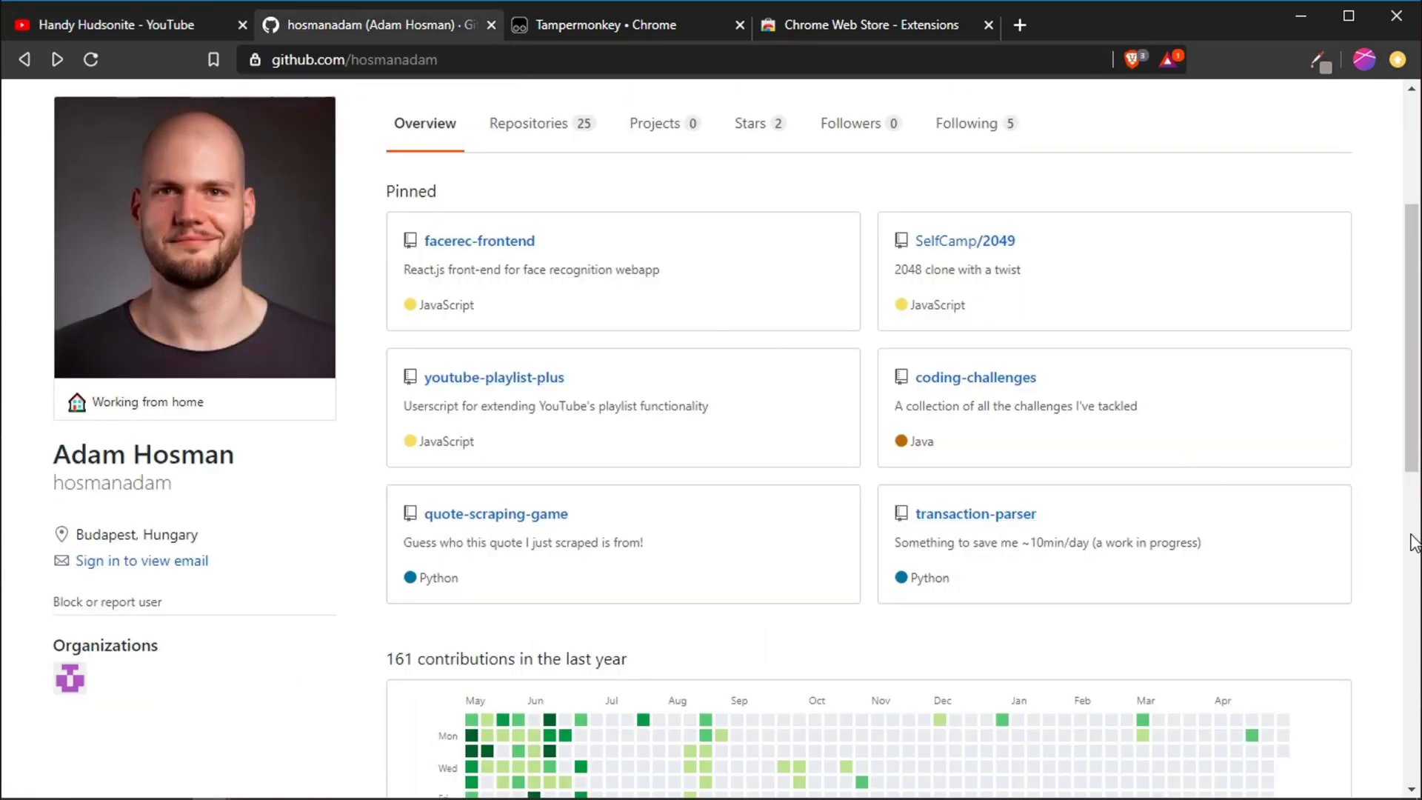
mouse_move(772, 180)
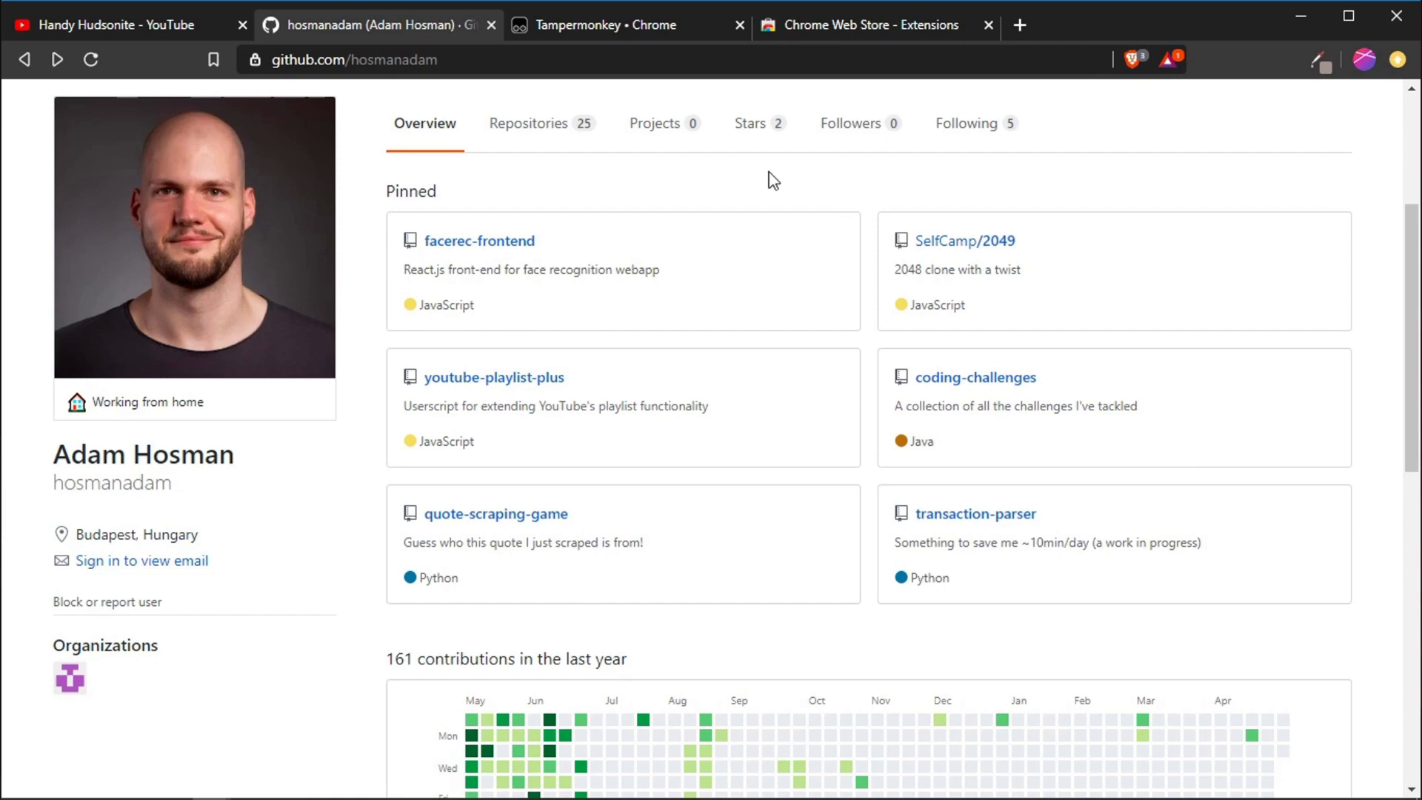
mouse_move(739, 174)
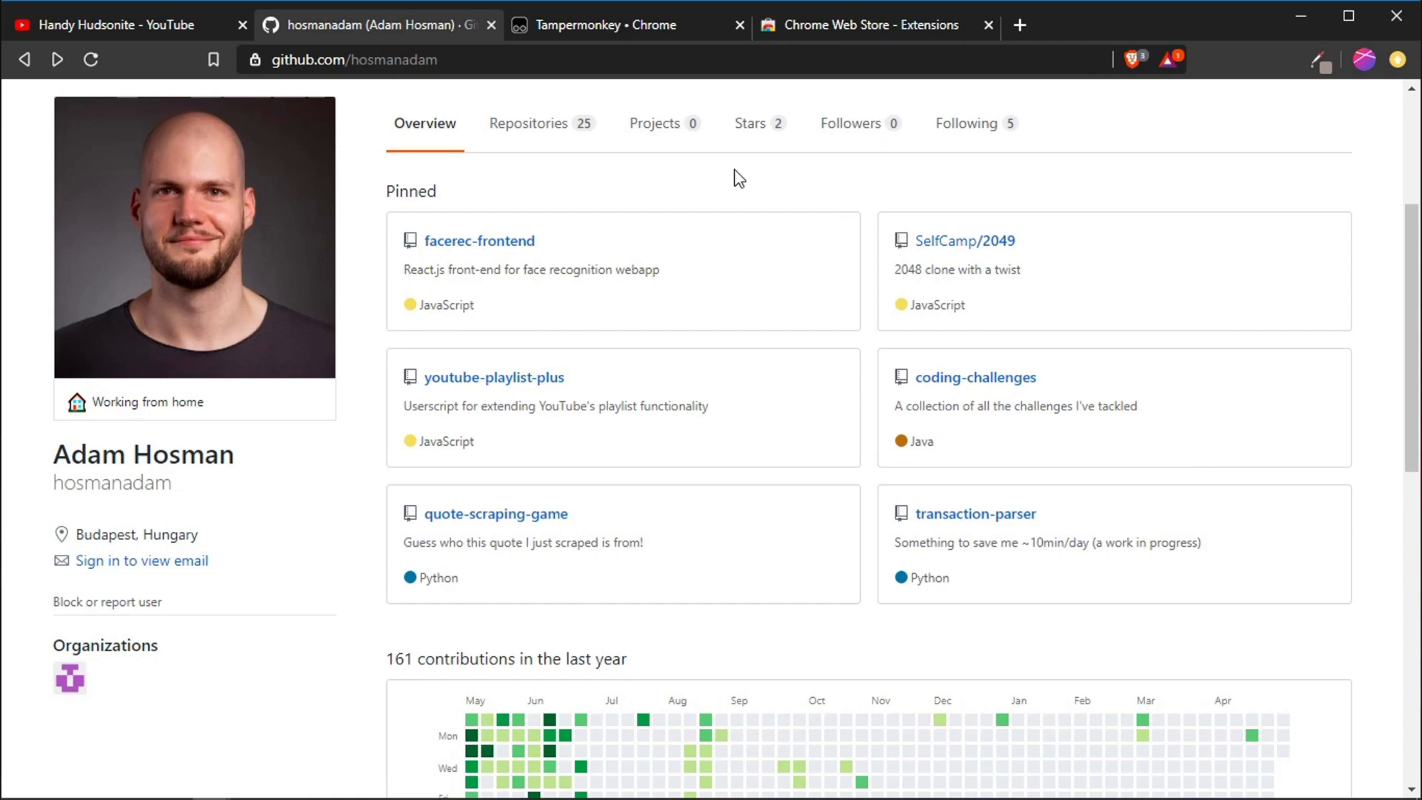
mouse_move(153, 32)
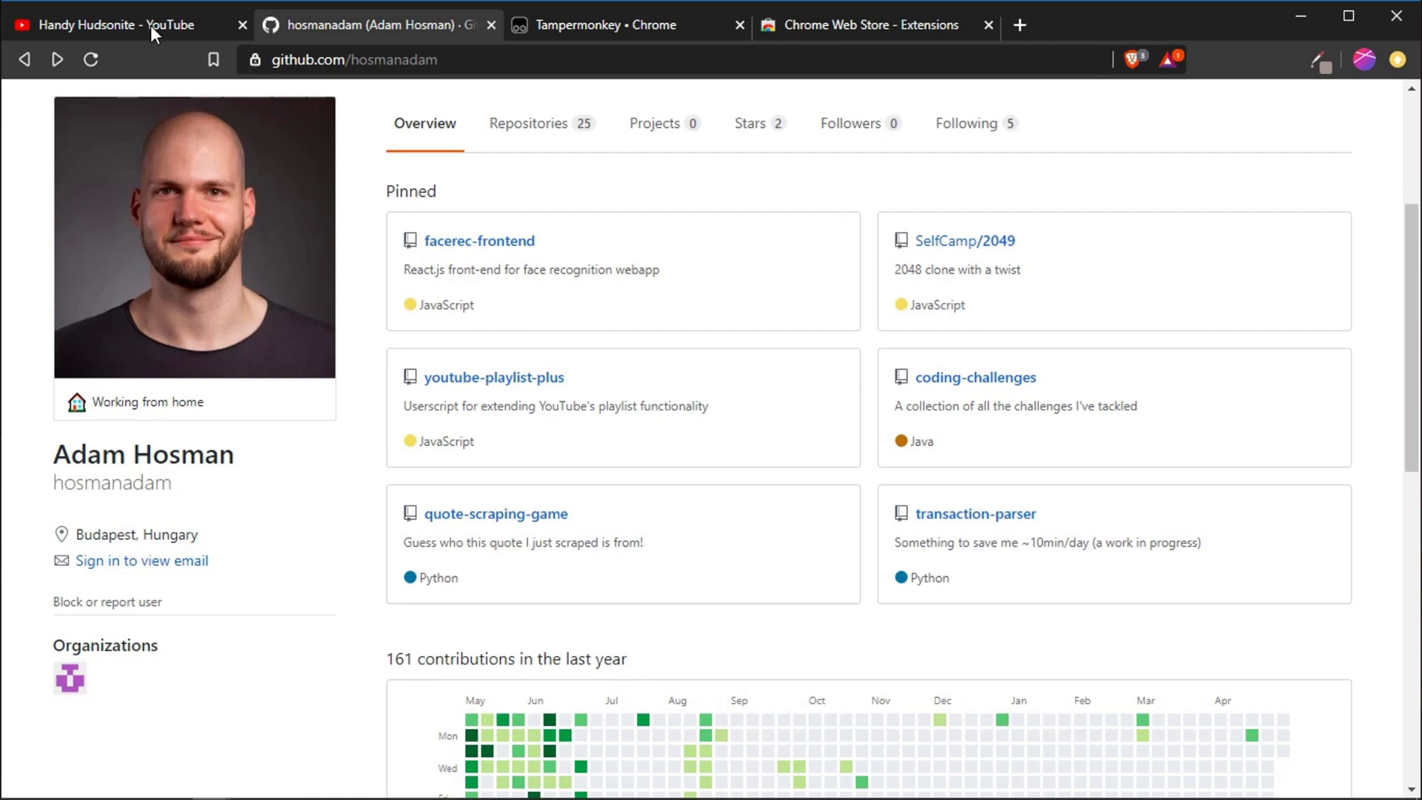
left_click(109, 24)
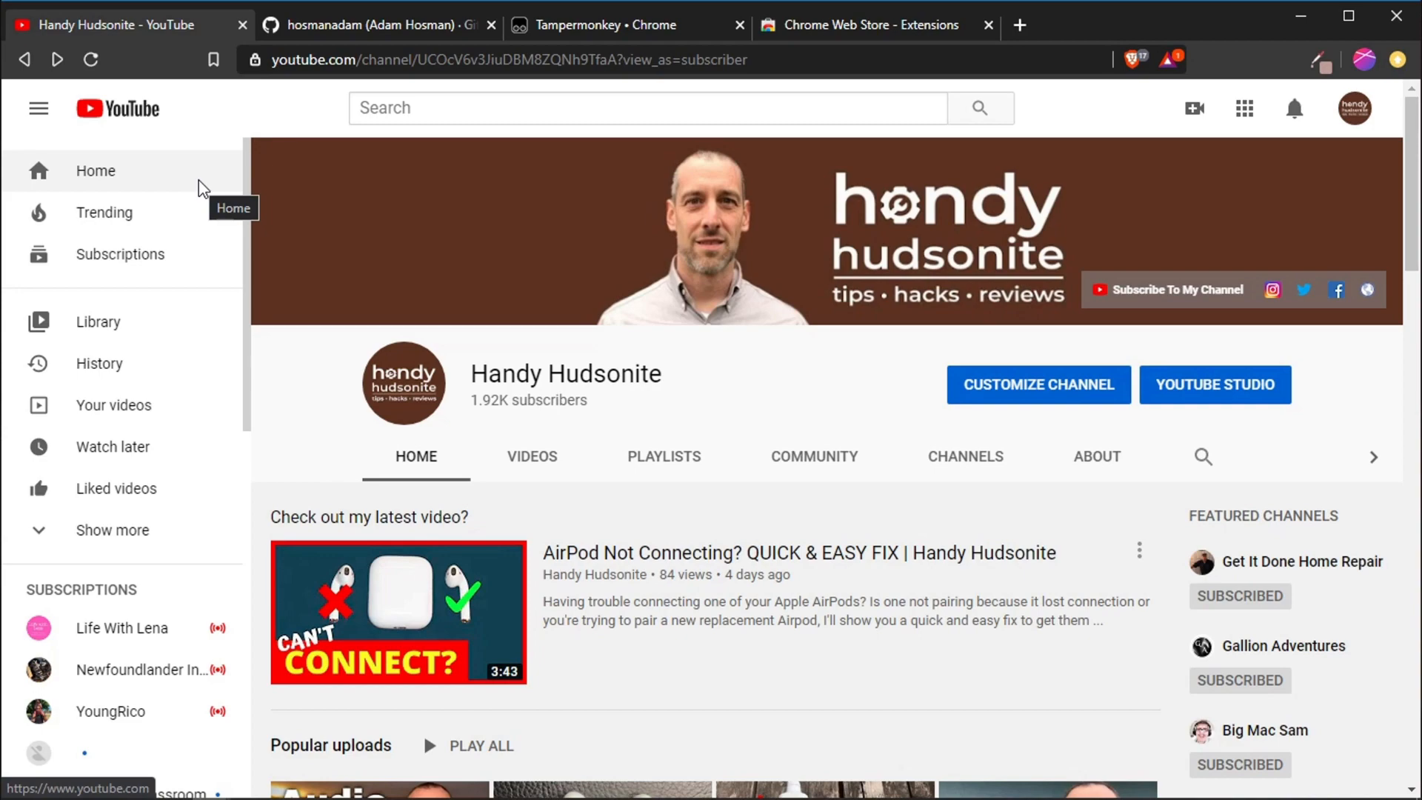
left_click(113, 445)
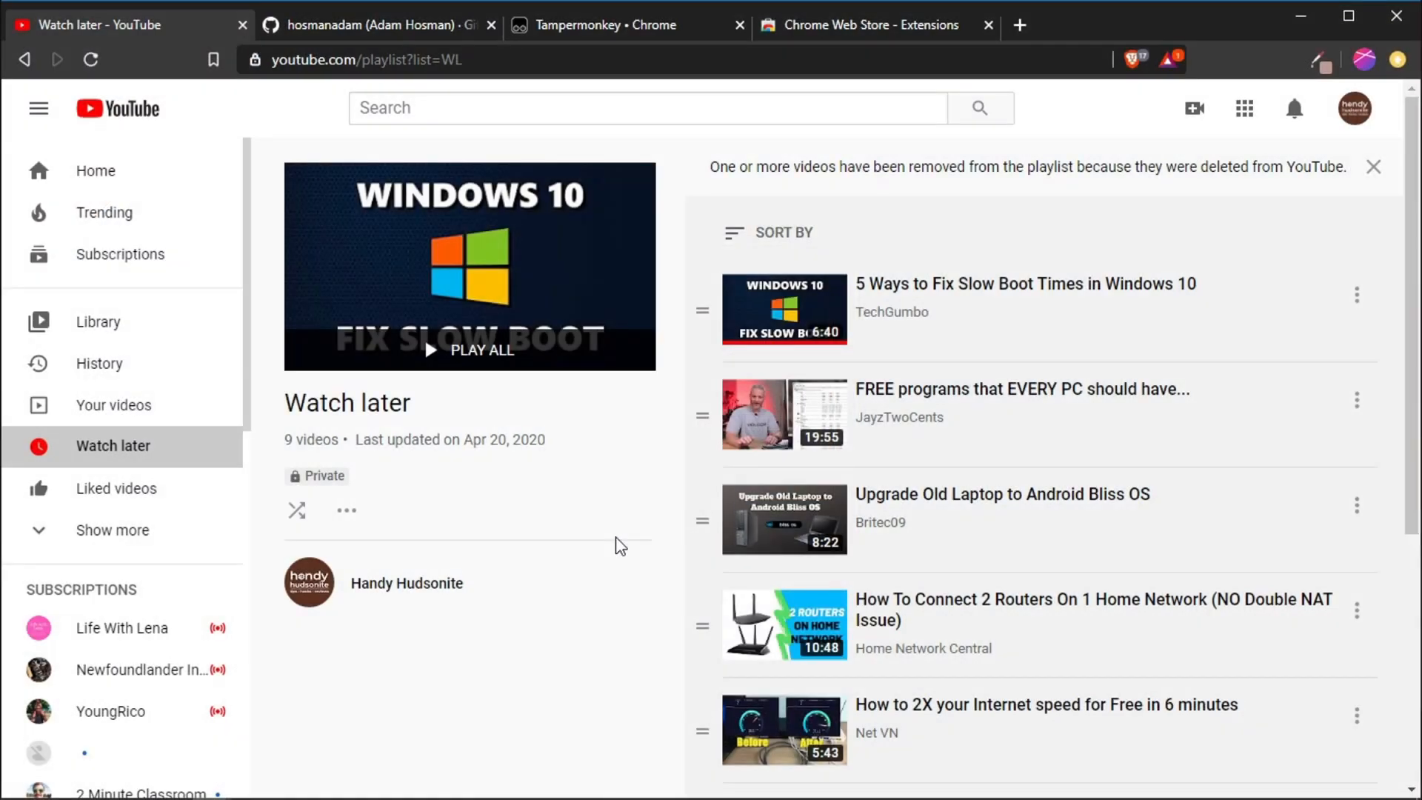
mouse_move(684, 544)
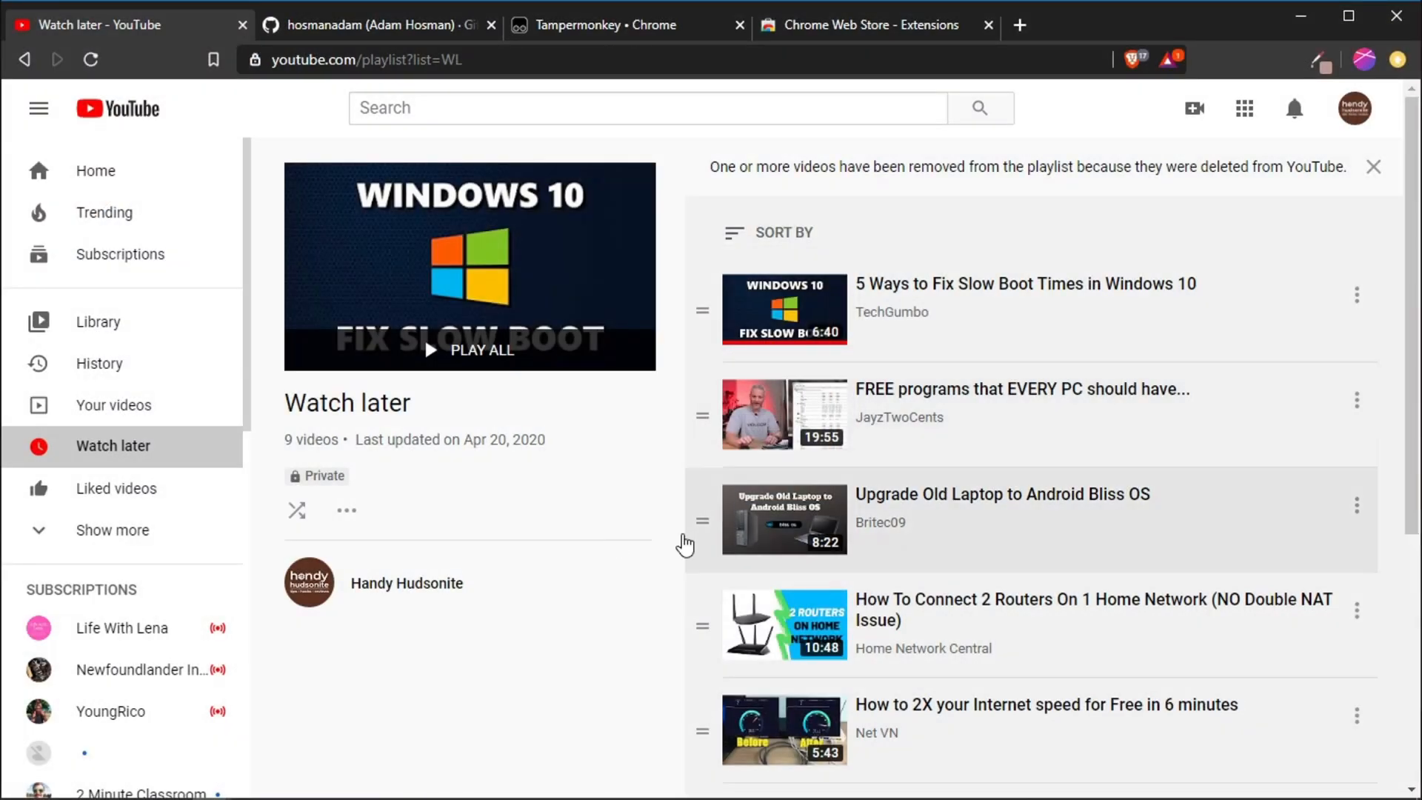
mouse_move(541, 488)
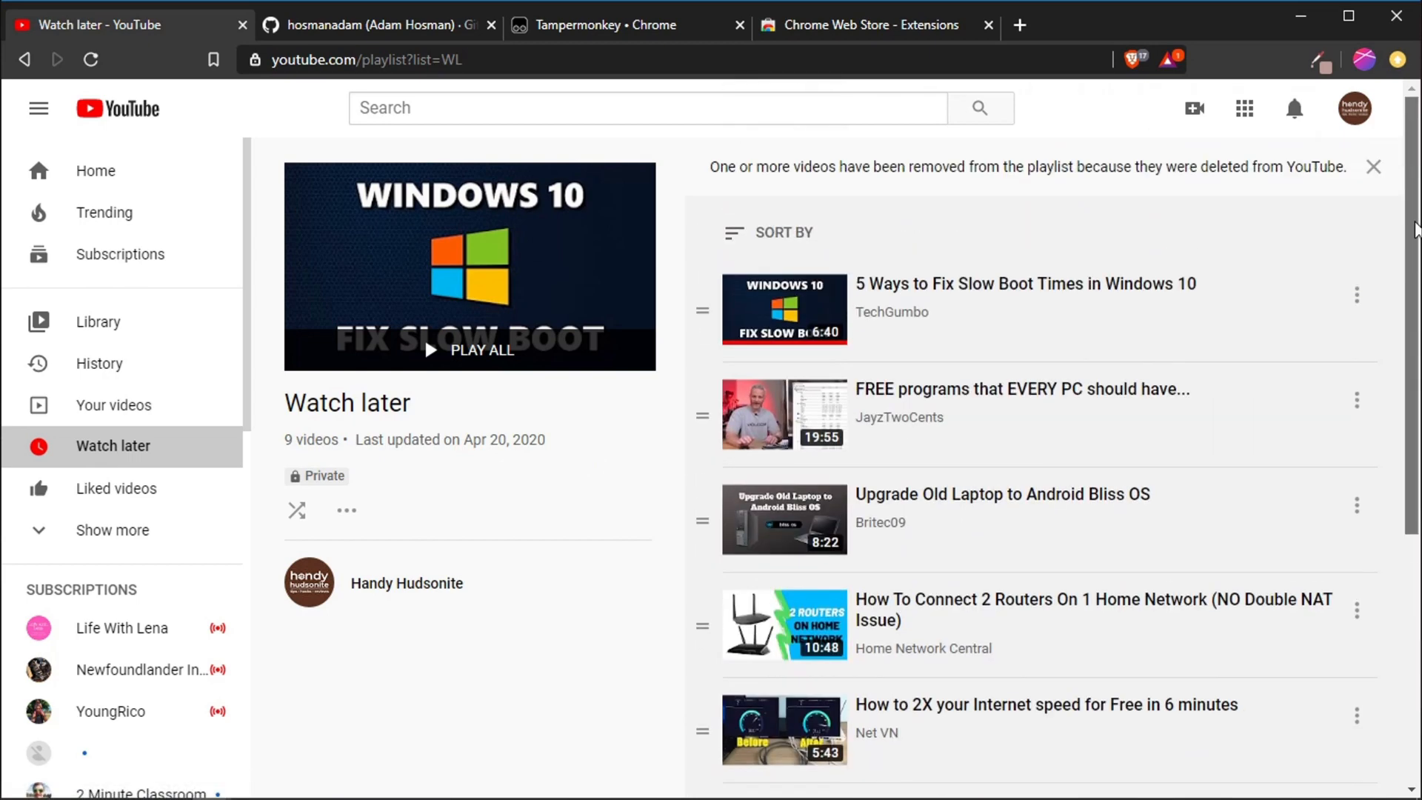
mouse_move(602, 439)
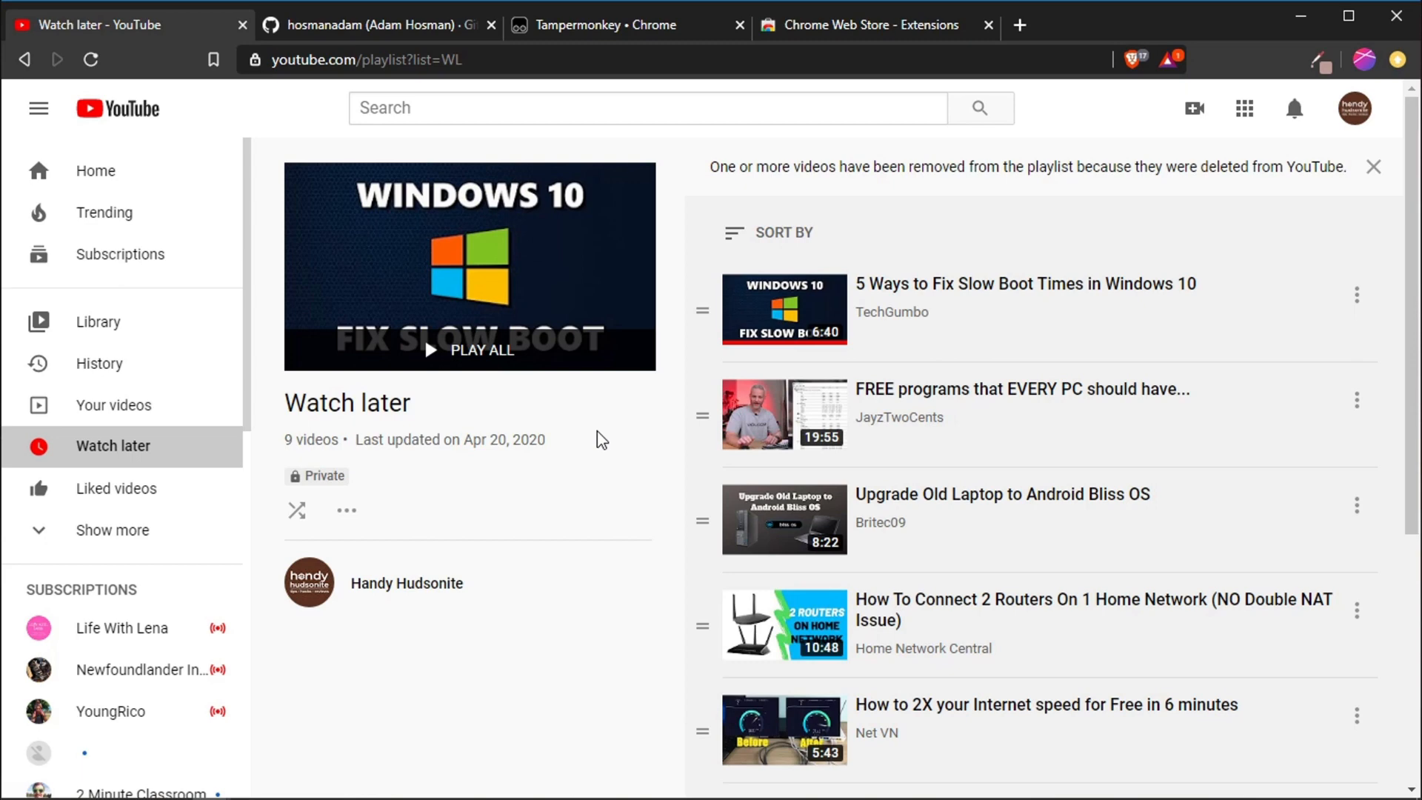
mouse_move(347, 509)
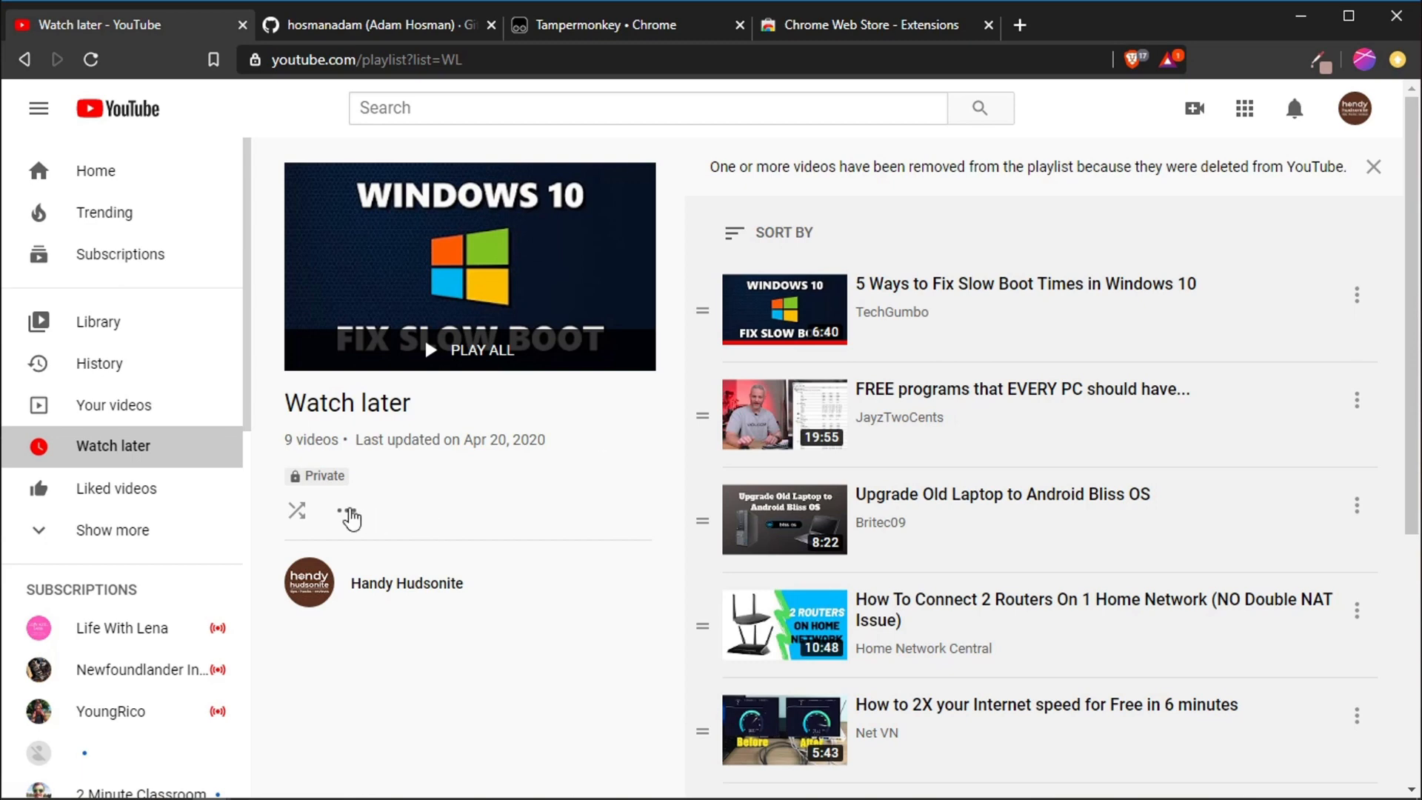
- View the playlist's extra actions and the FREE programs video's actions, changing nothing
left_click(349, 510)
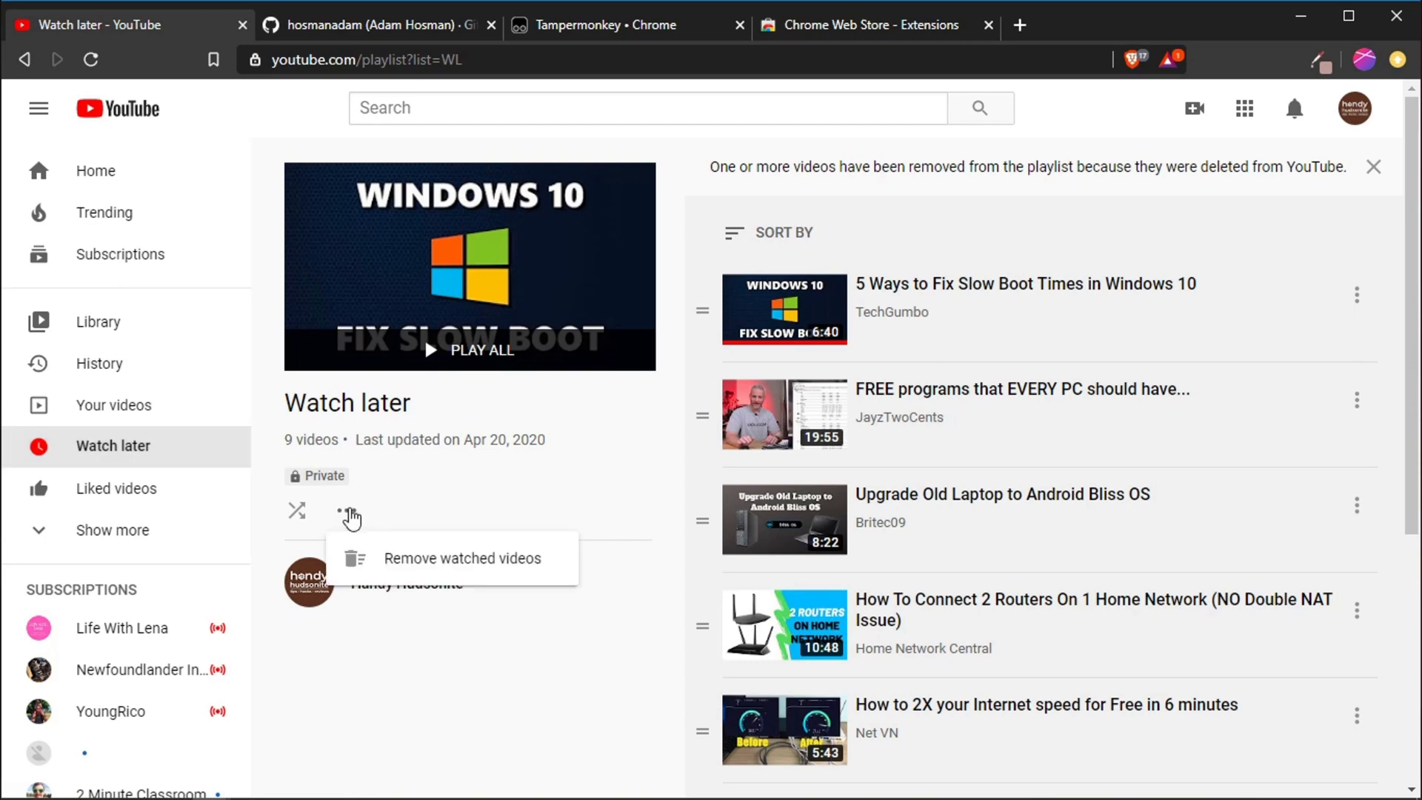
mouse_move(434, 573)
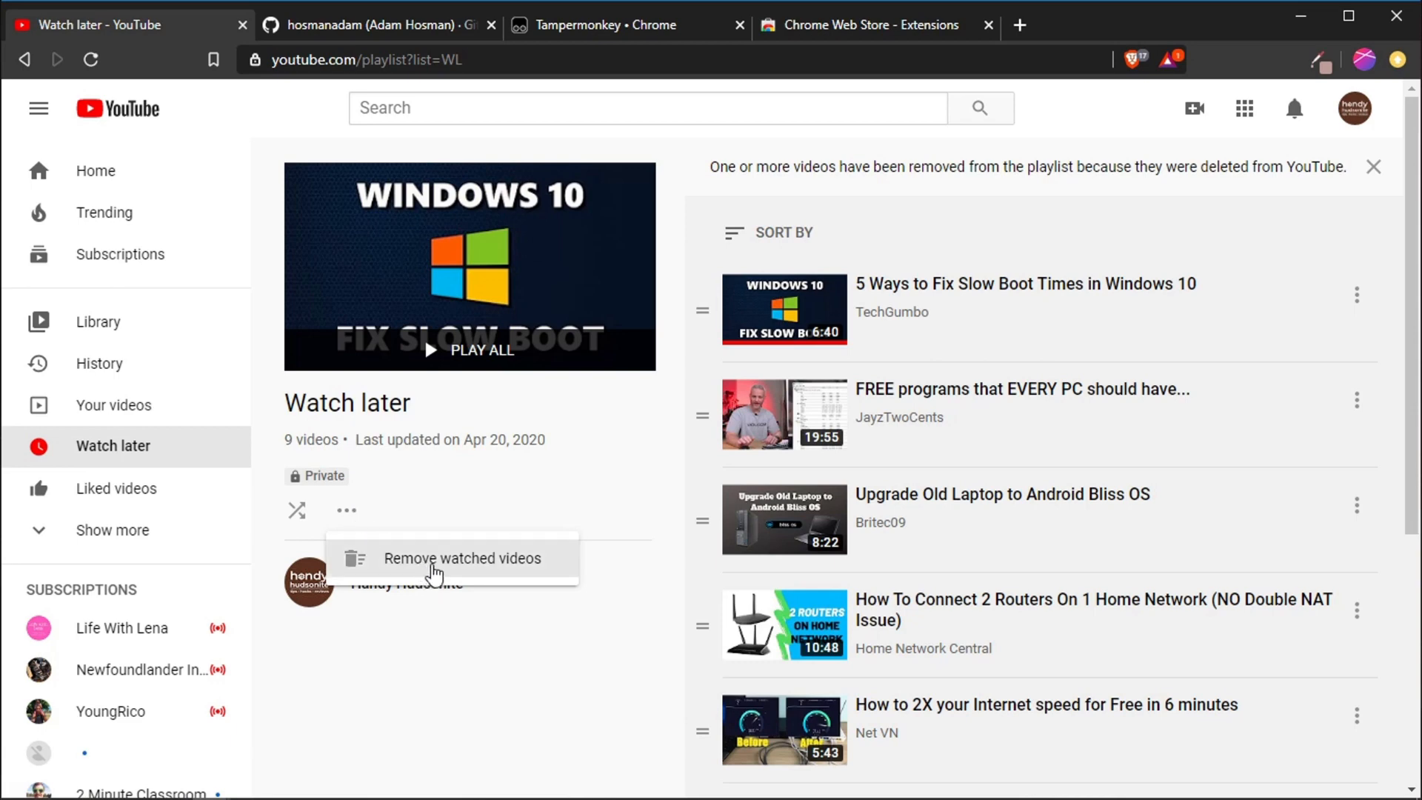
mouse_move(589, 493)
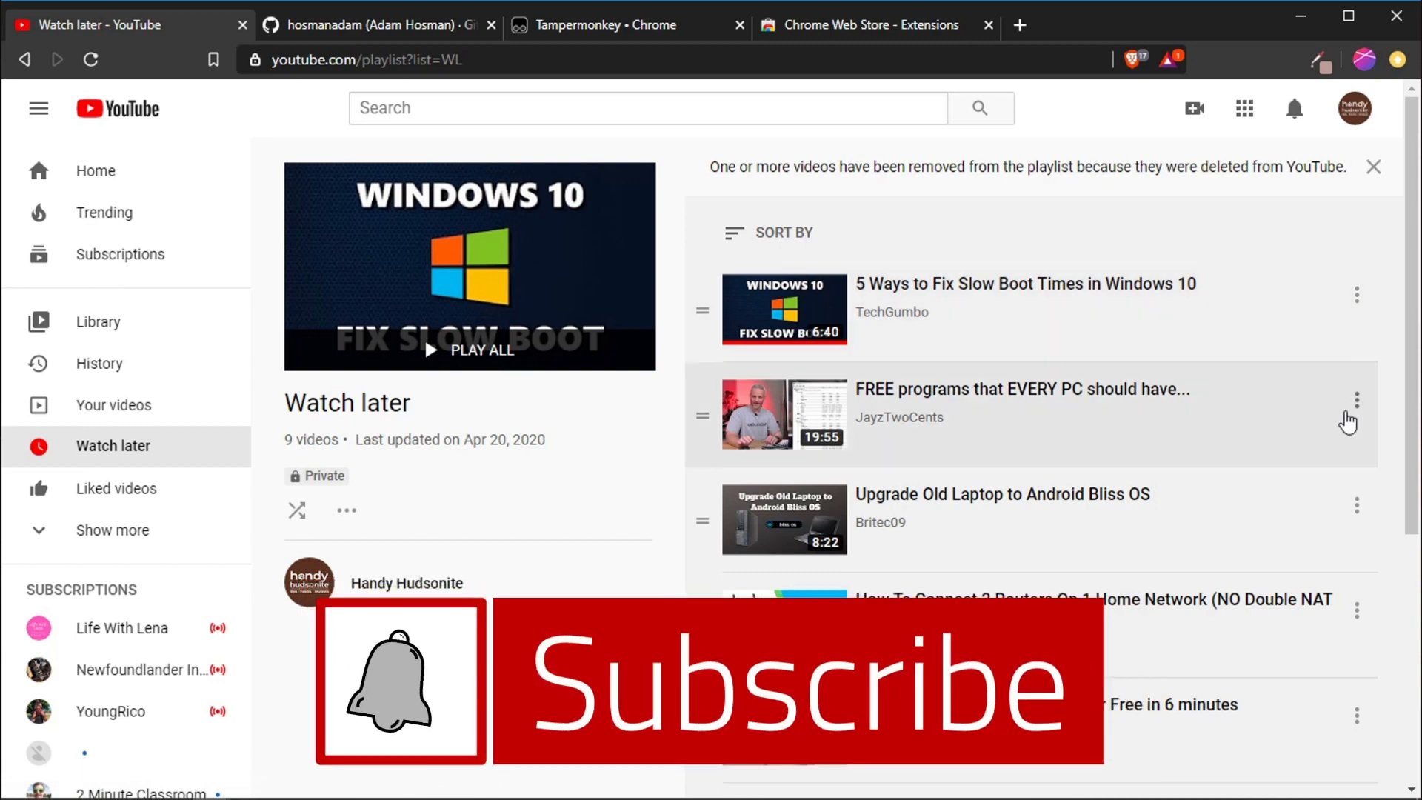
left_click(1356, 399)
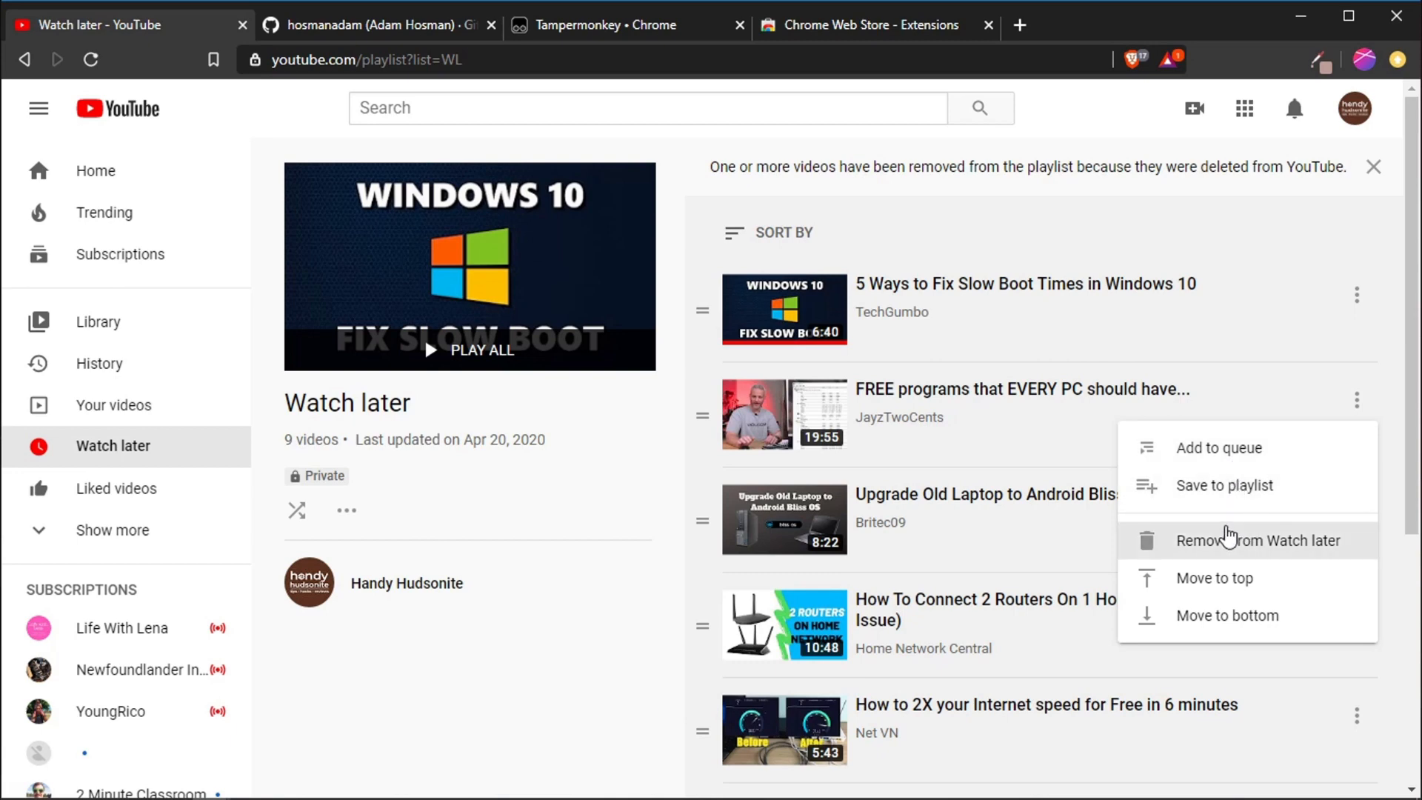
mouse_move(1207, 578)
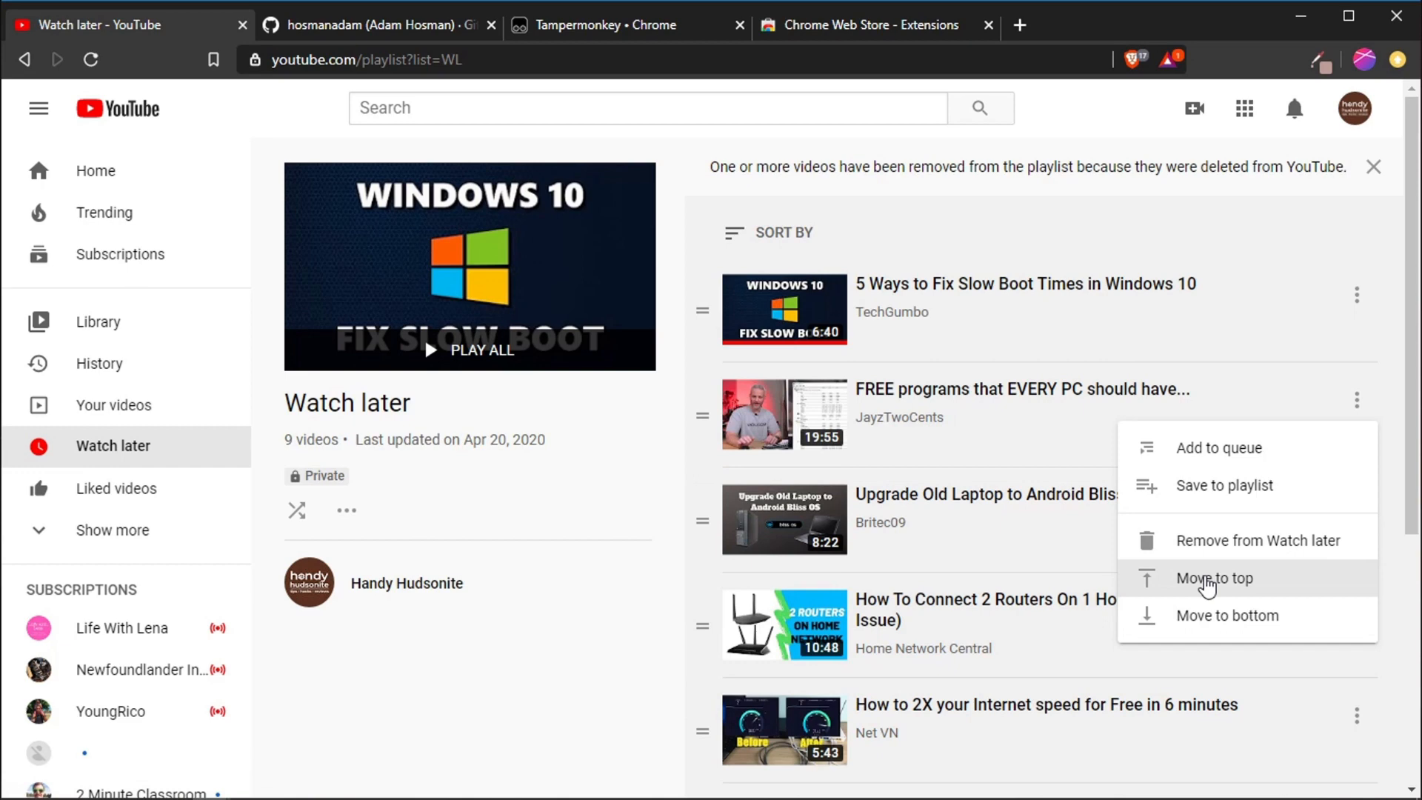
left_click(582, 510)
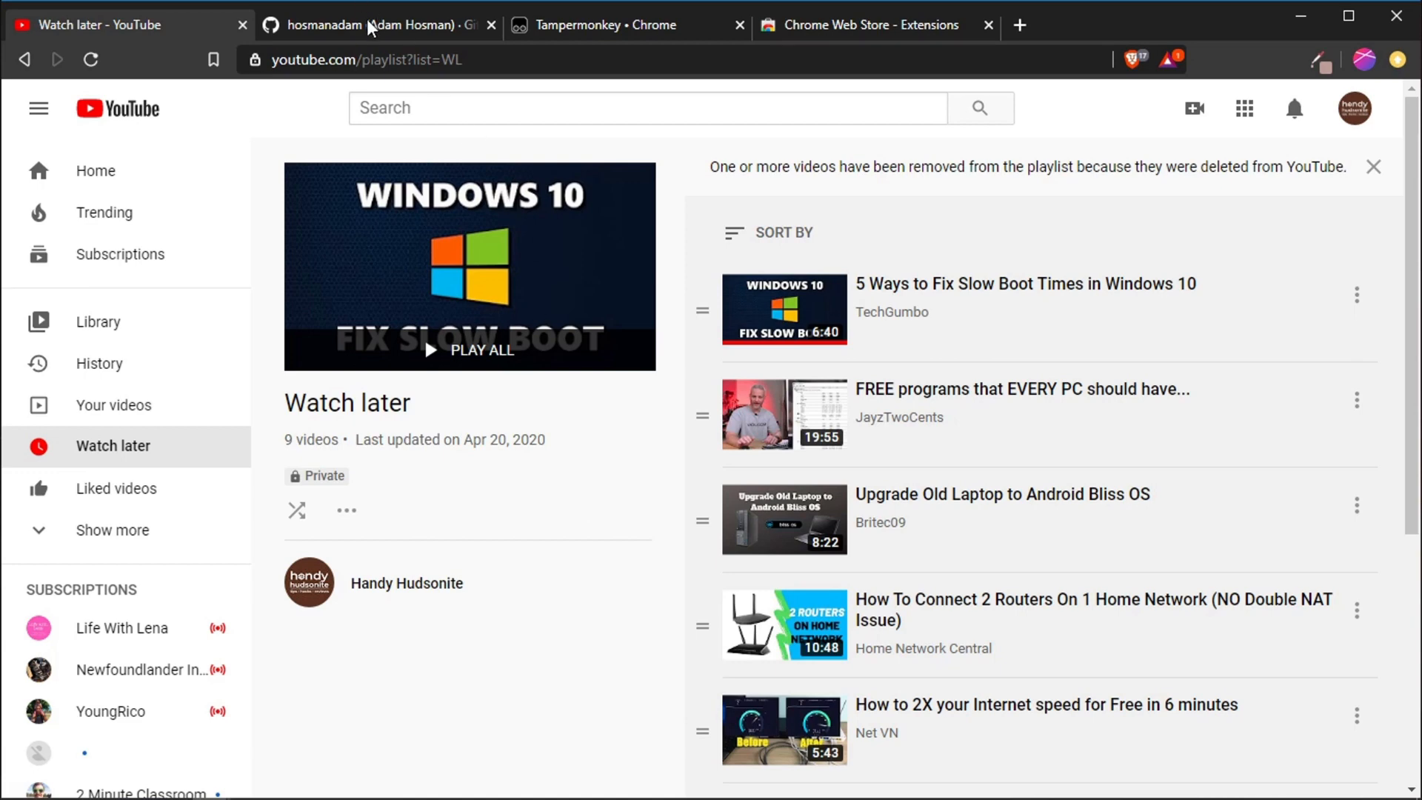
- Go to the hosmanadam GitHub profile and open the pinned youtube-playlist-plus repository
left_click(372, 25)
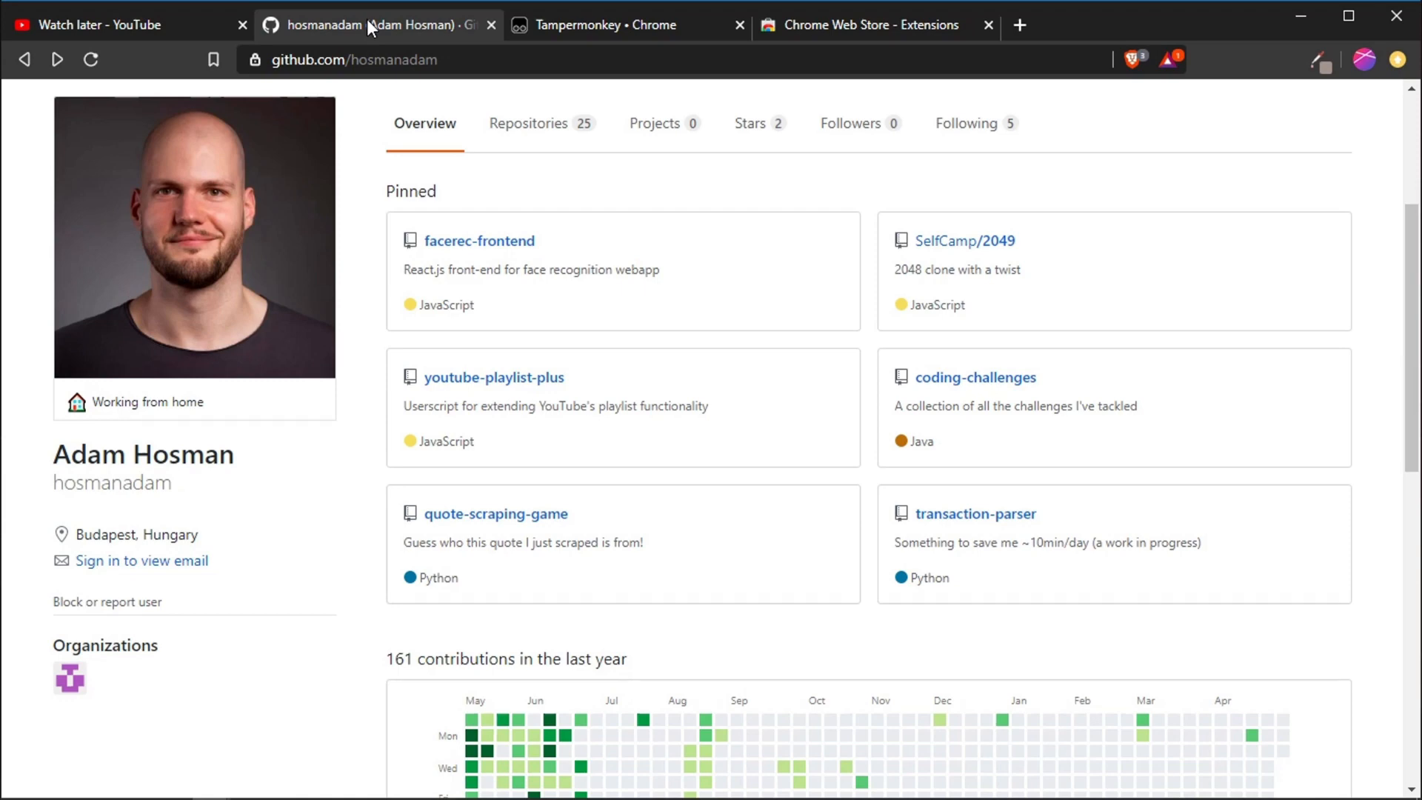
mouse_move(696, 303)
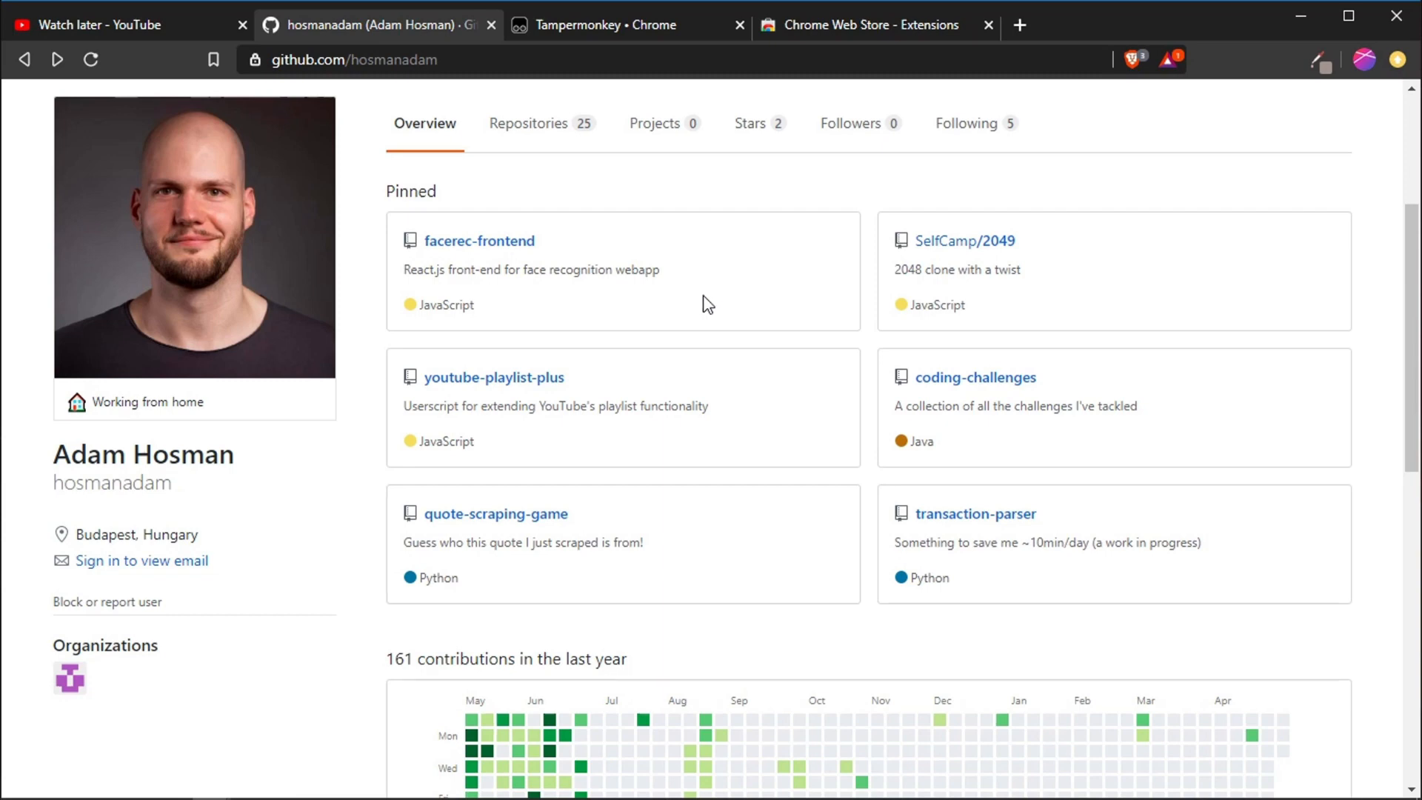
mouse_move(1215, 373)
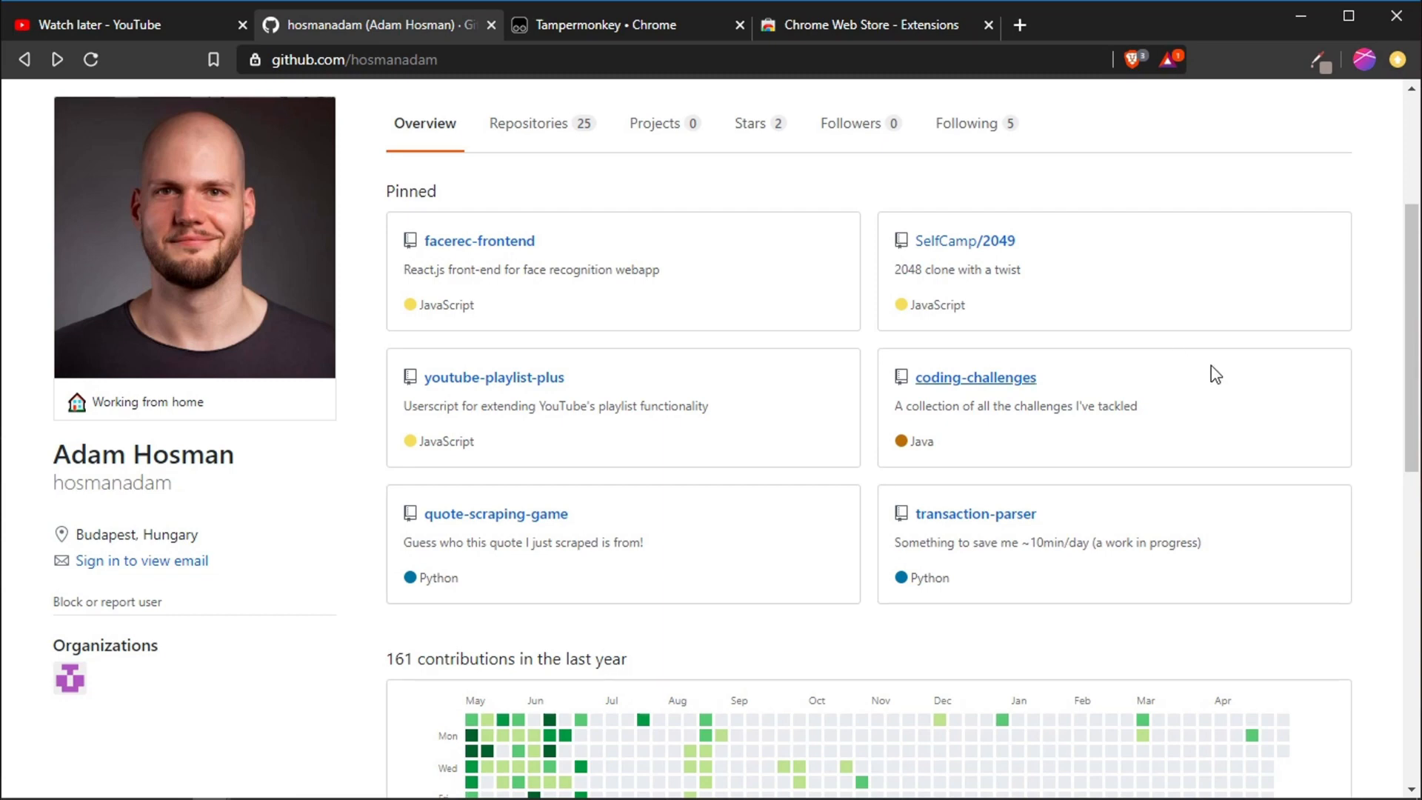
mouse_move(493, 377)
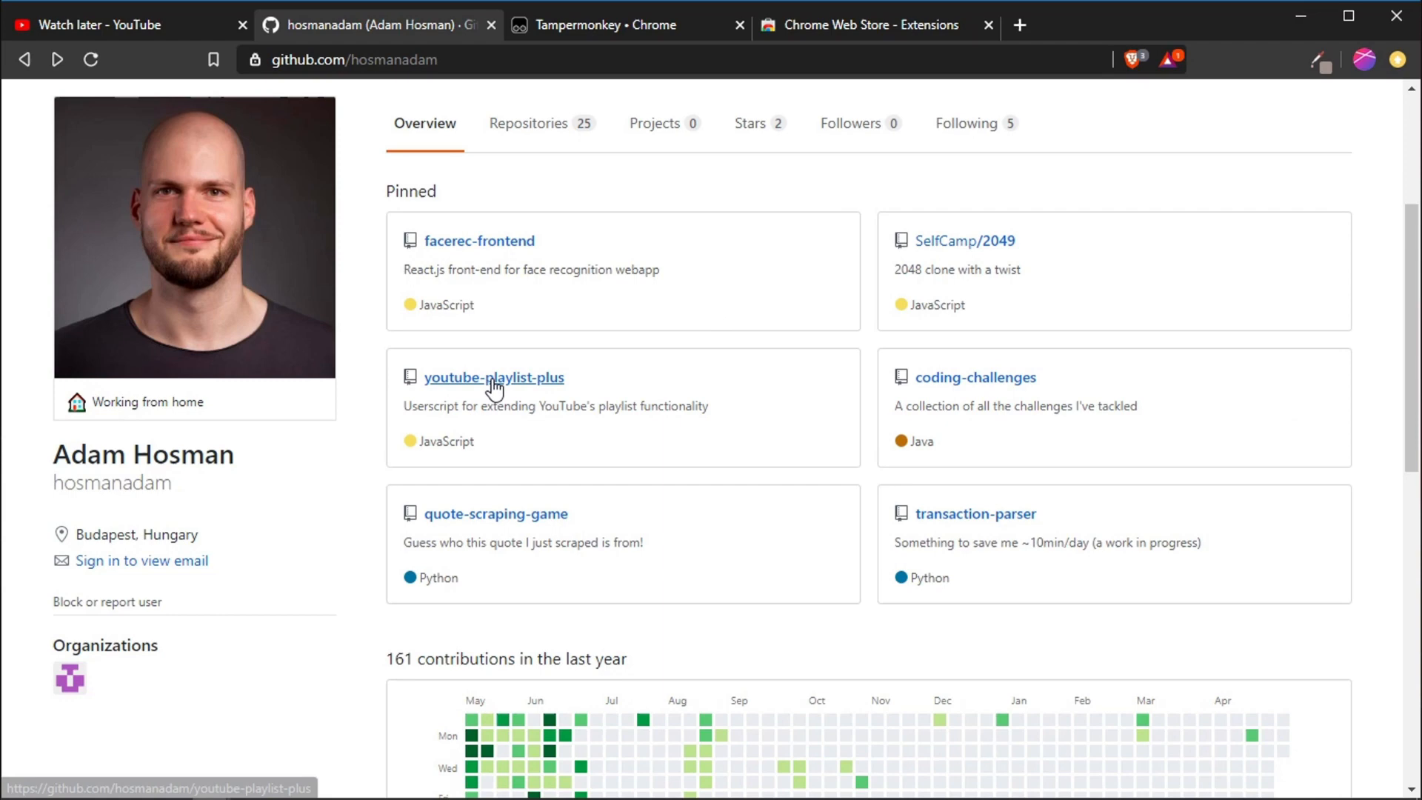
mouse_move(493, 377)
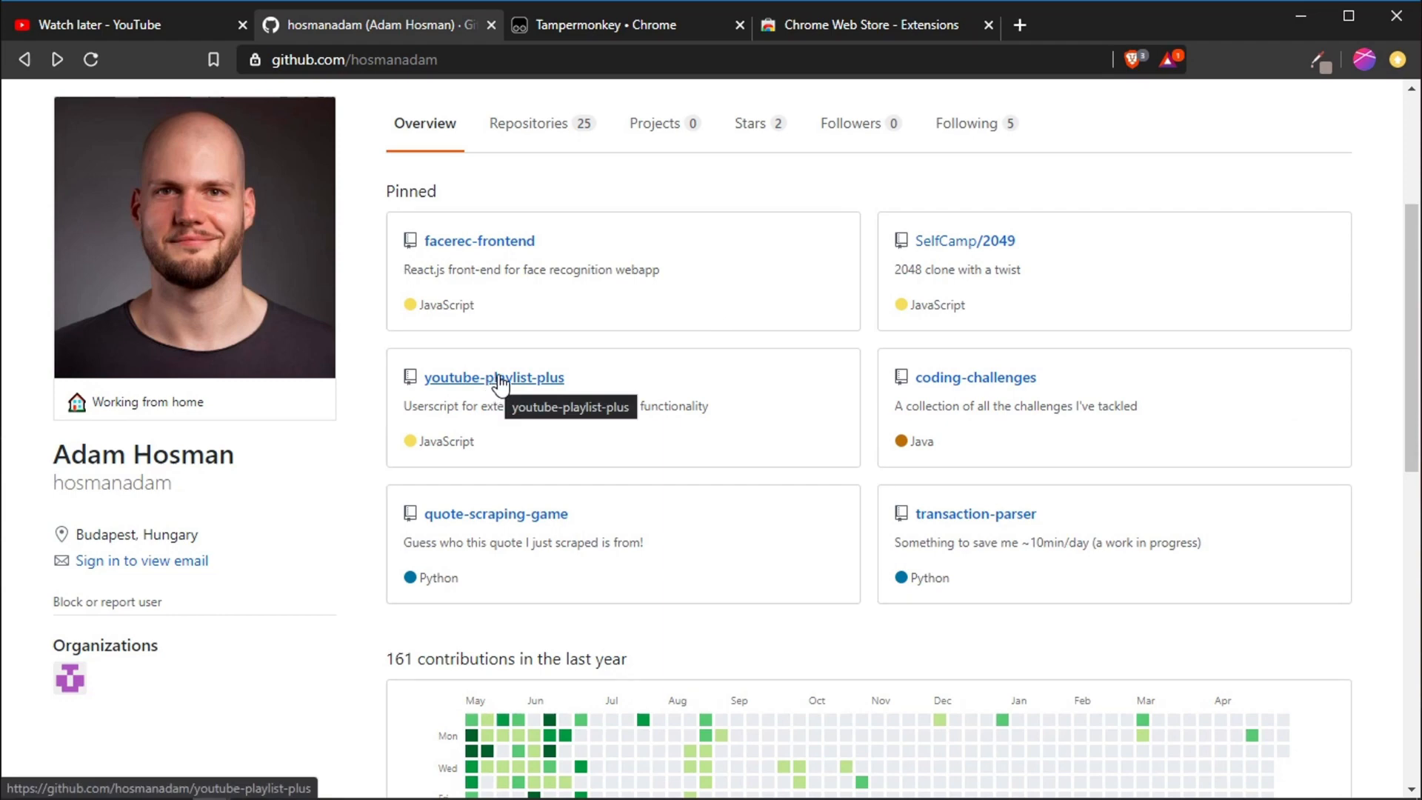
left_click(493, 377)
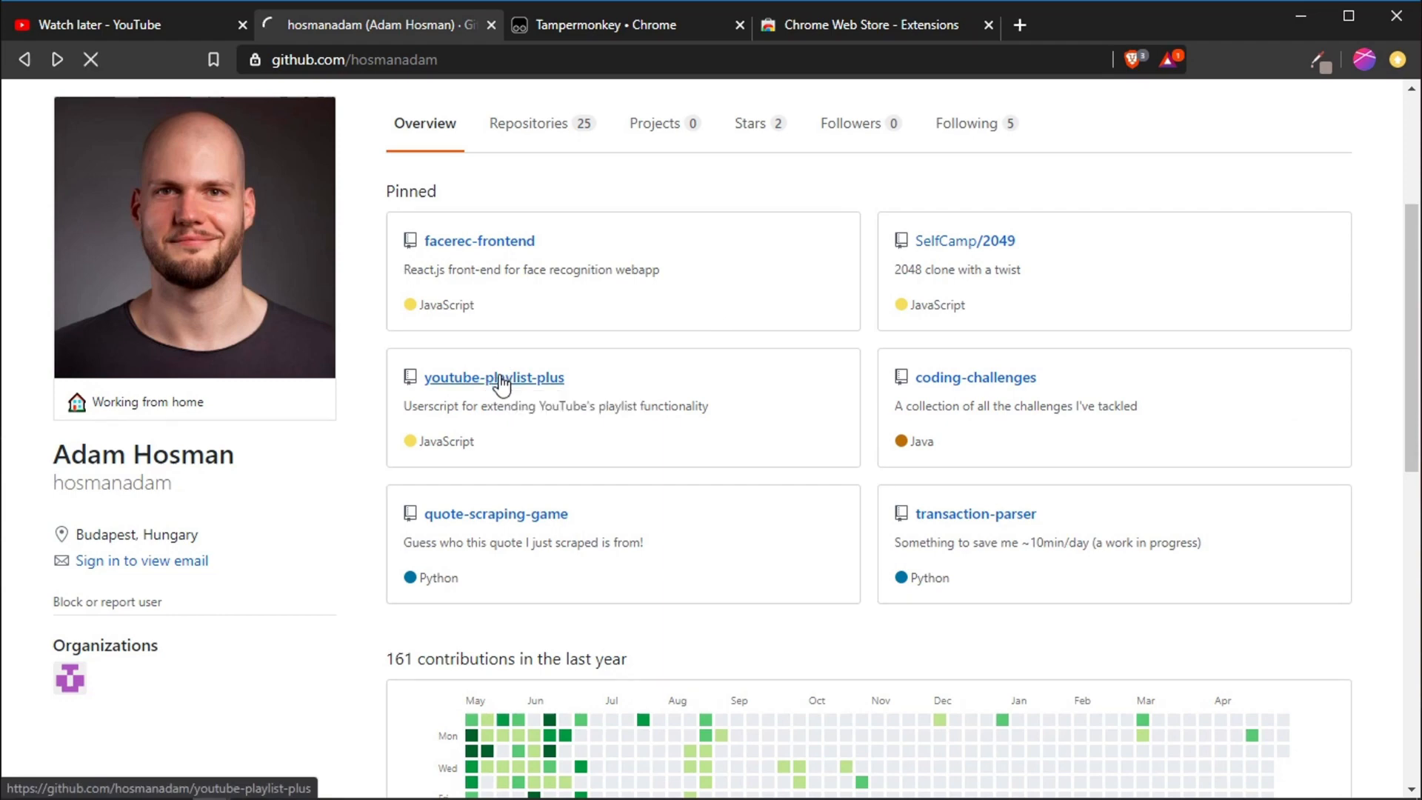
left_click(493, 377)
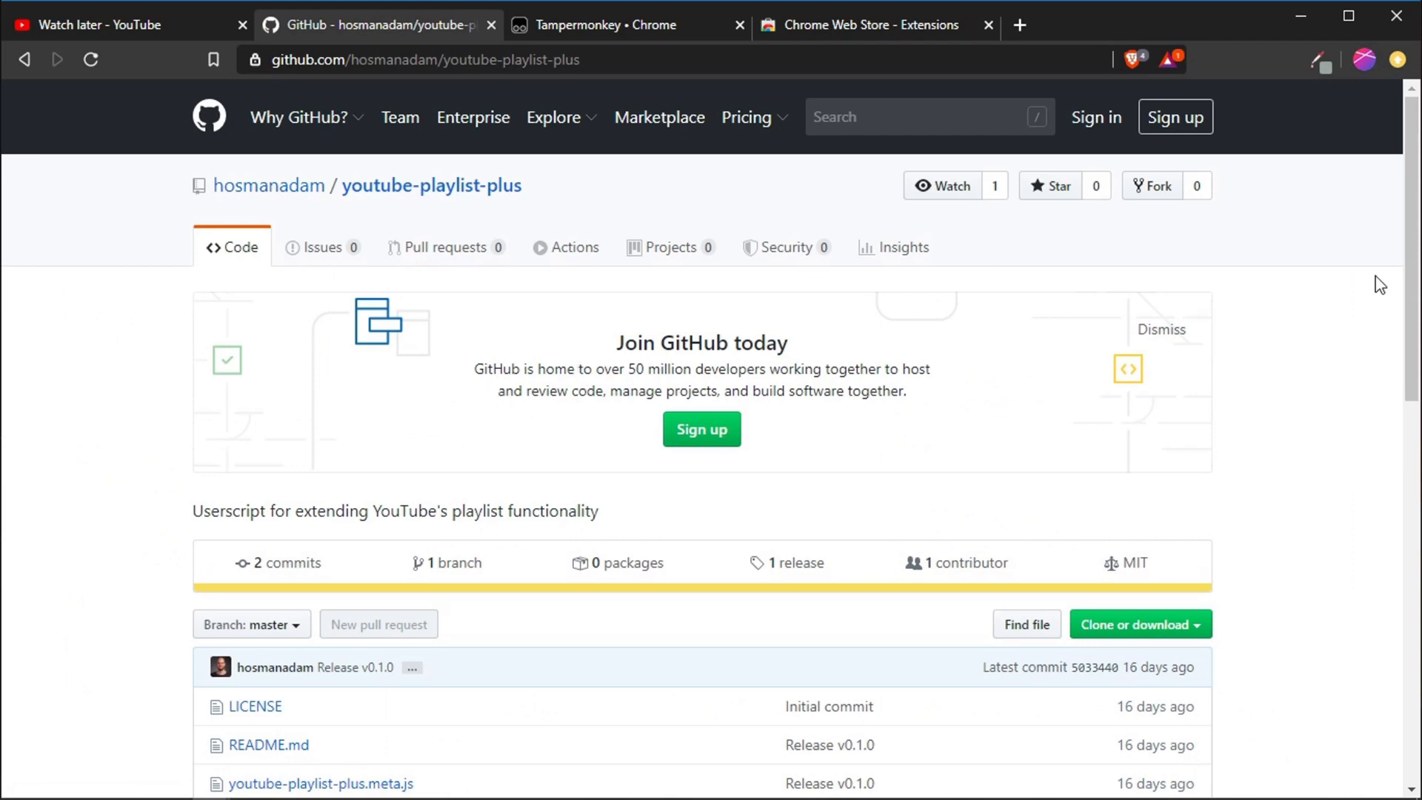
scroll("down", 3)
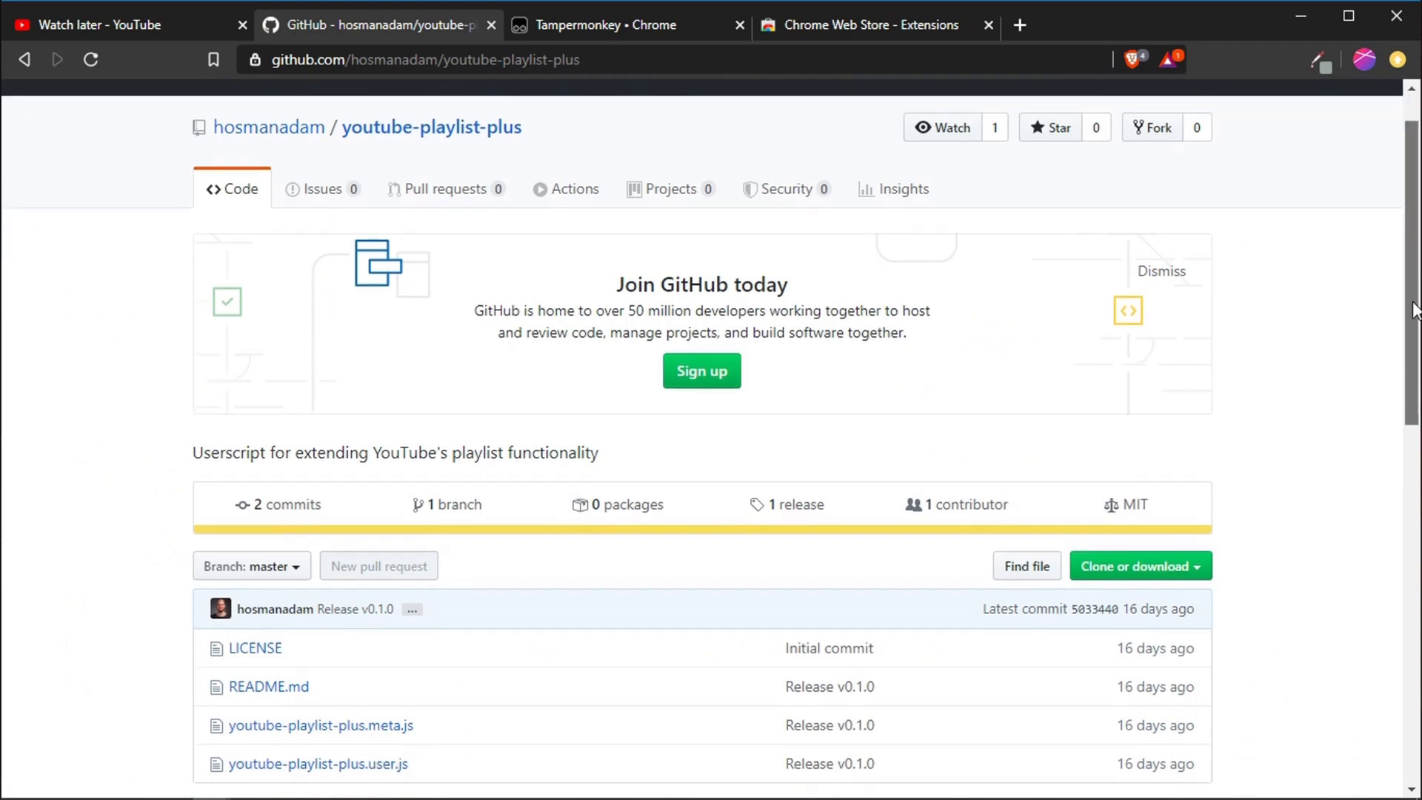
scroll("down", 3)
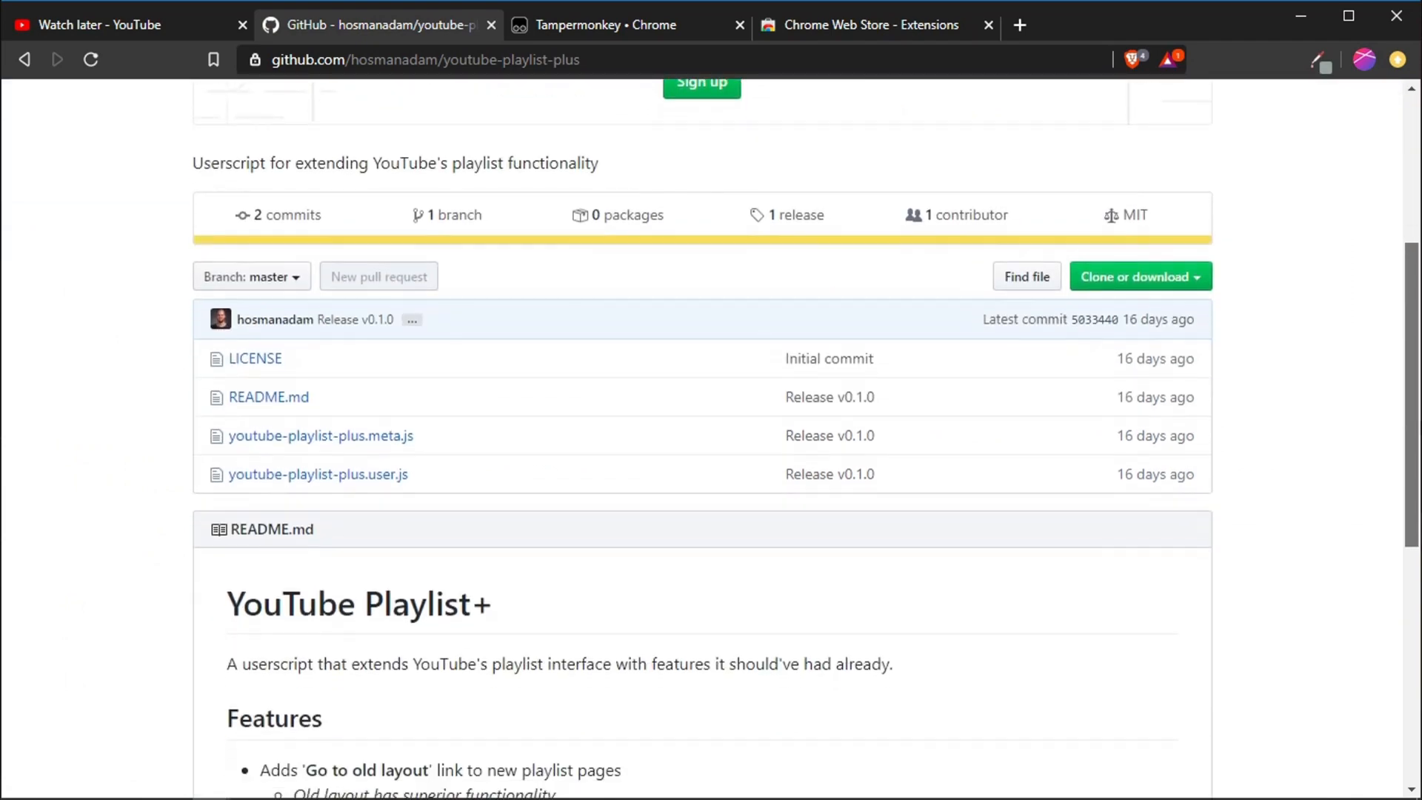
scroll("down", 3)
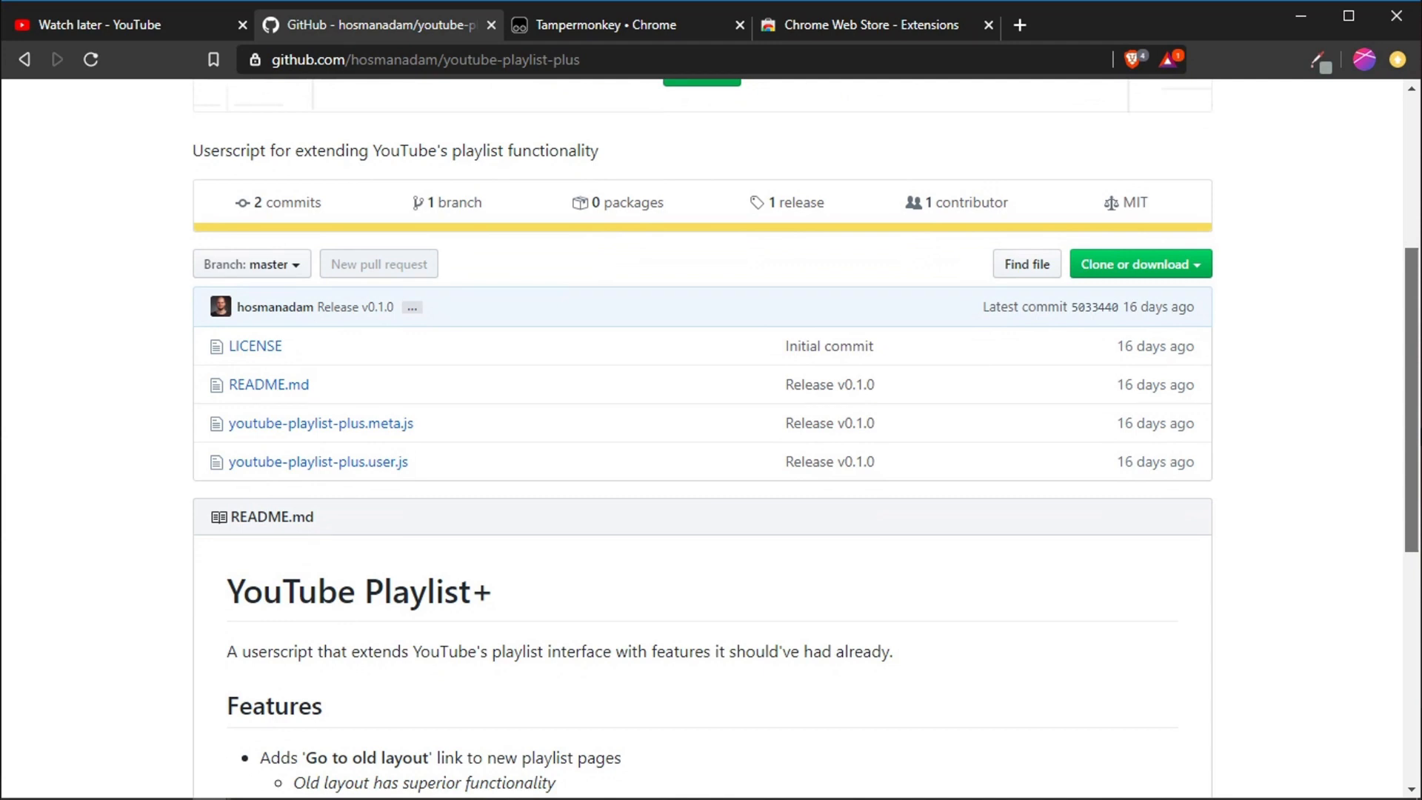
mouse_move(1414, 432)
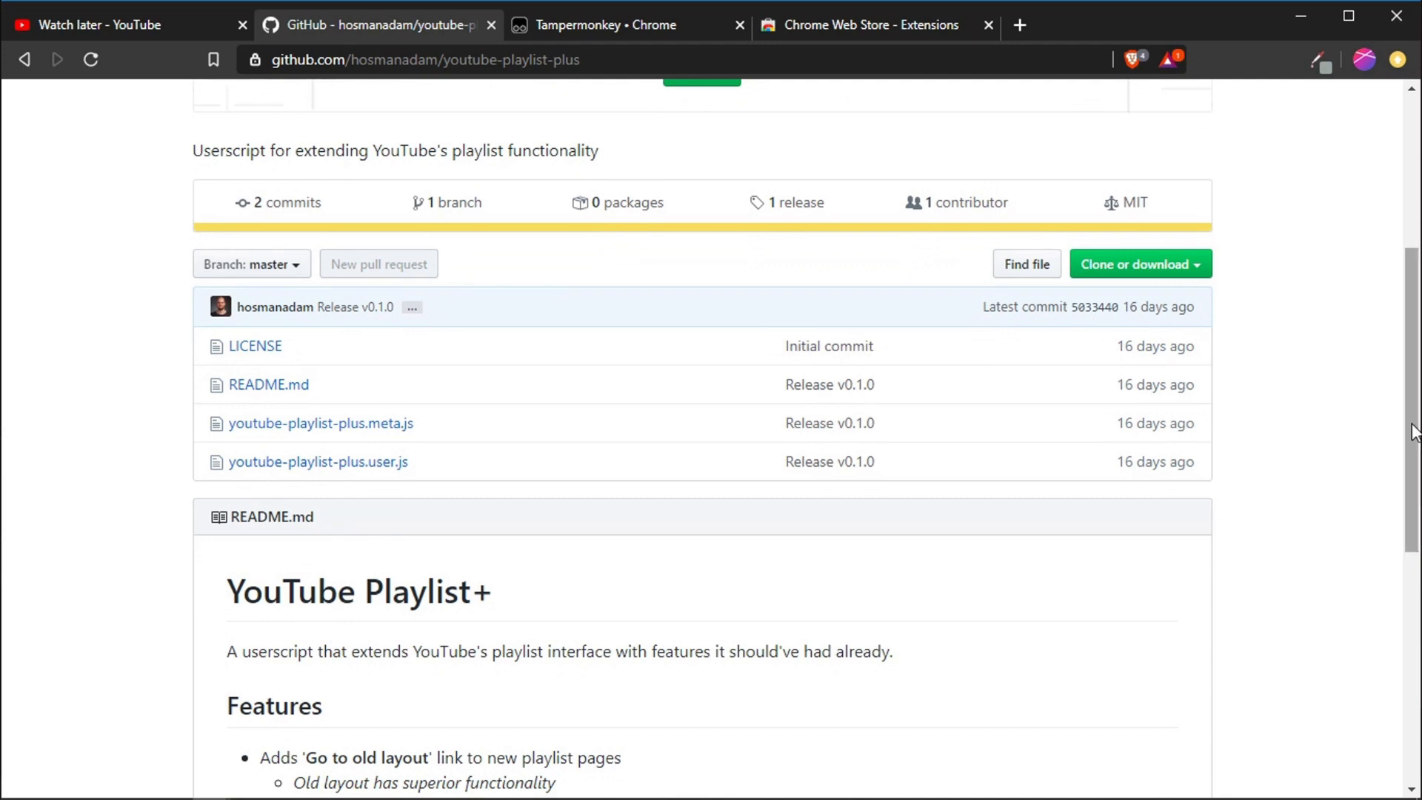
scroll("down", 3)
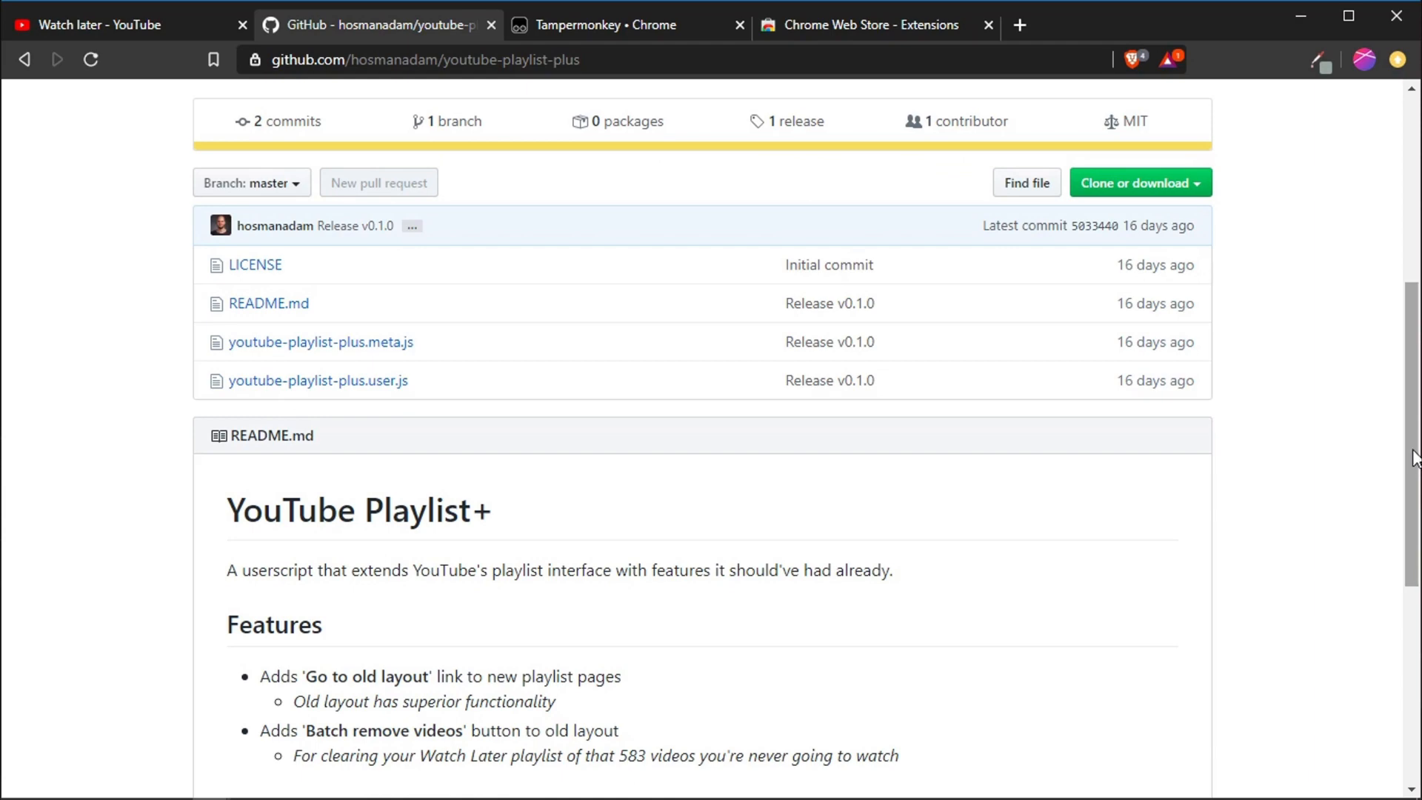
scroll("down", 3)
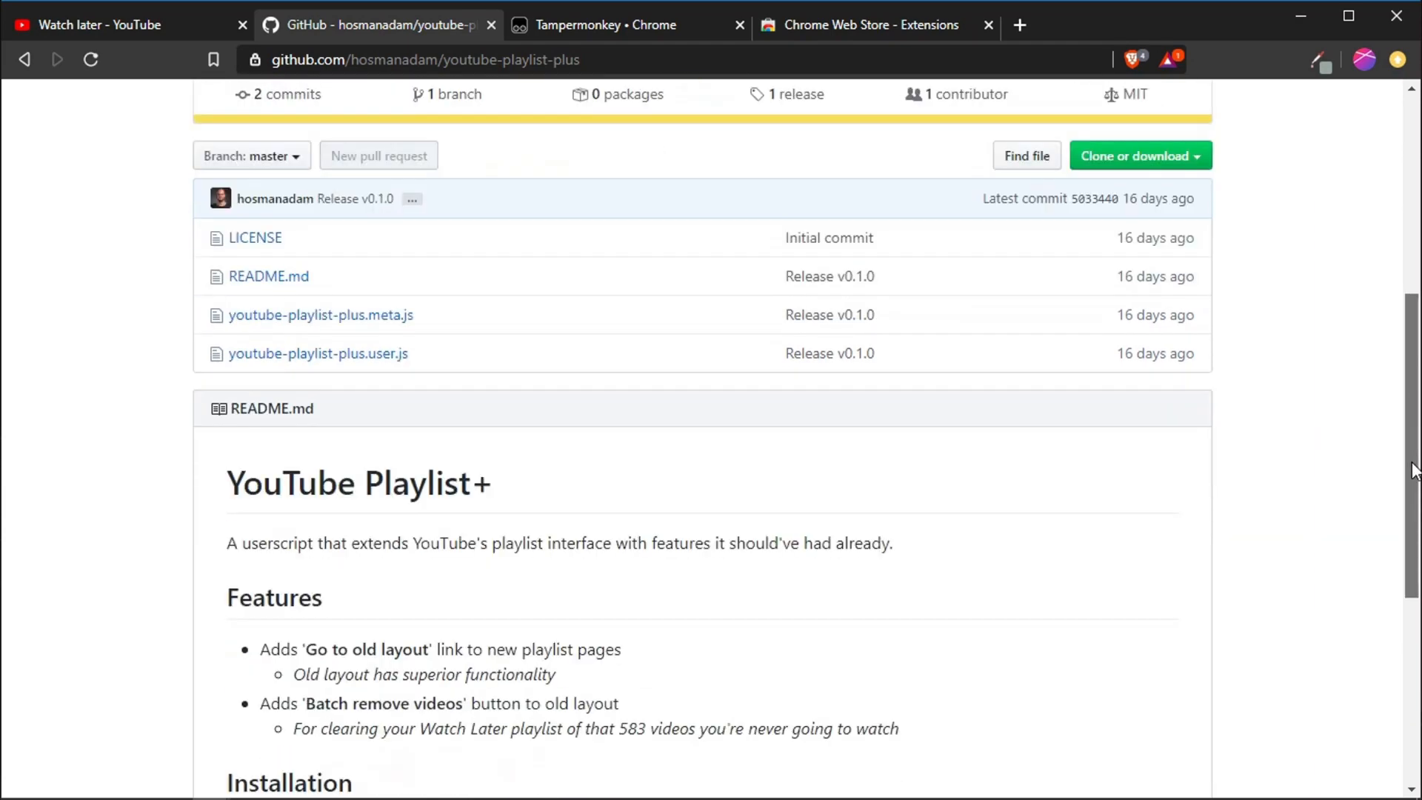
scroll("down", 3)
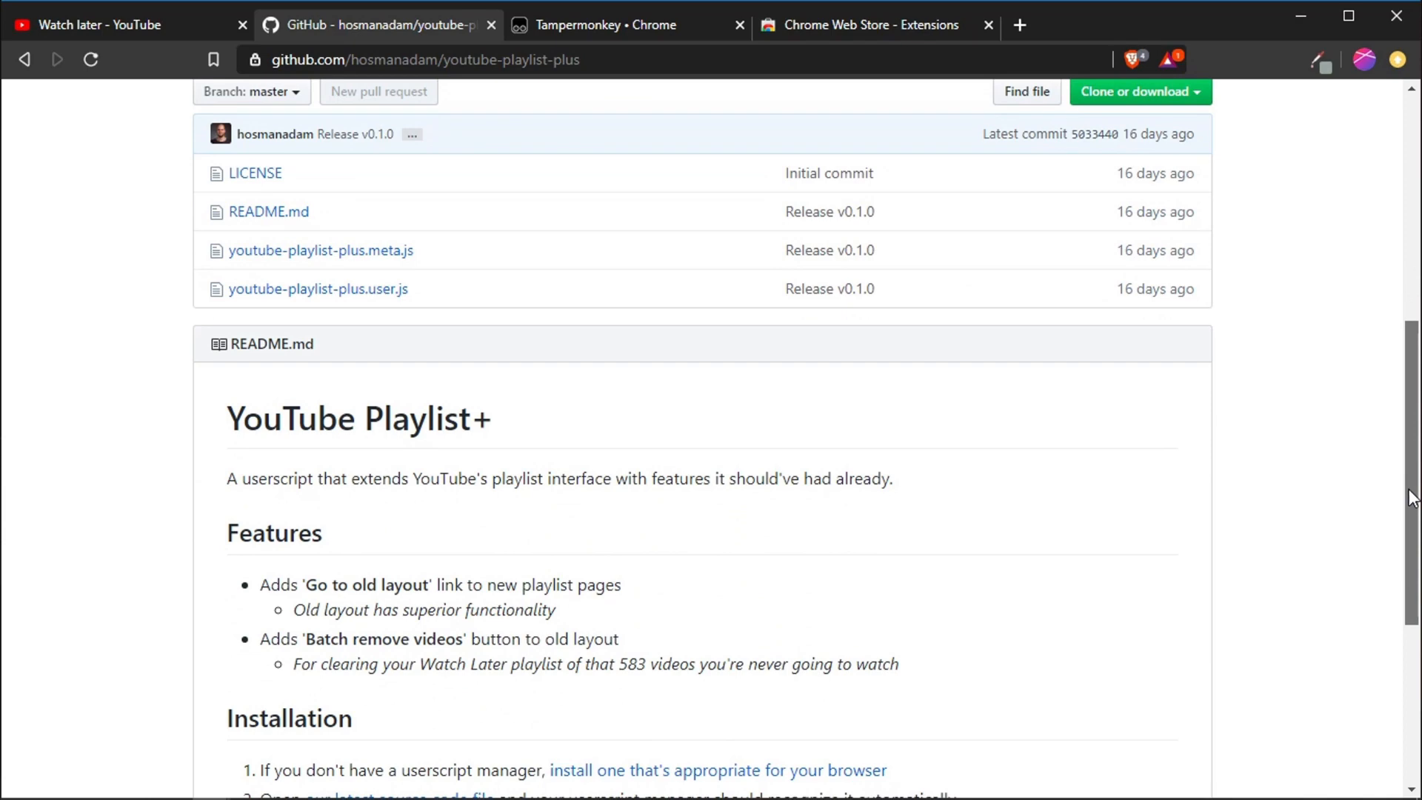
scroll("down", 3)
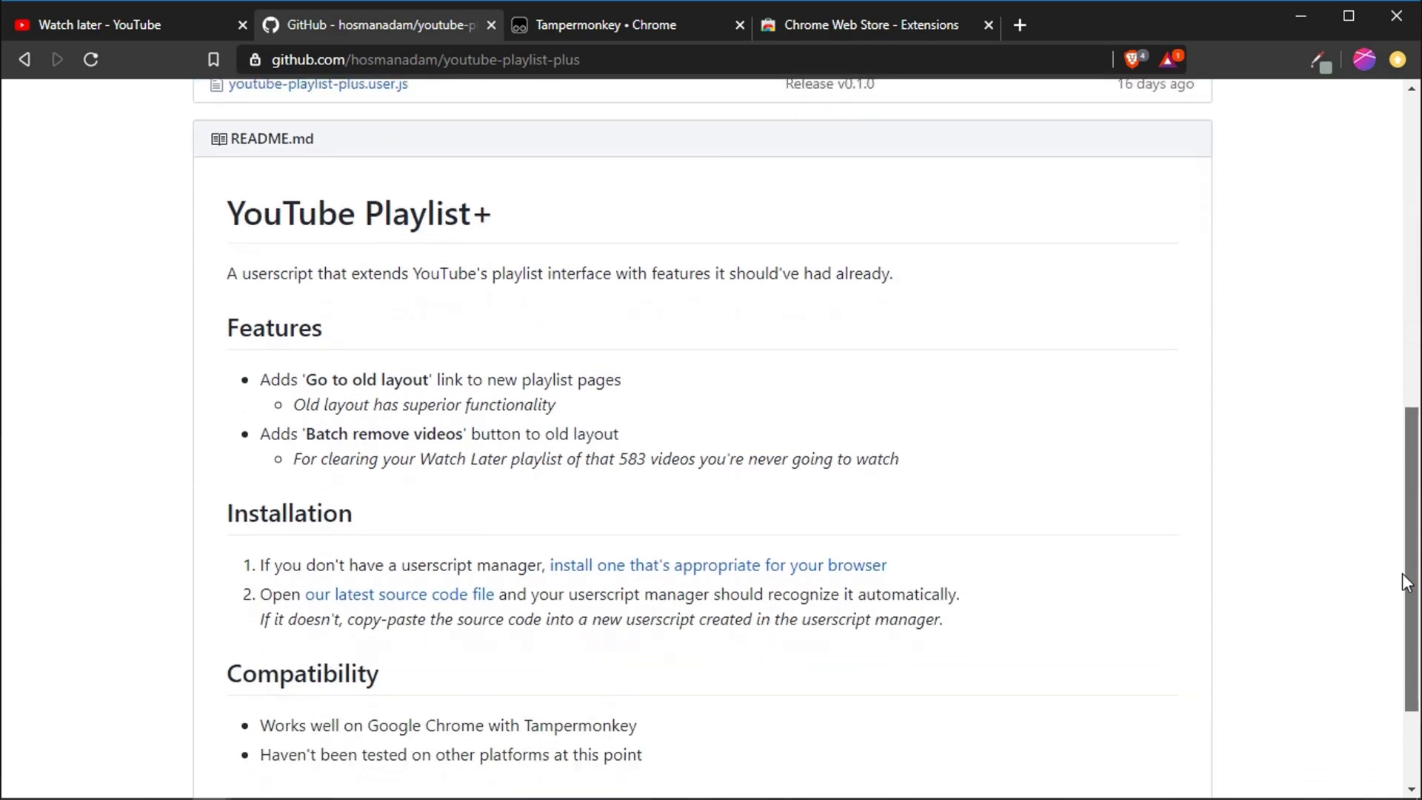
scroll("up", 3)
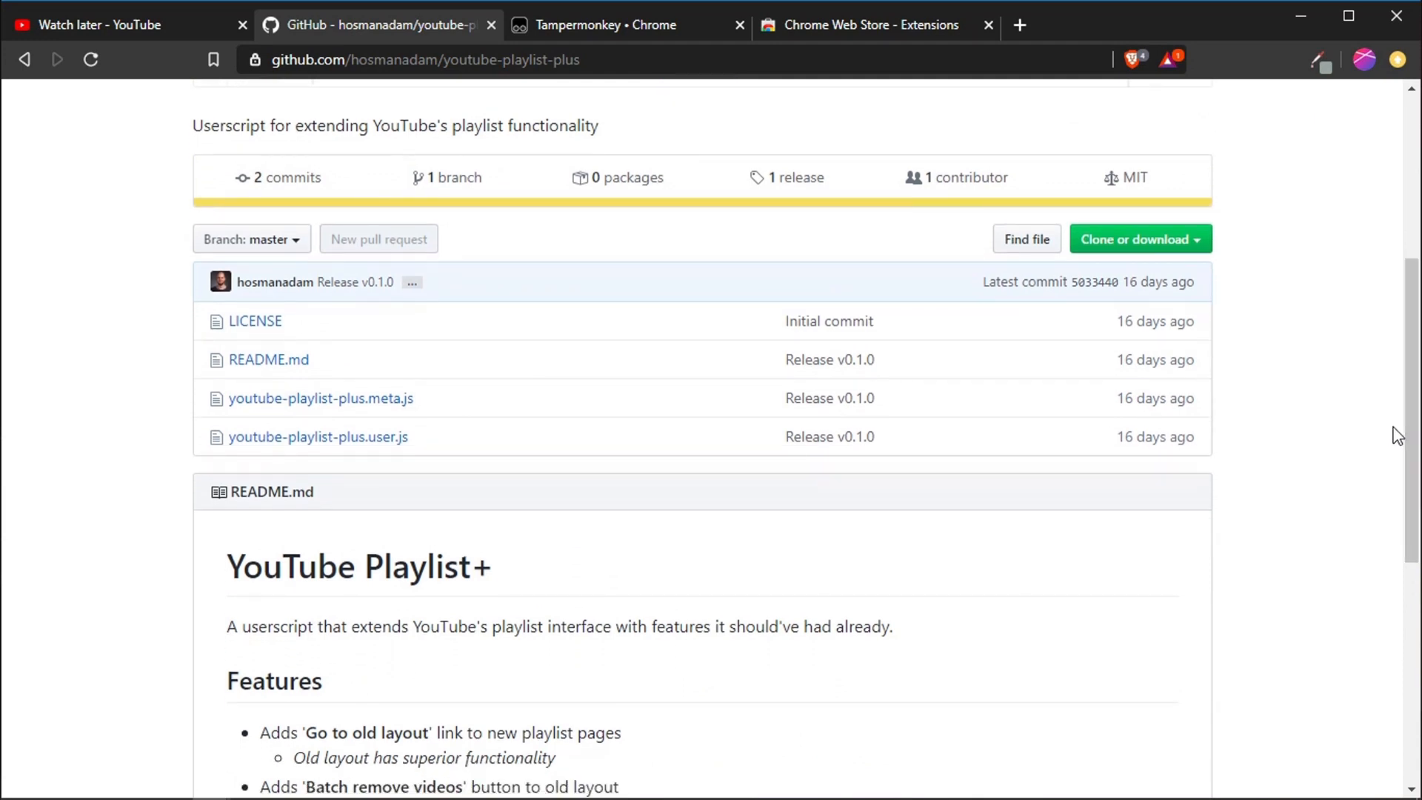
mouse_move(268, 359)
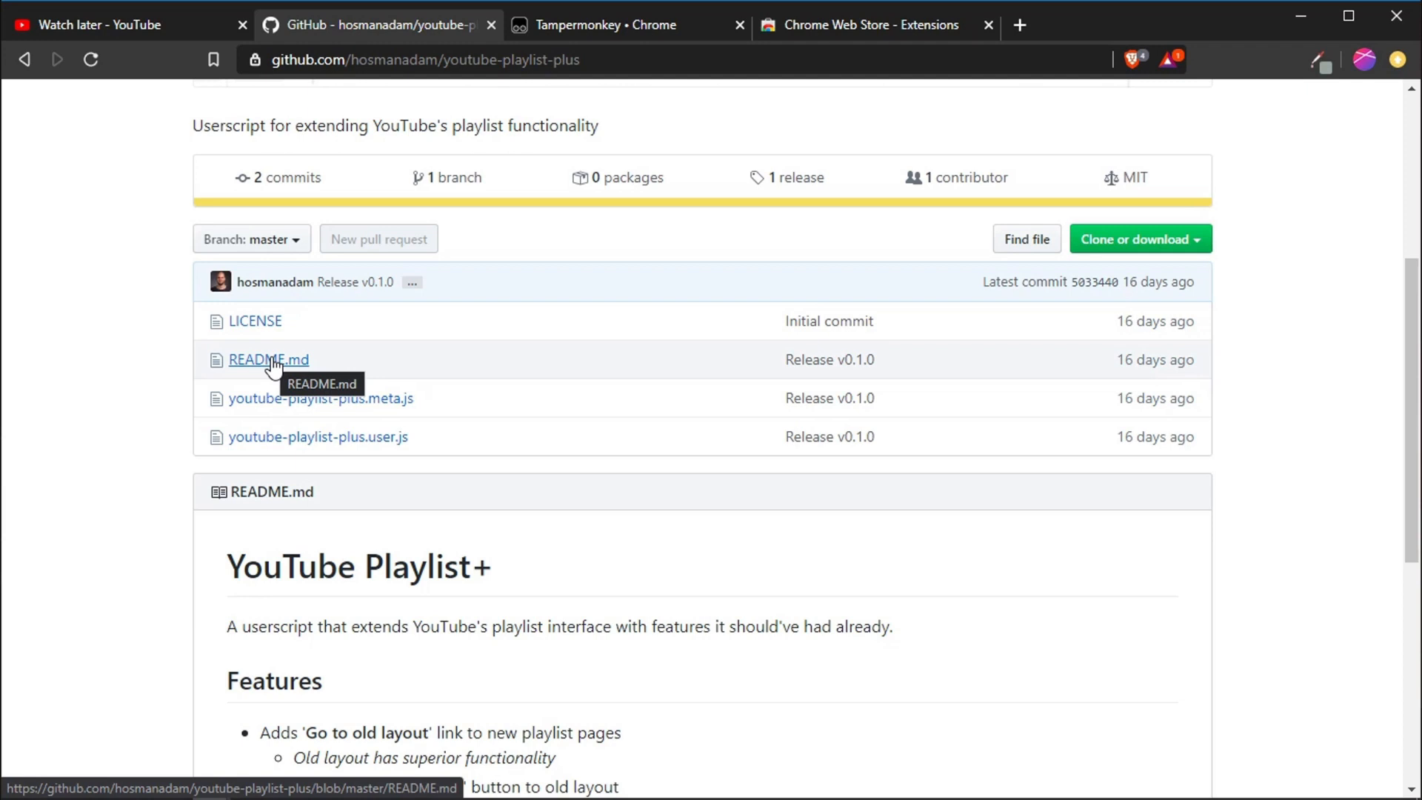
mouse_move(581, 351)
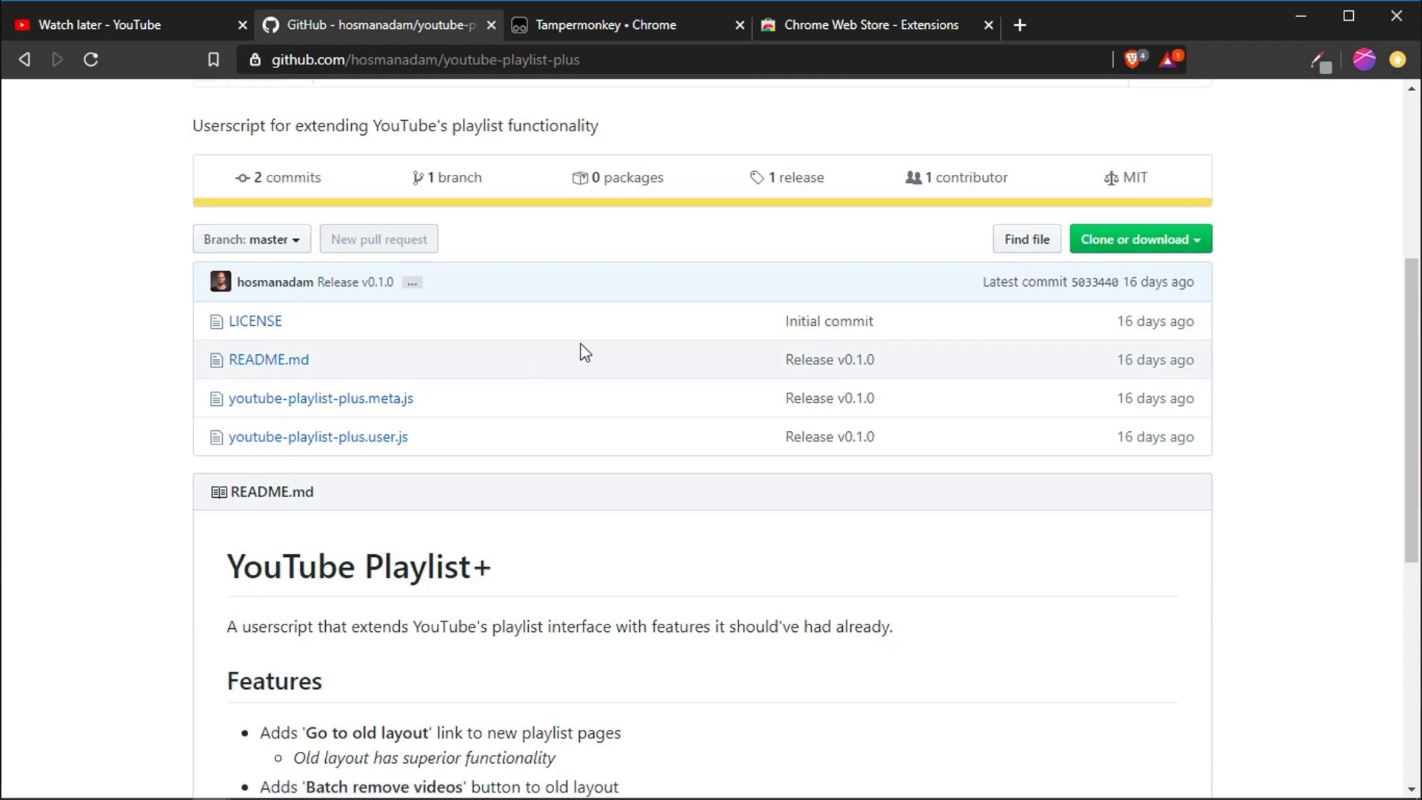
mouse_move(1351, 282)
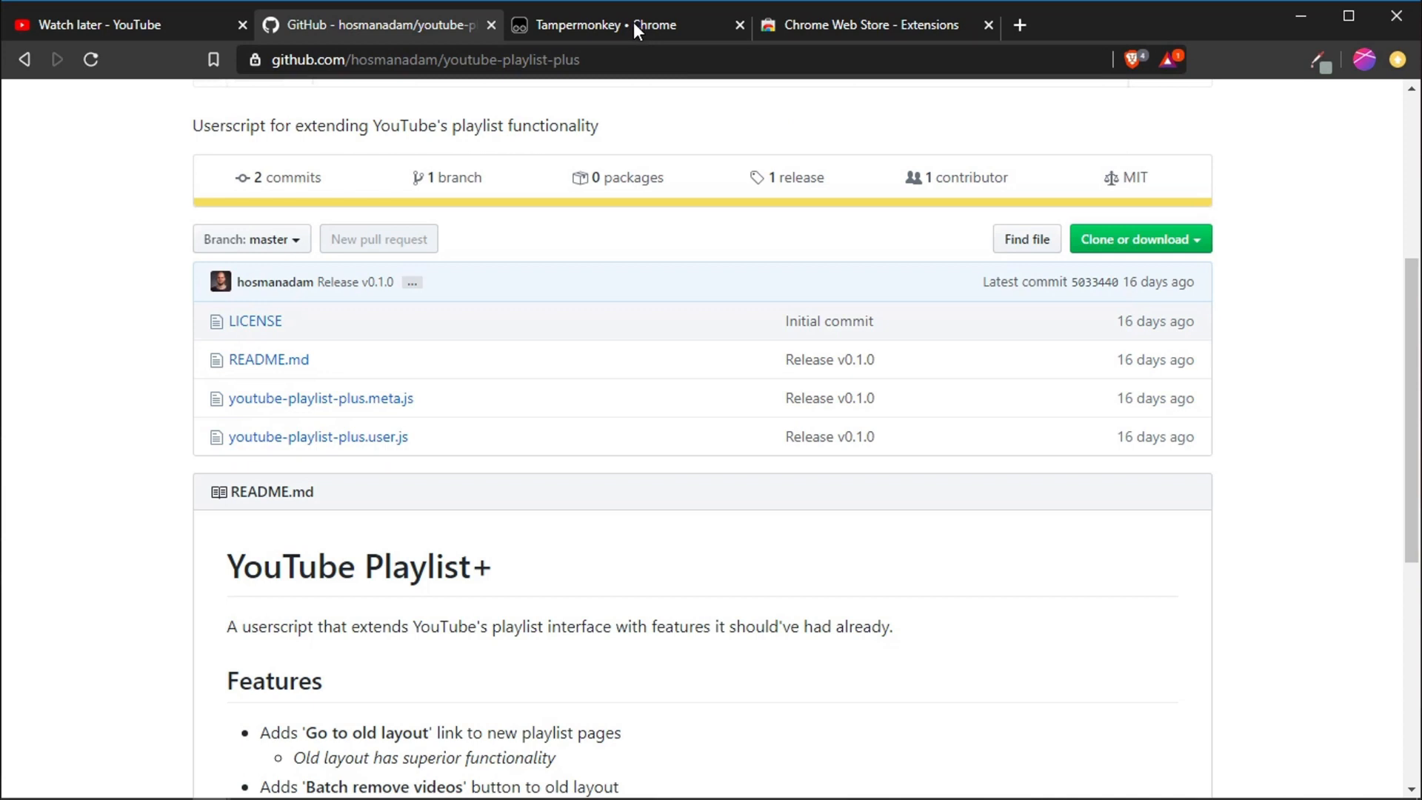
- Download Tampermonkey Stable for Chrome from the Tampermonkey homepage
left_click(626, 24)
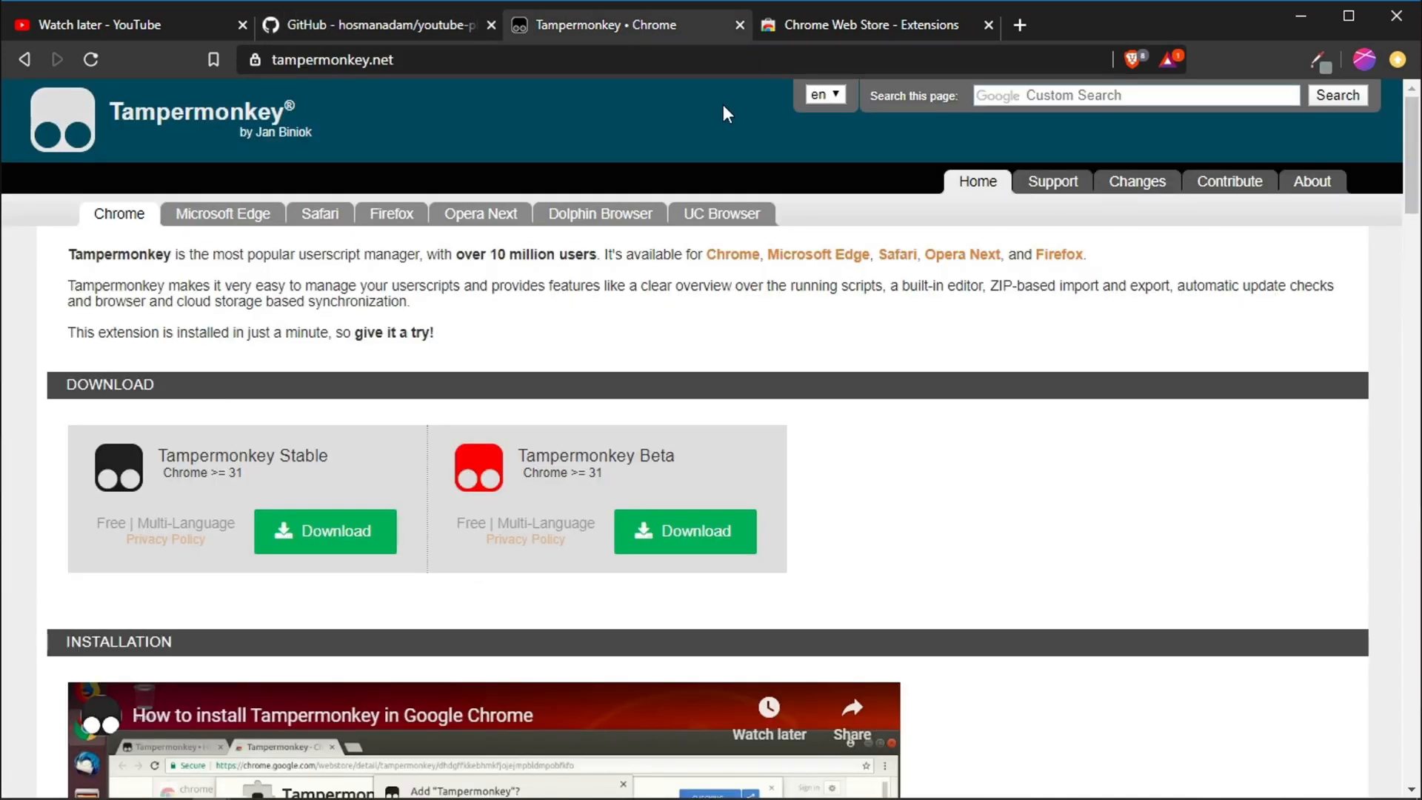
mouse_move(913, 304)
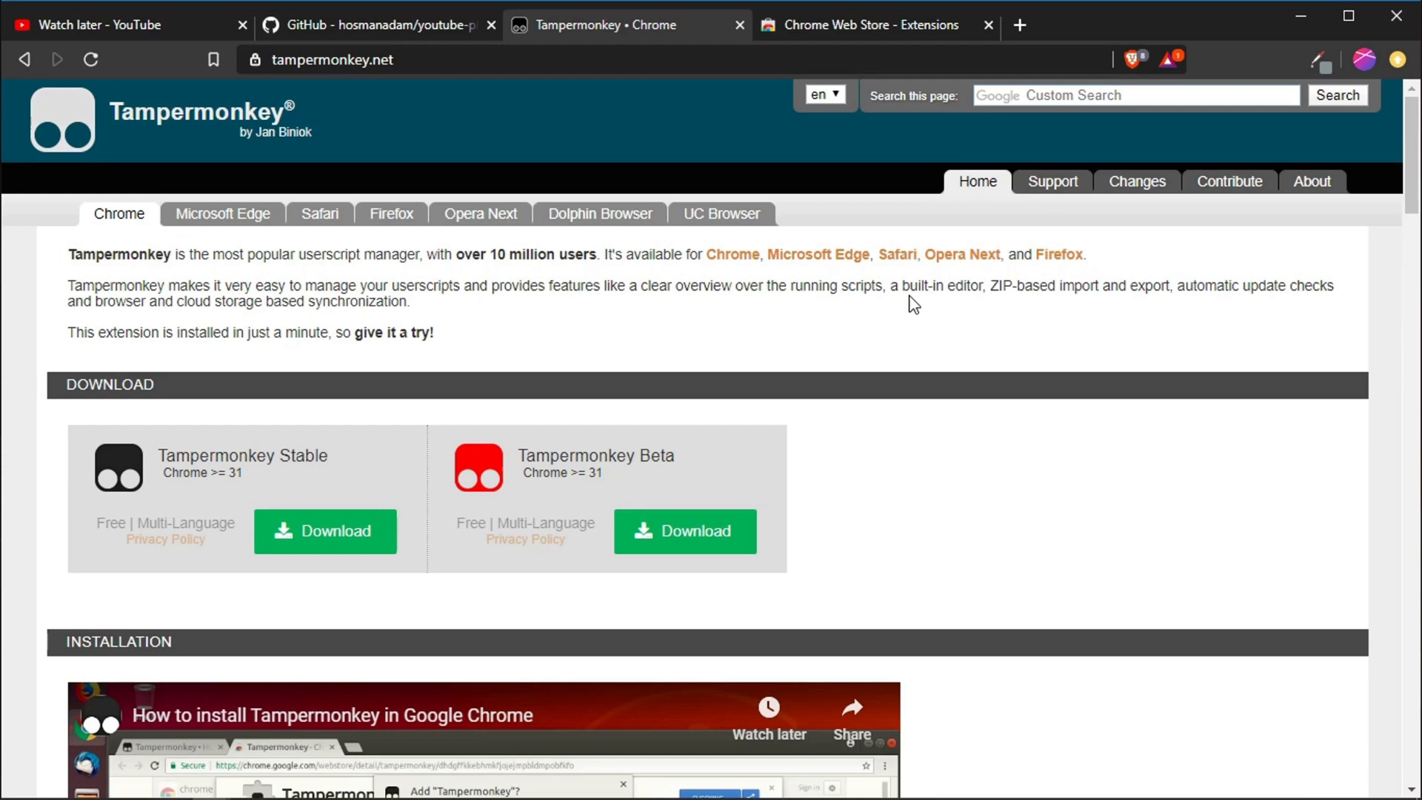
mouse_move(293, 266)
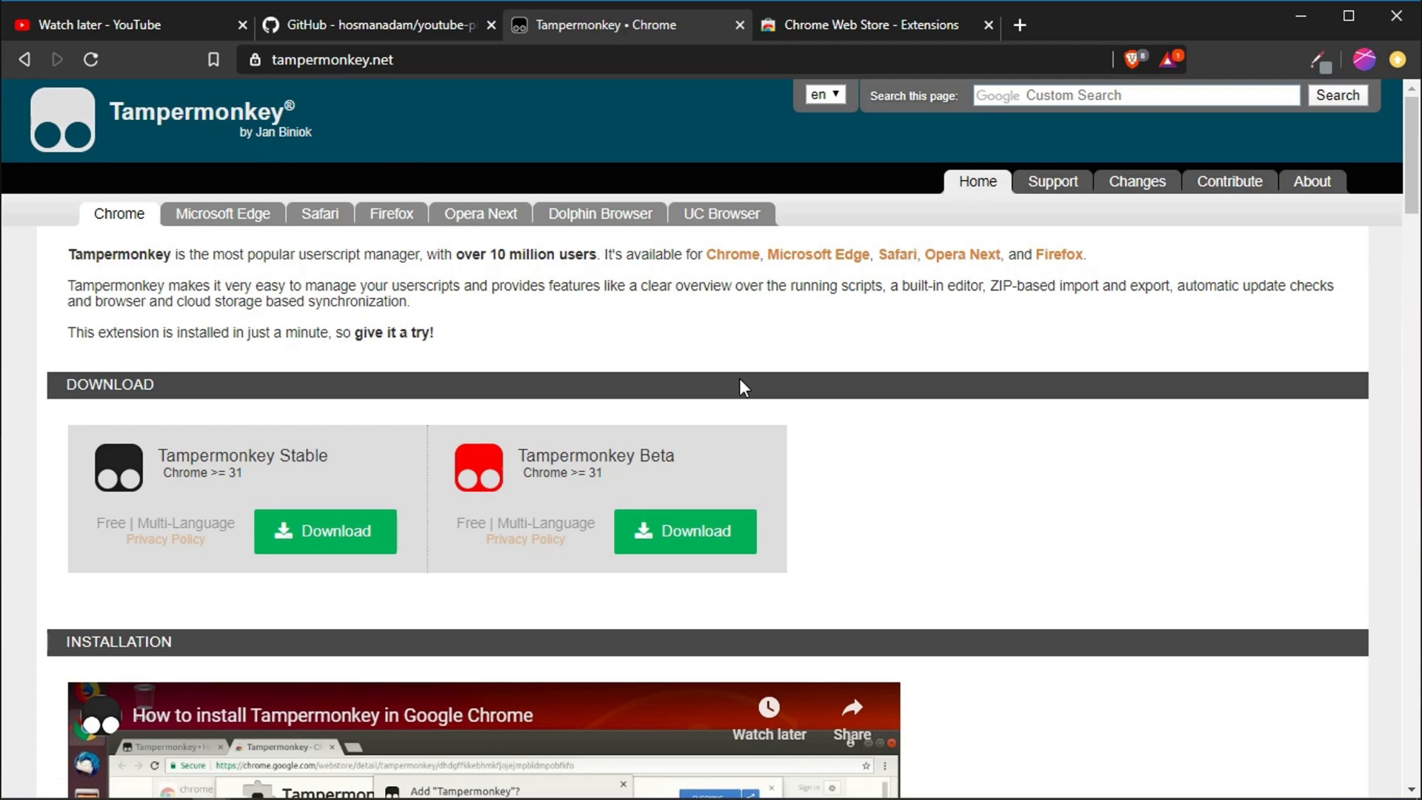
mouse_move(351, 111)
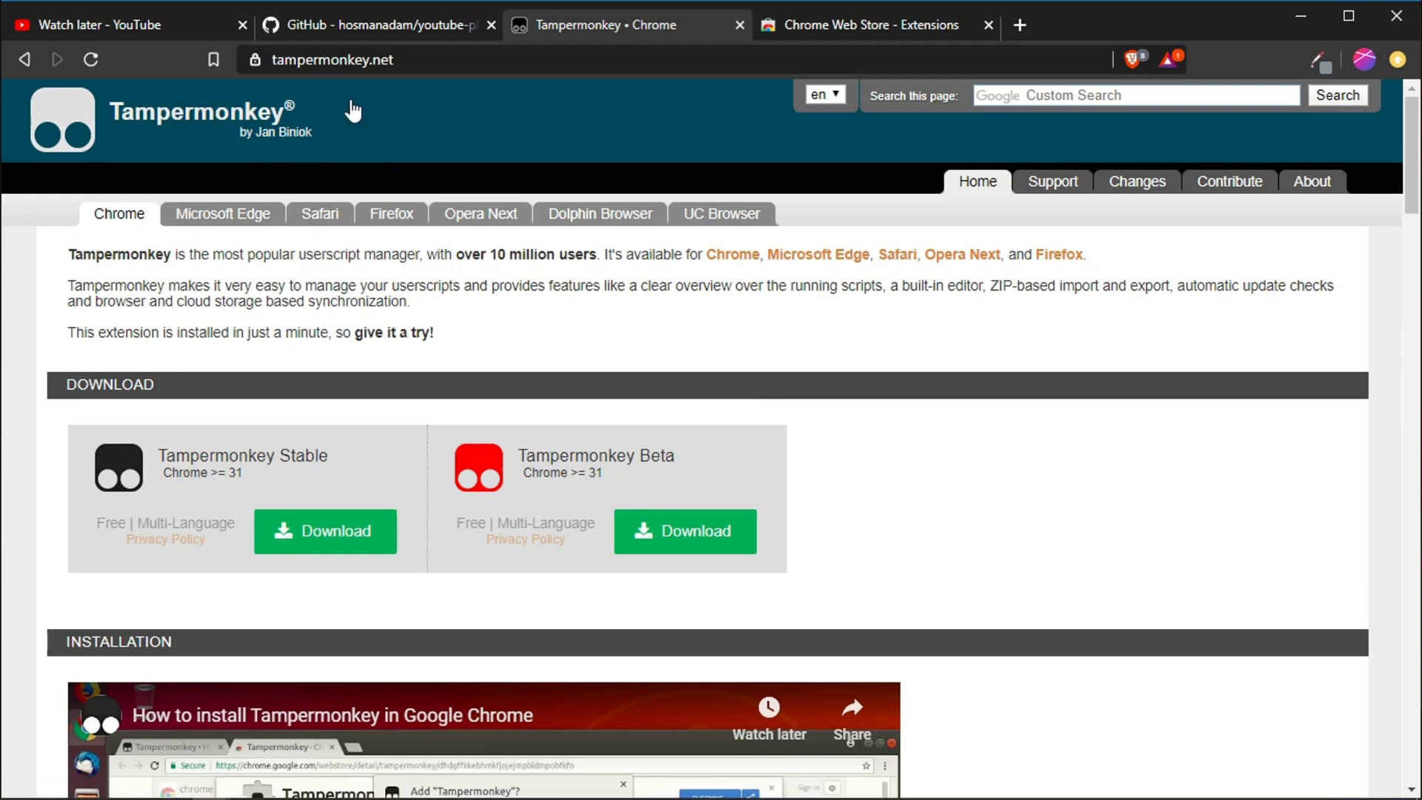
mouse_move(488, 138)
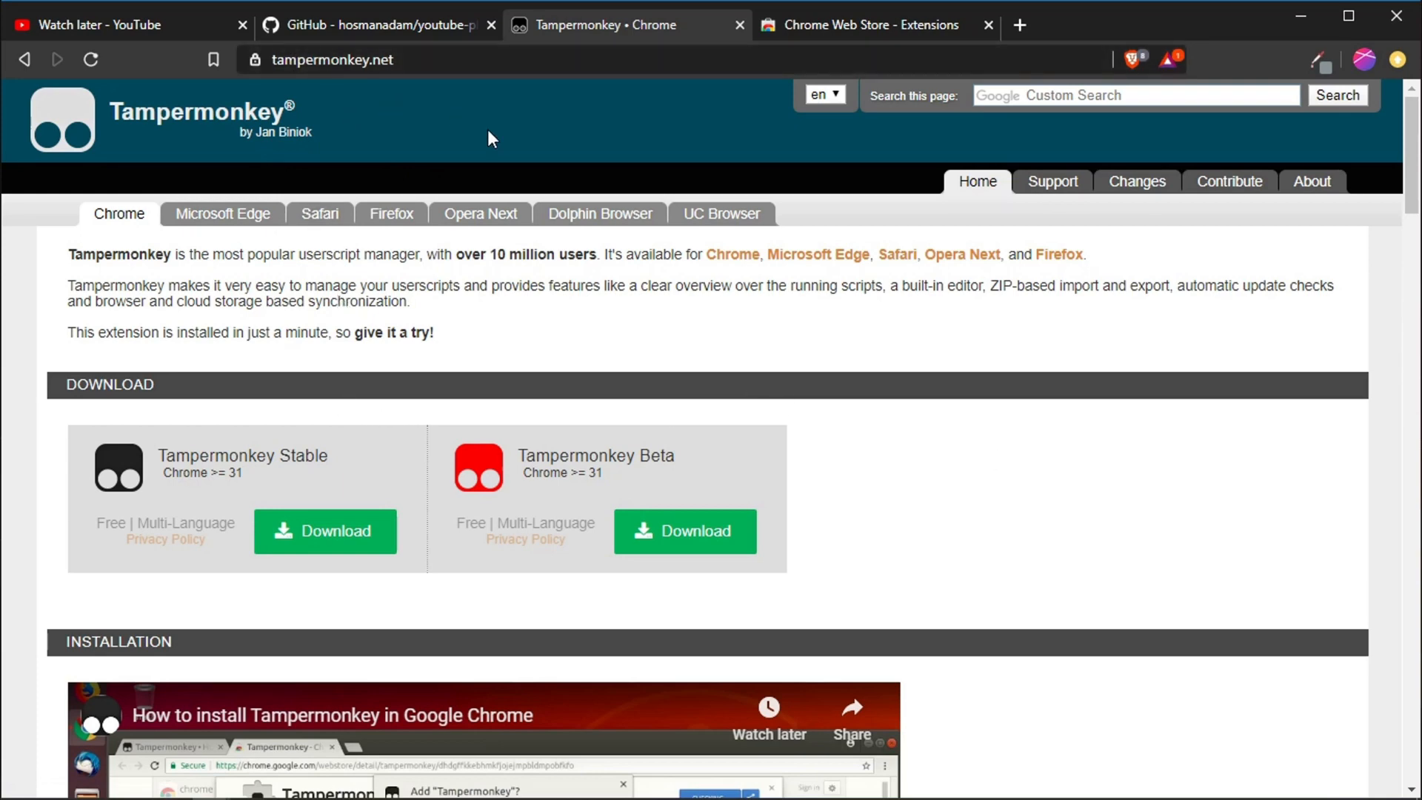
mouse_move(1029, 475)
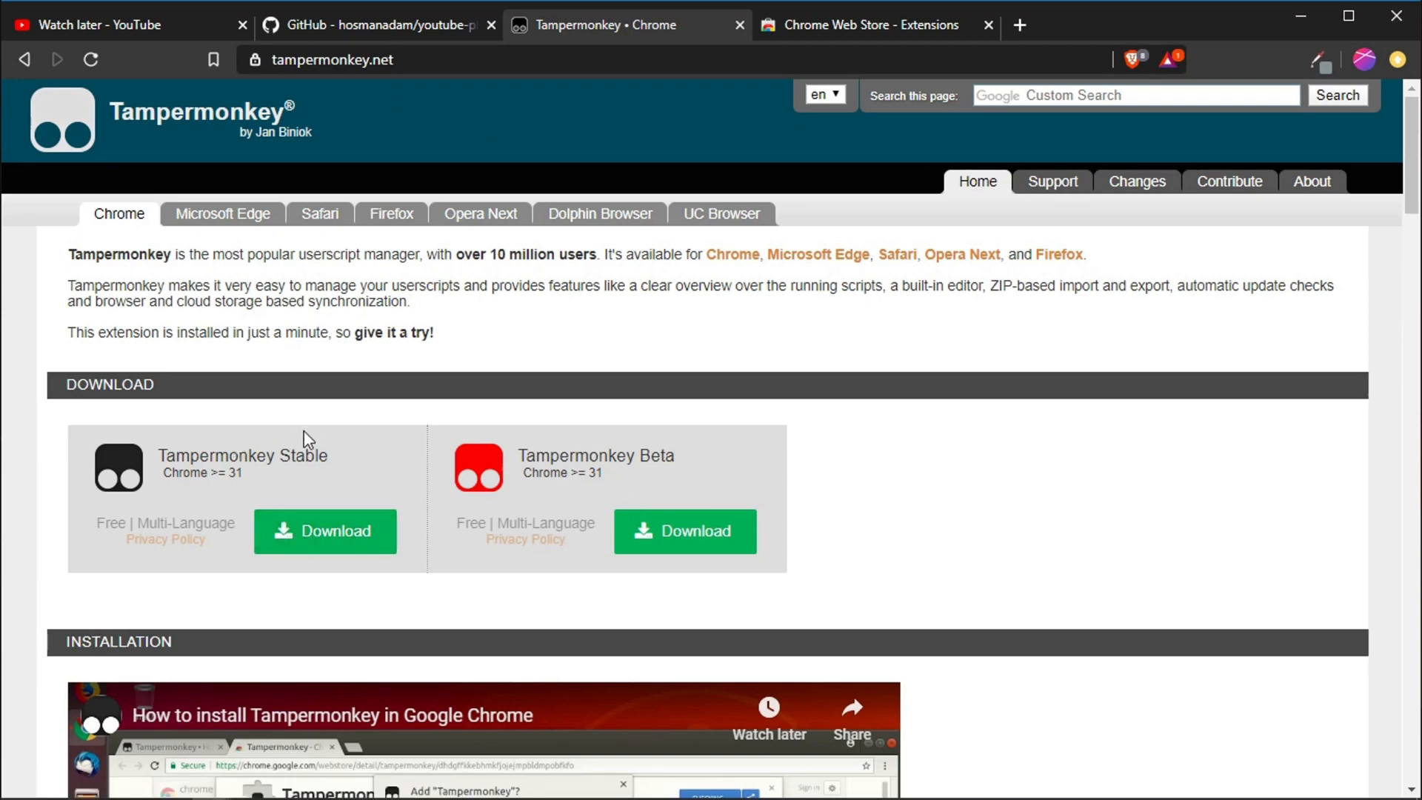
mouse_move(695, 477)
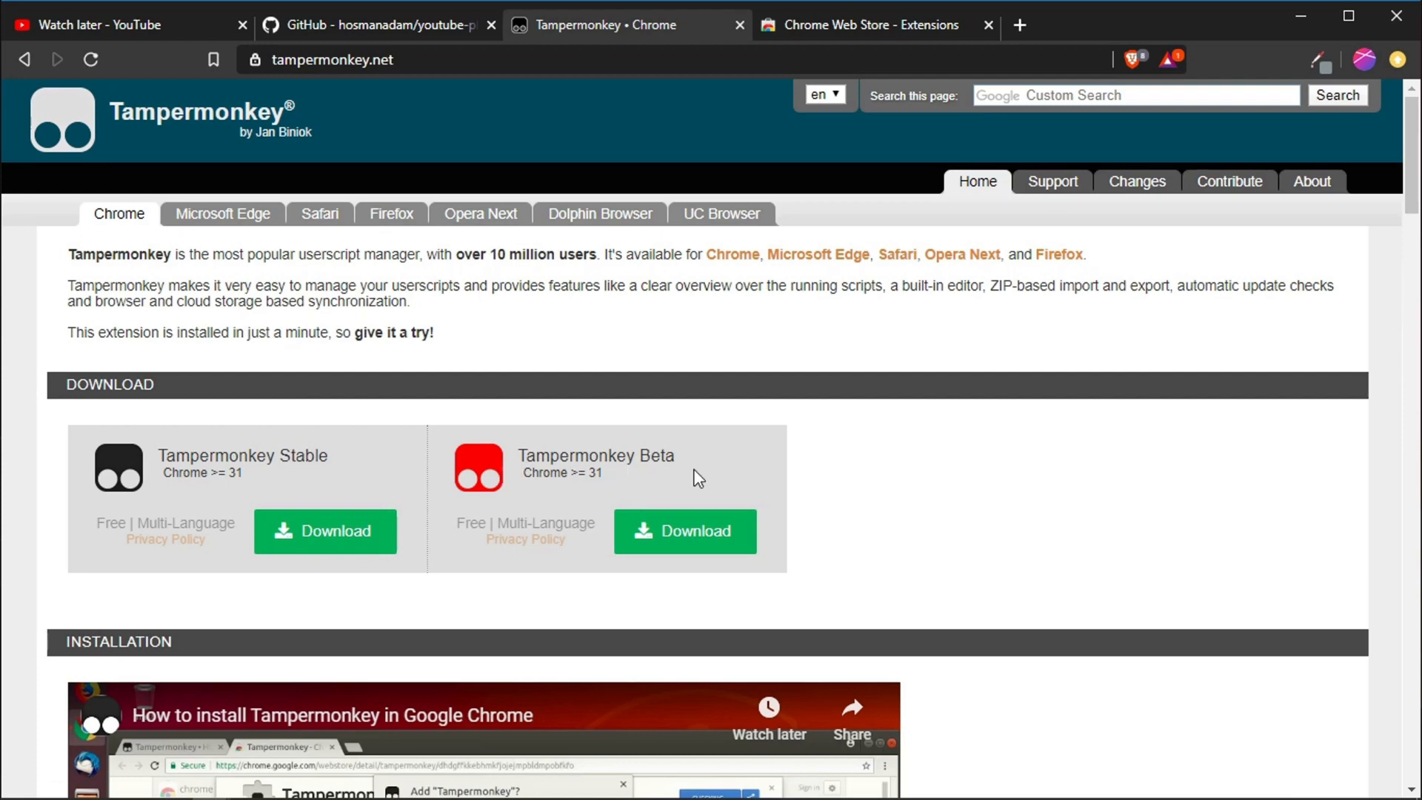
mouse_move(325, 530)
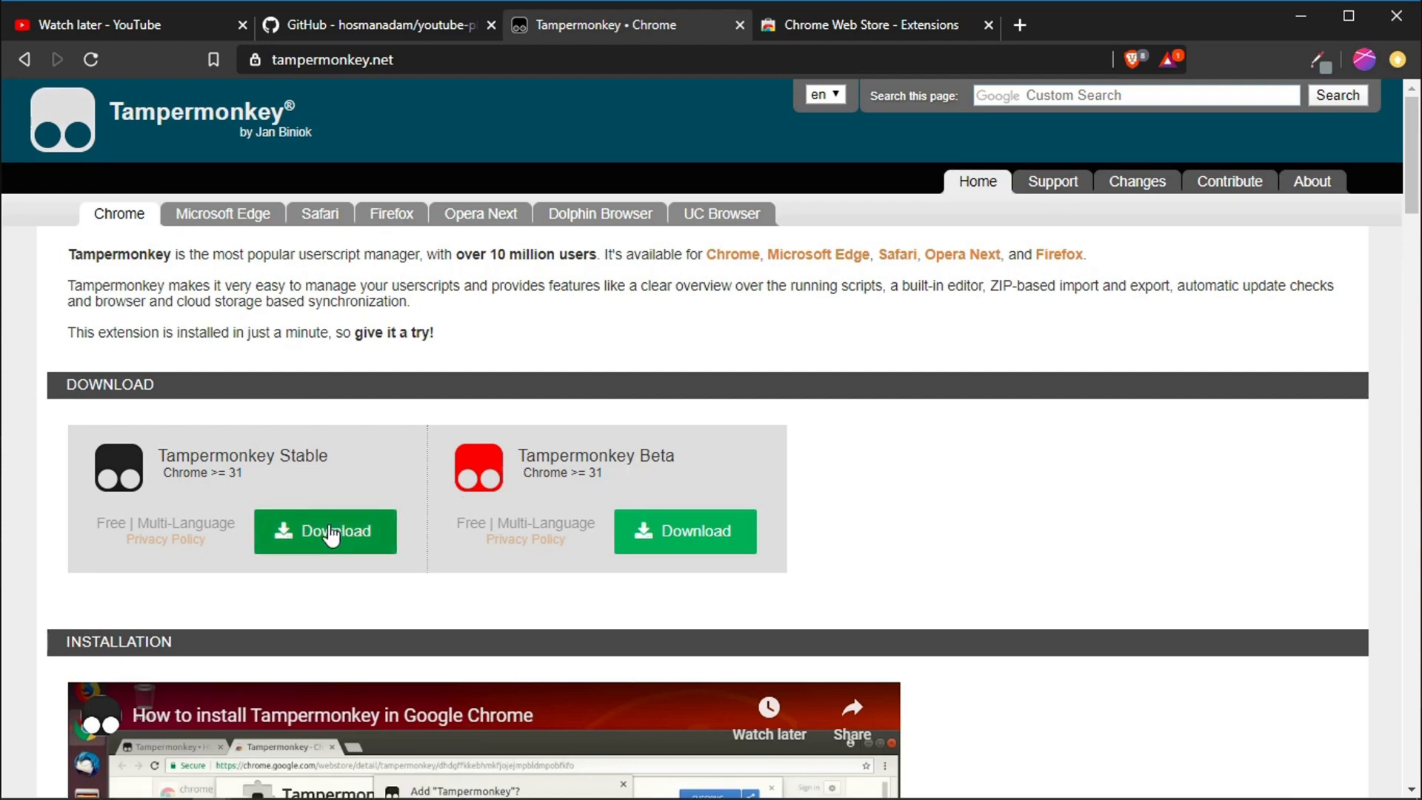
left_click(325, 530)
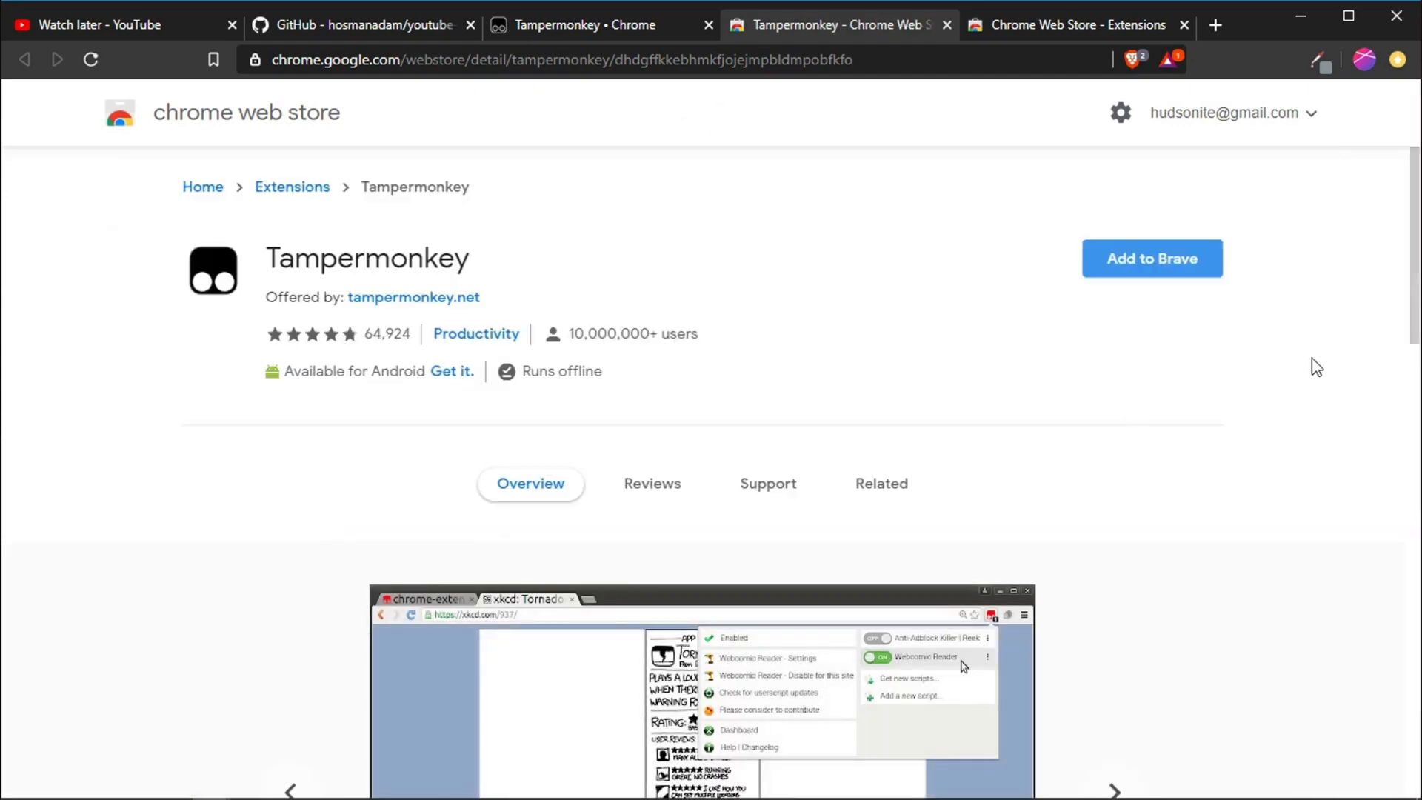
mouse_move(1152, 258)
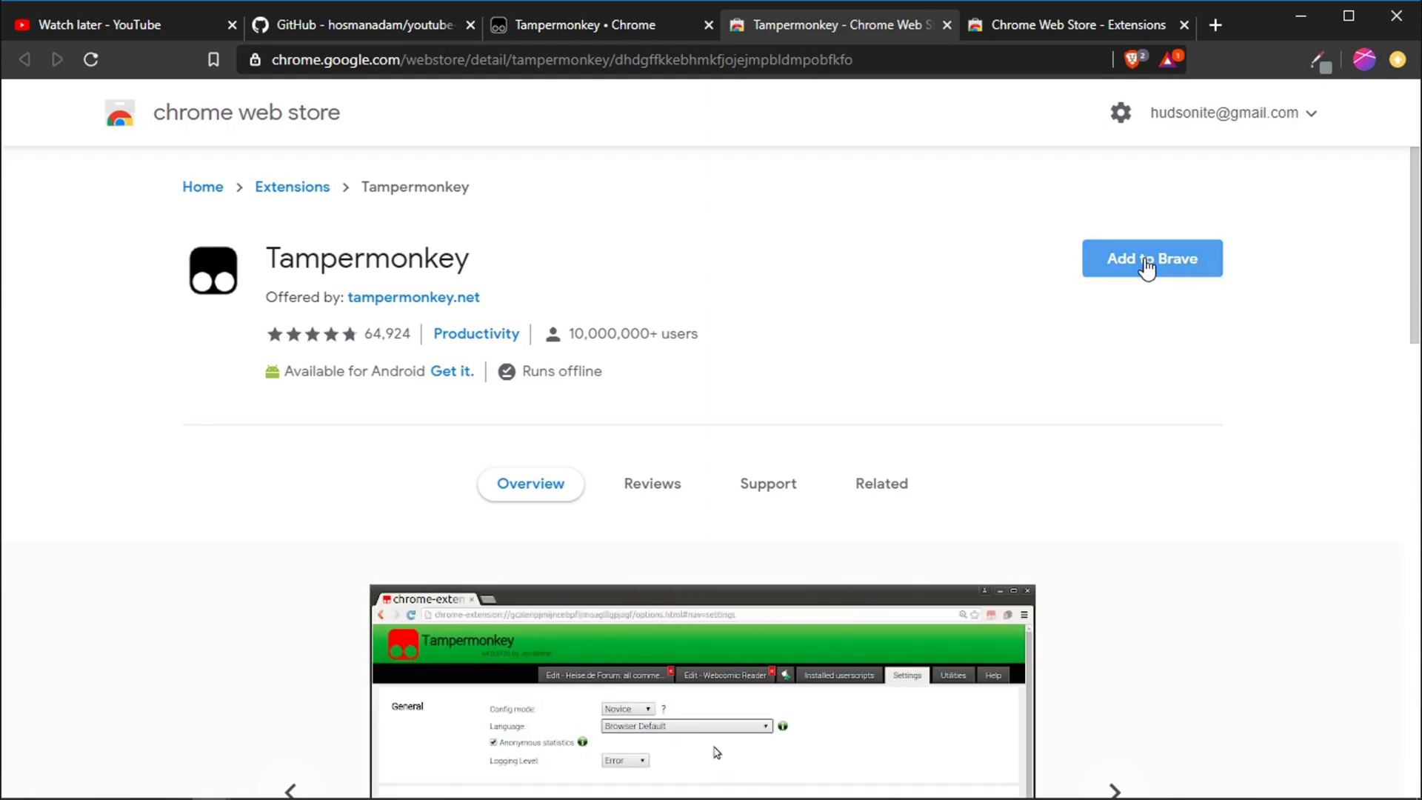
- Install the Tampermonkey extension from its Chrome Web Store listing
left_click(1150, 258)
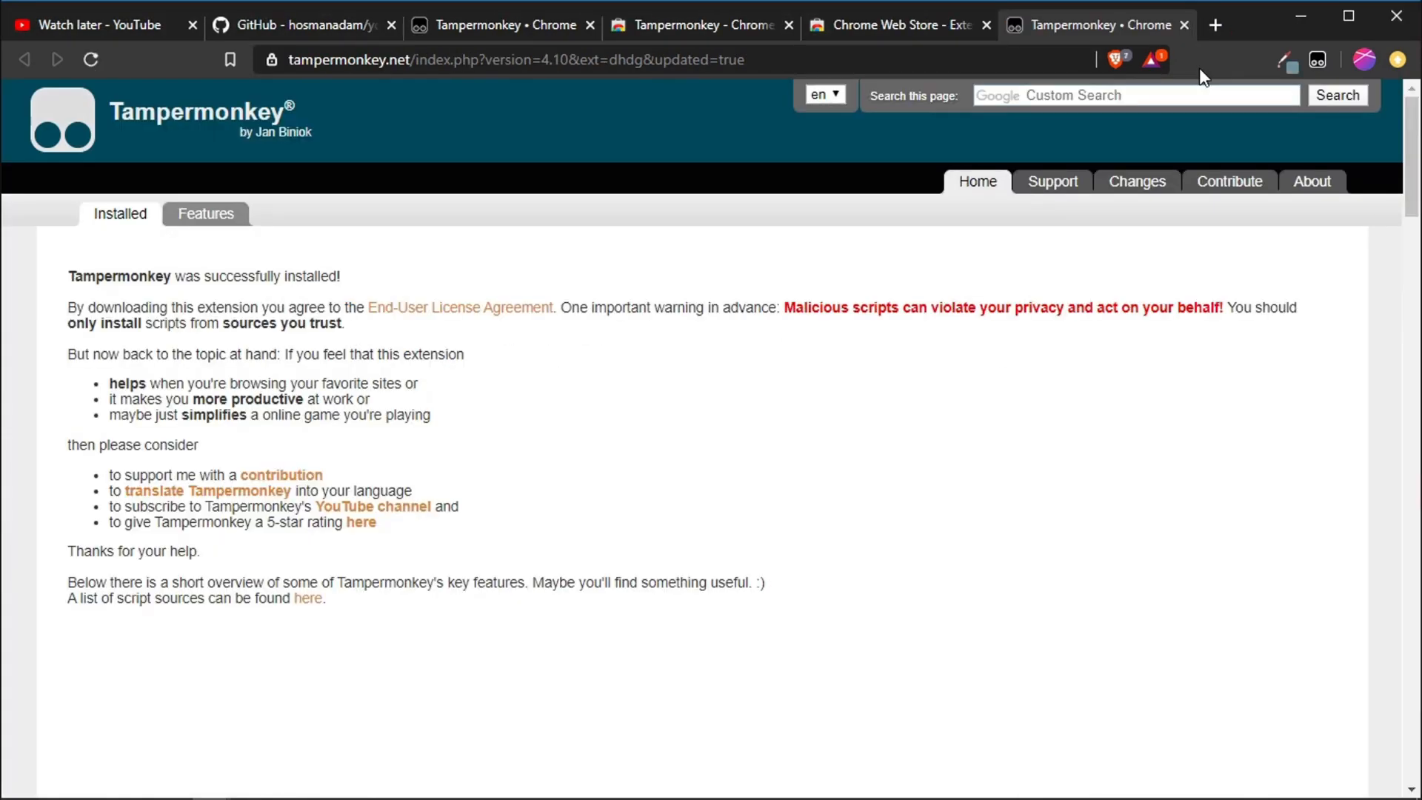
mouse_move(1251, 61)
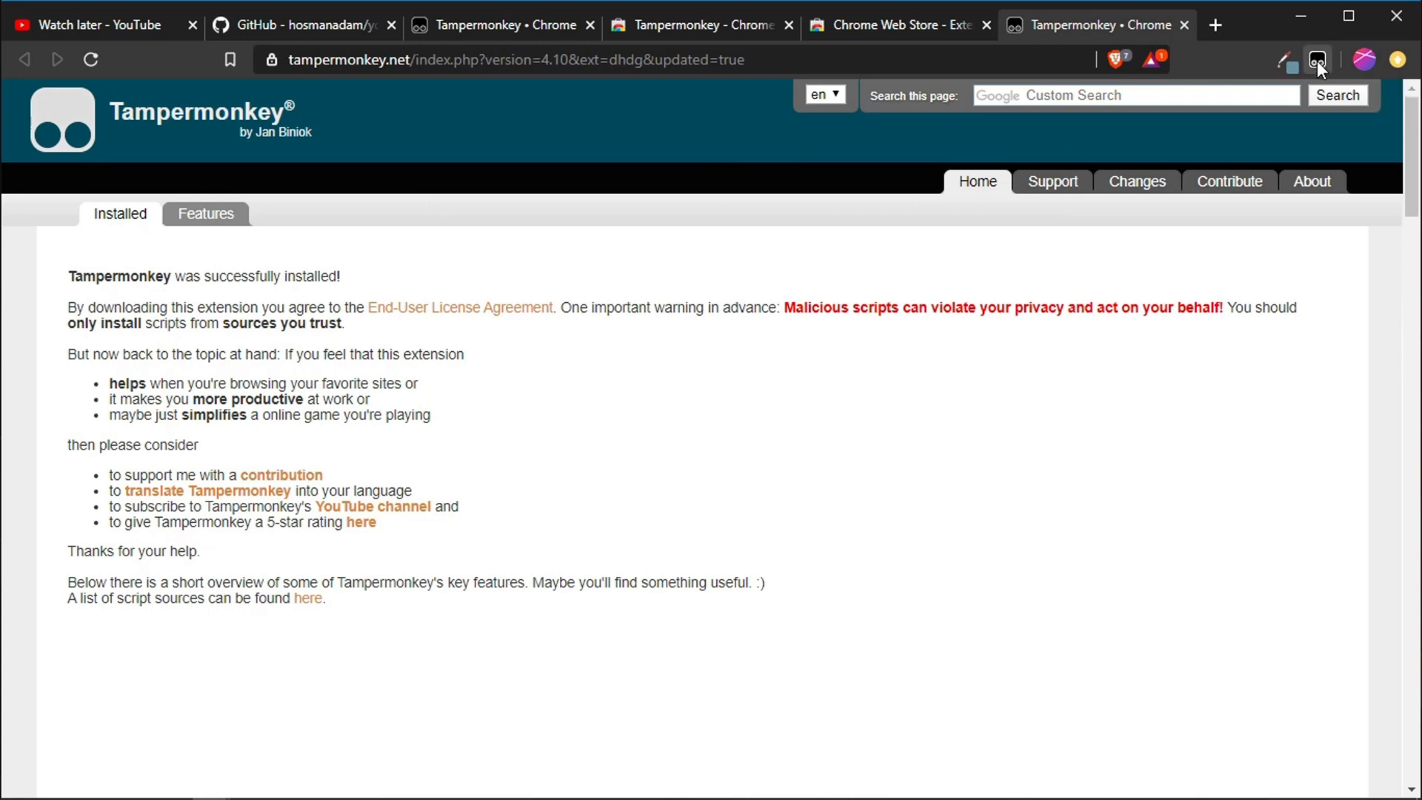
- Check Tampermonkey's quick options, then go back to the youtube-playlist-plus repository
left_click(1317, 60)
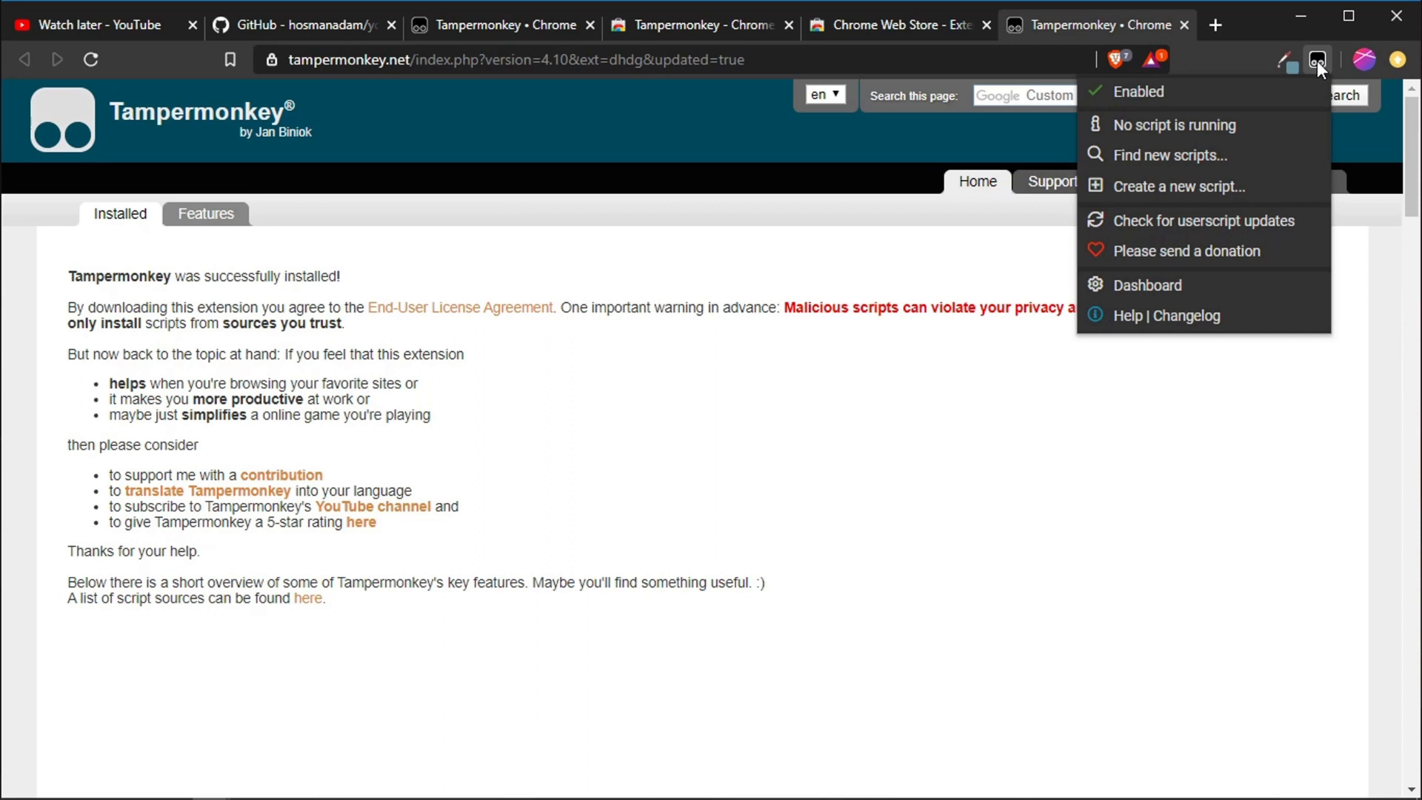
mouse_move(1183, 125)
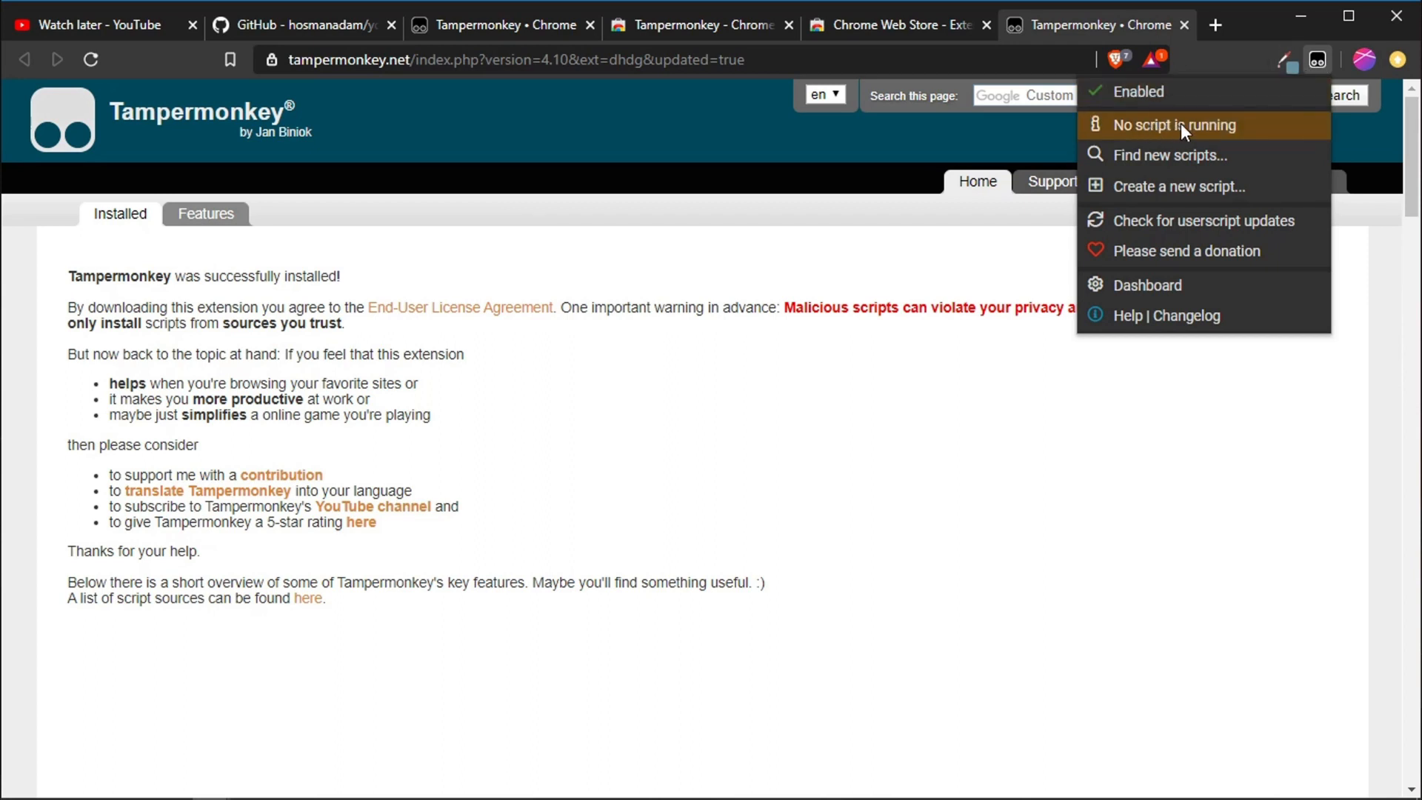
mouse_move(984, 279)
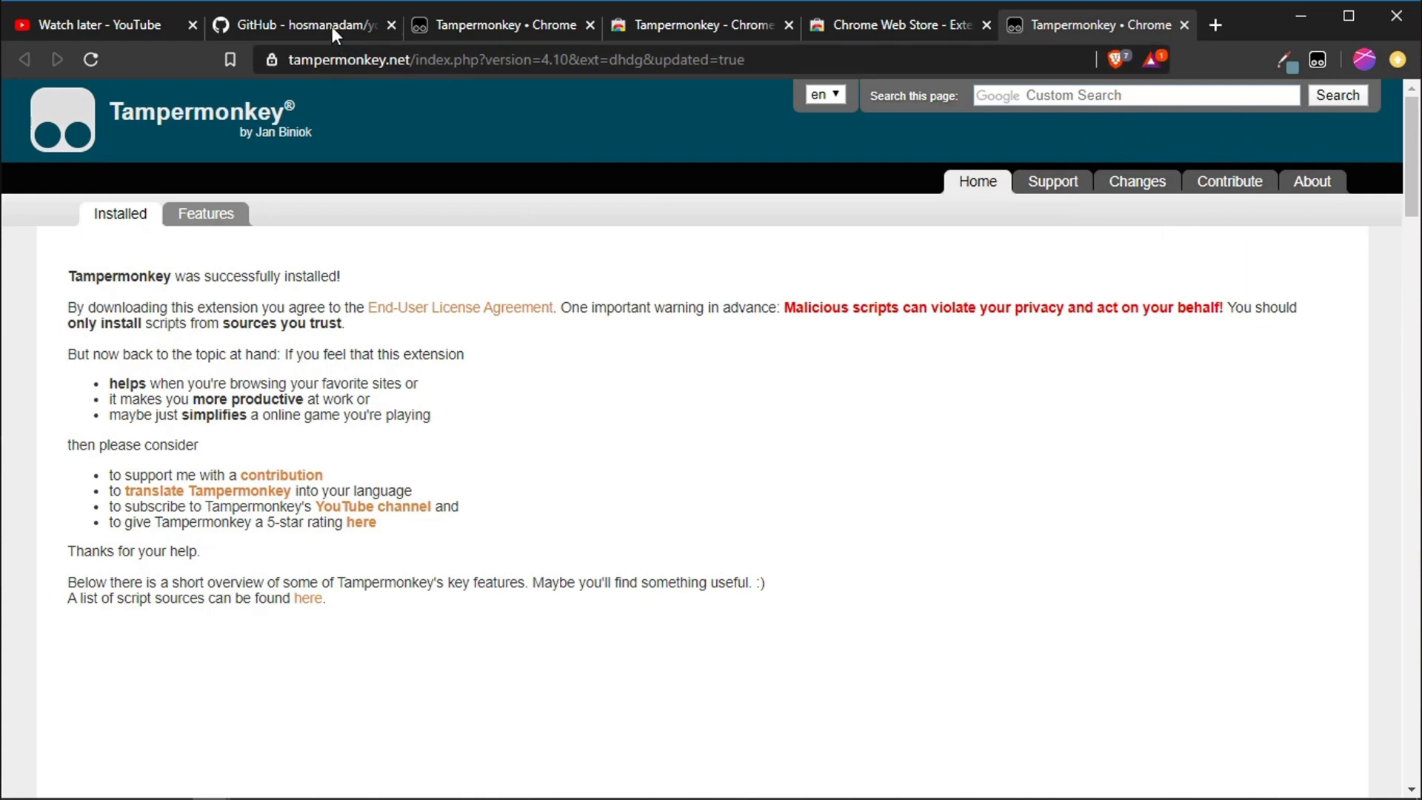
left_click(299, 24)
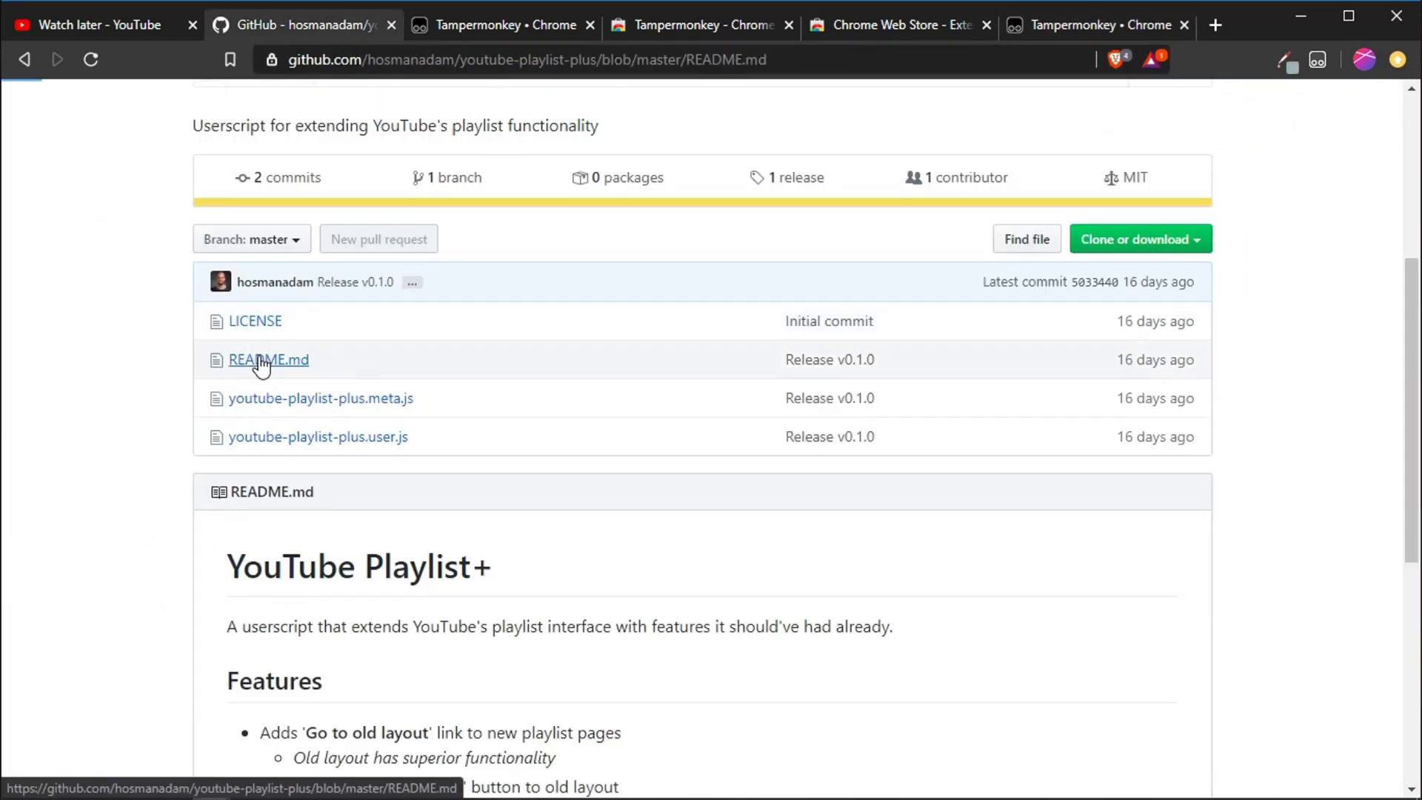
- Scroll the README to Installation and open the latest YouTube Playlist+ source file
left_click(268, 360)
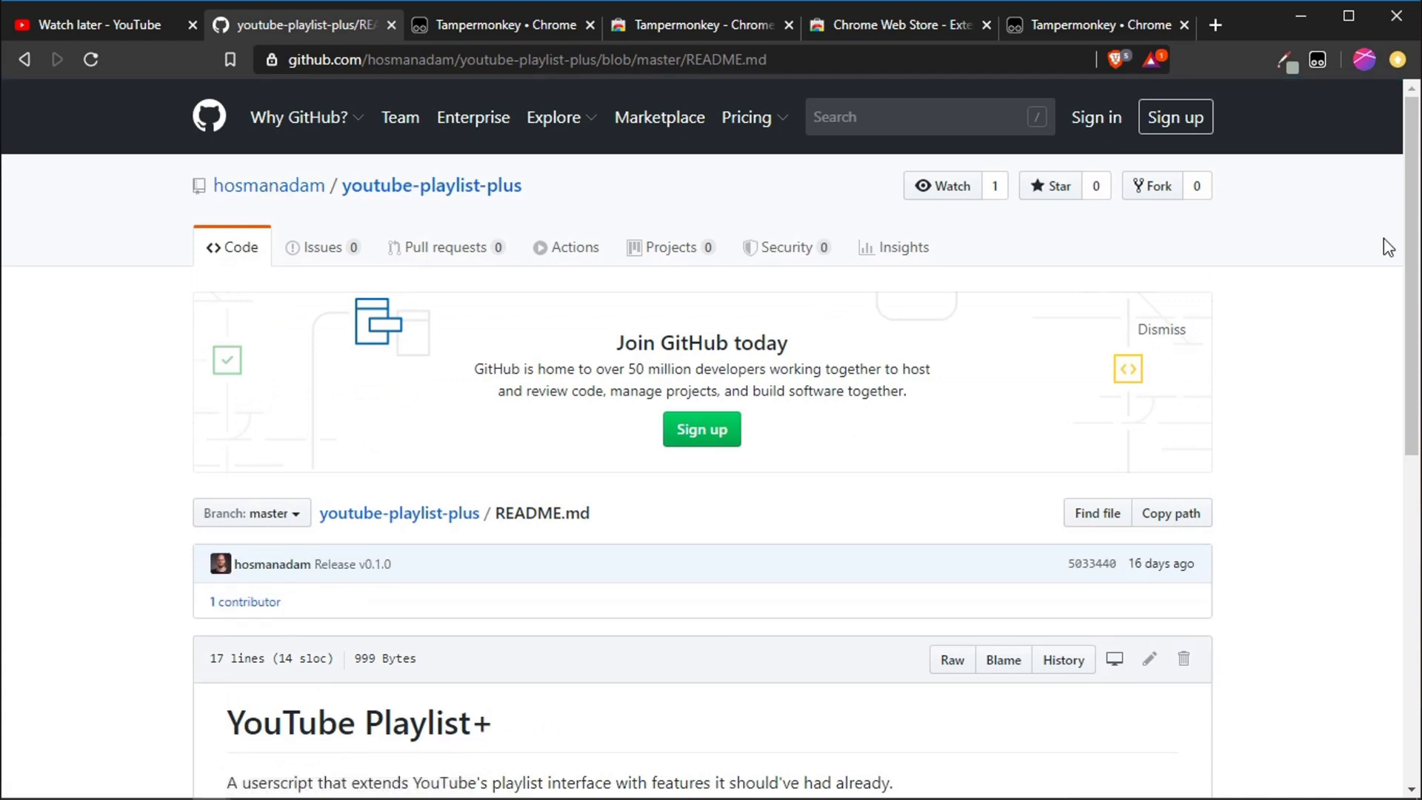
scroll("down", 3)
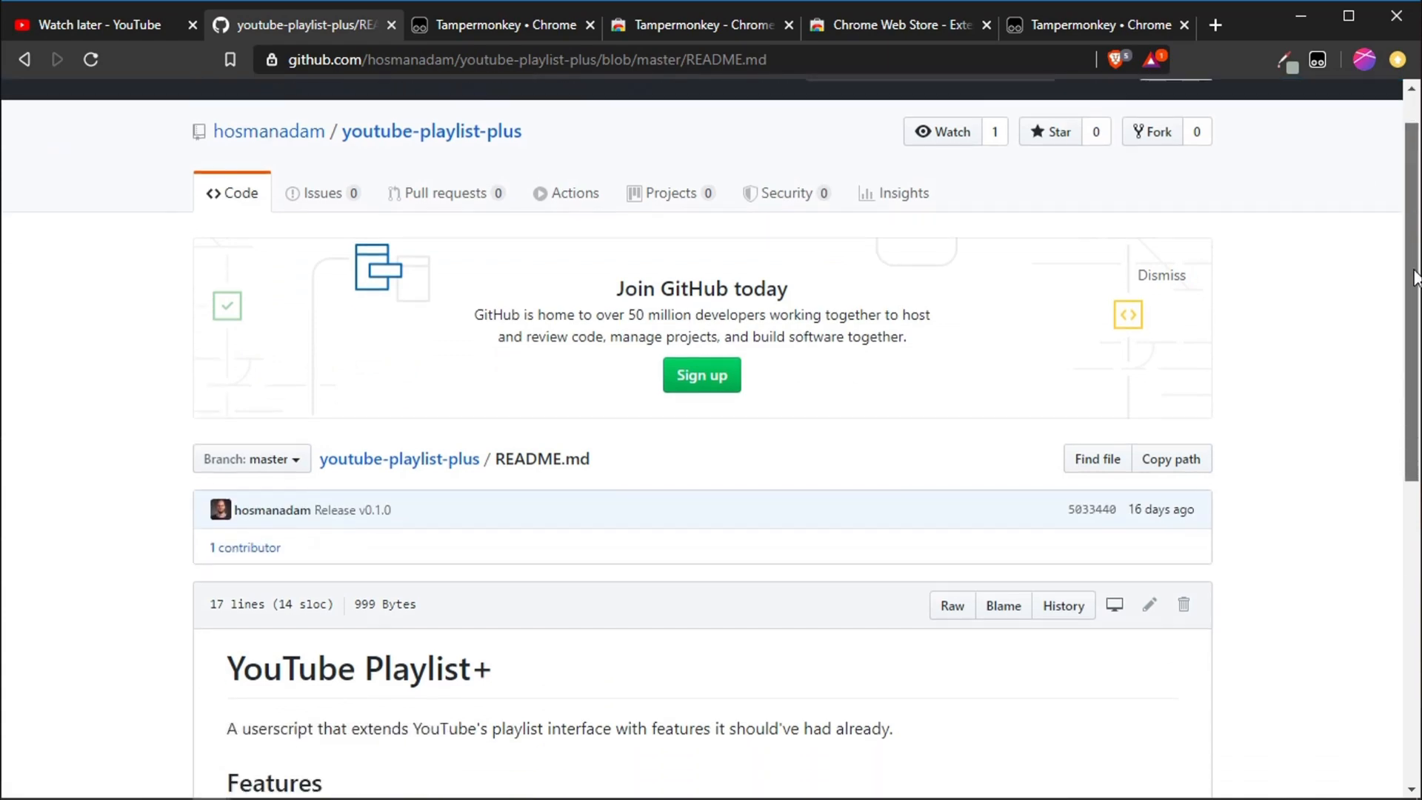
scroll("down", 3)
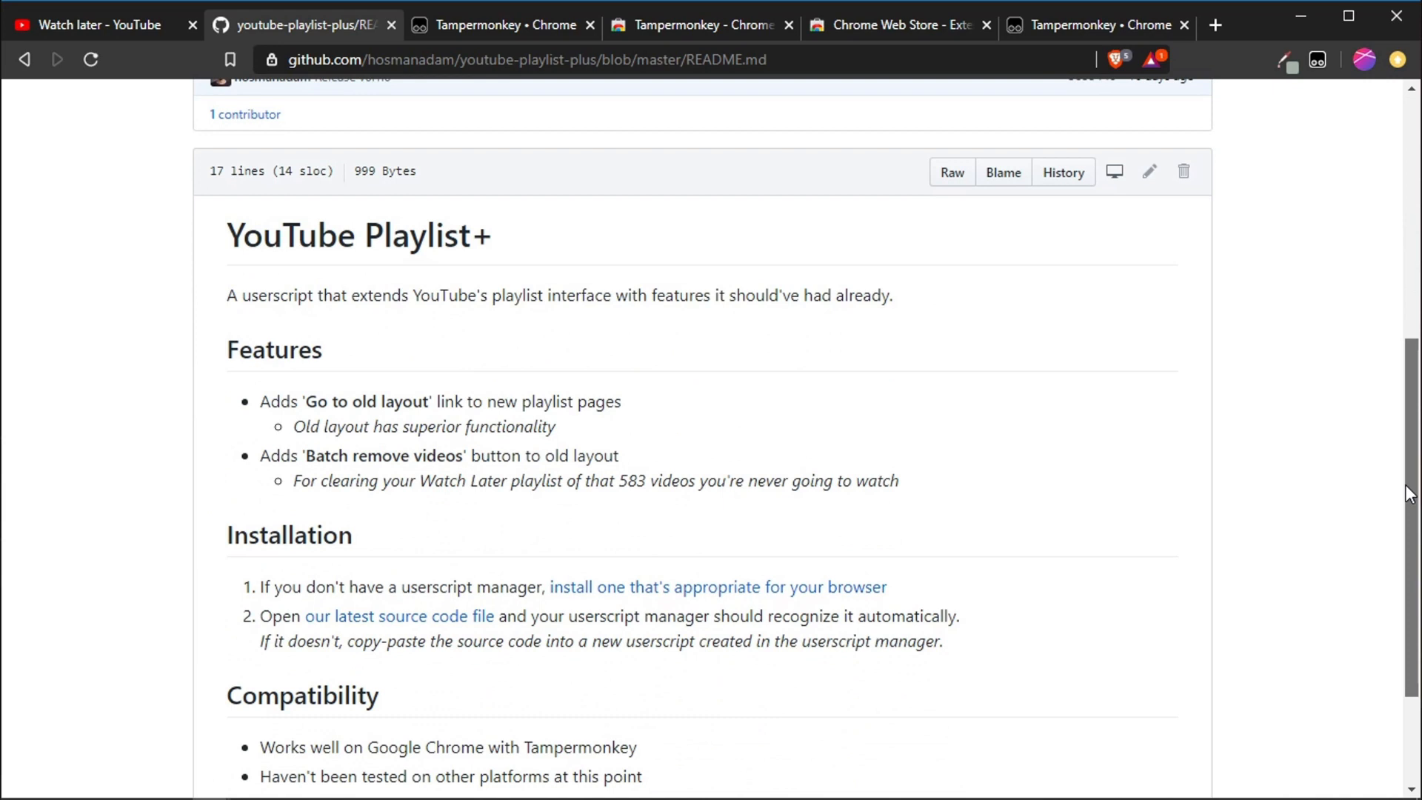
scroll("down", 3)
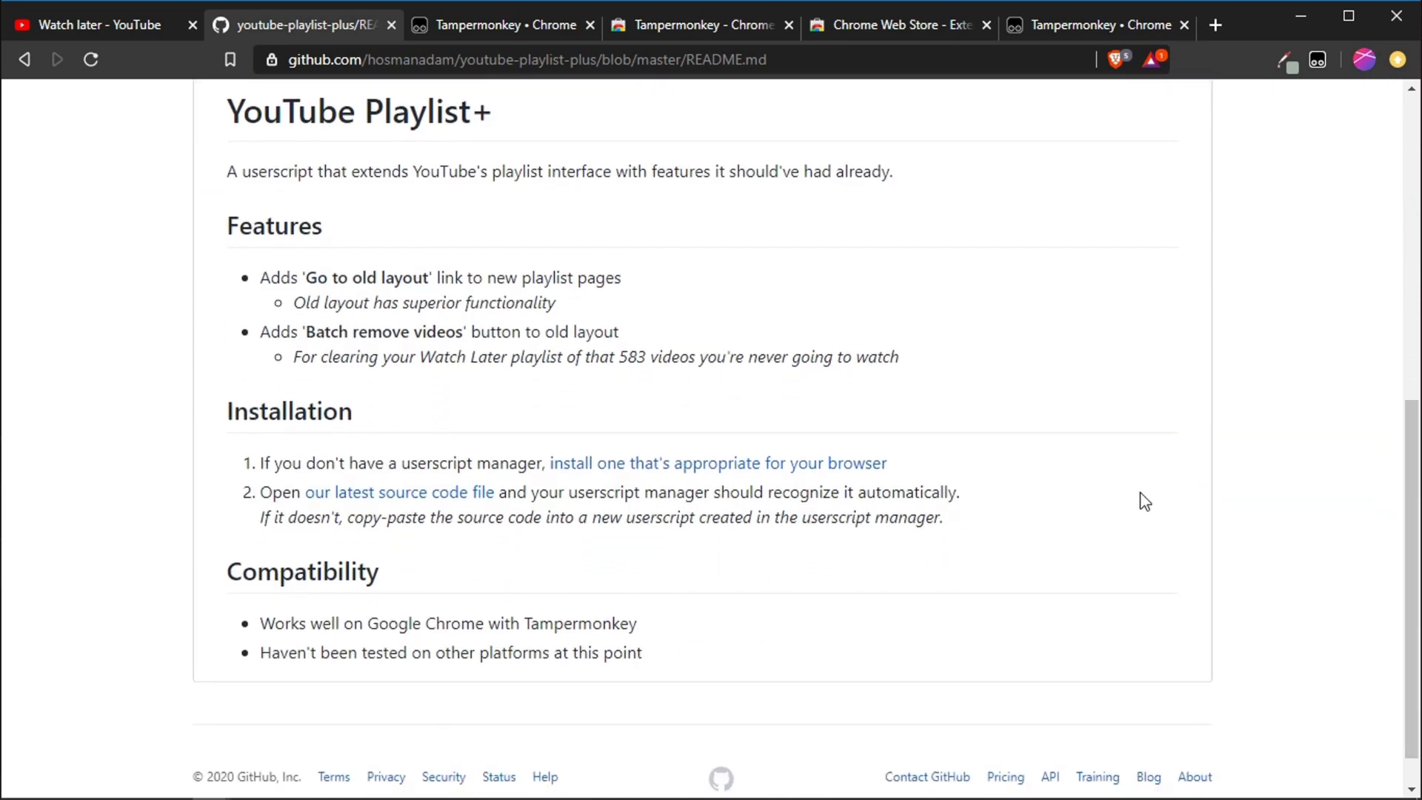
mouse_move(252, 416)
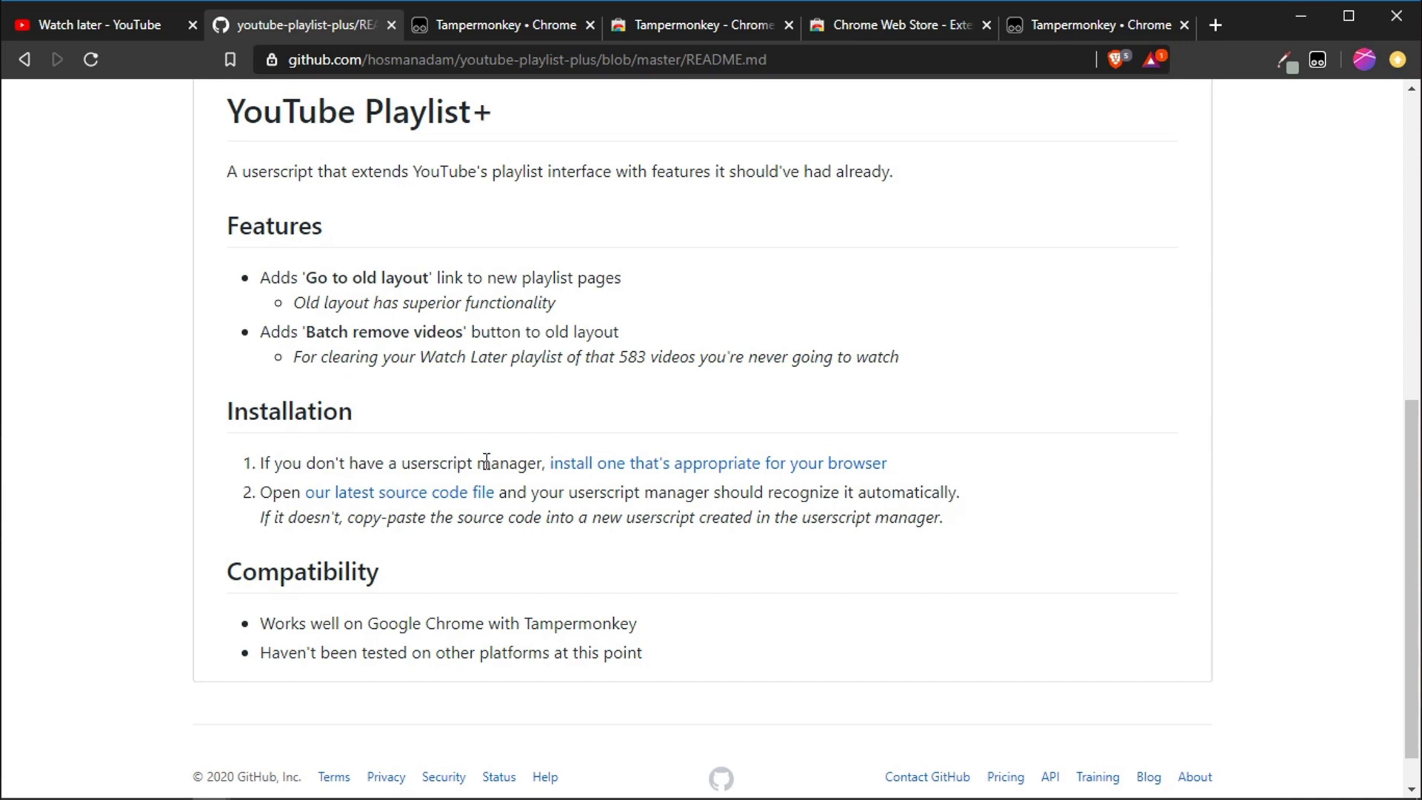
mouse_move(315, 510)
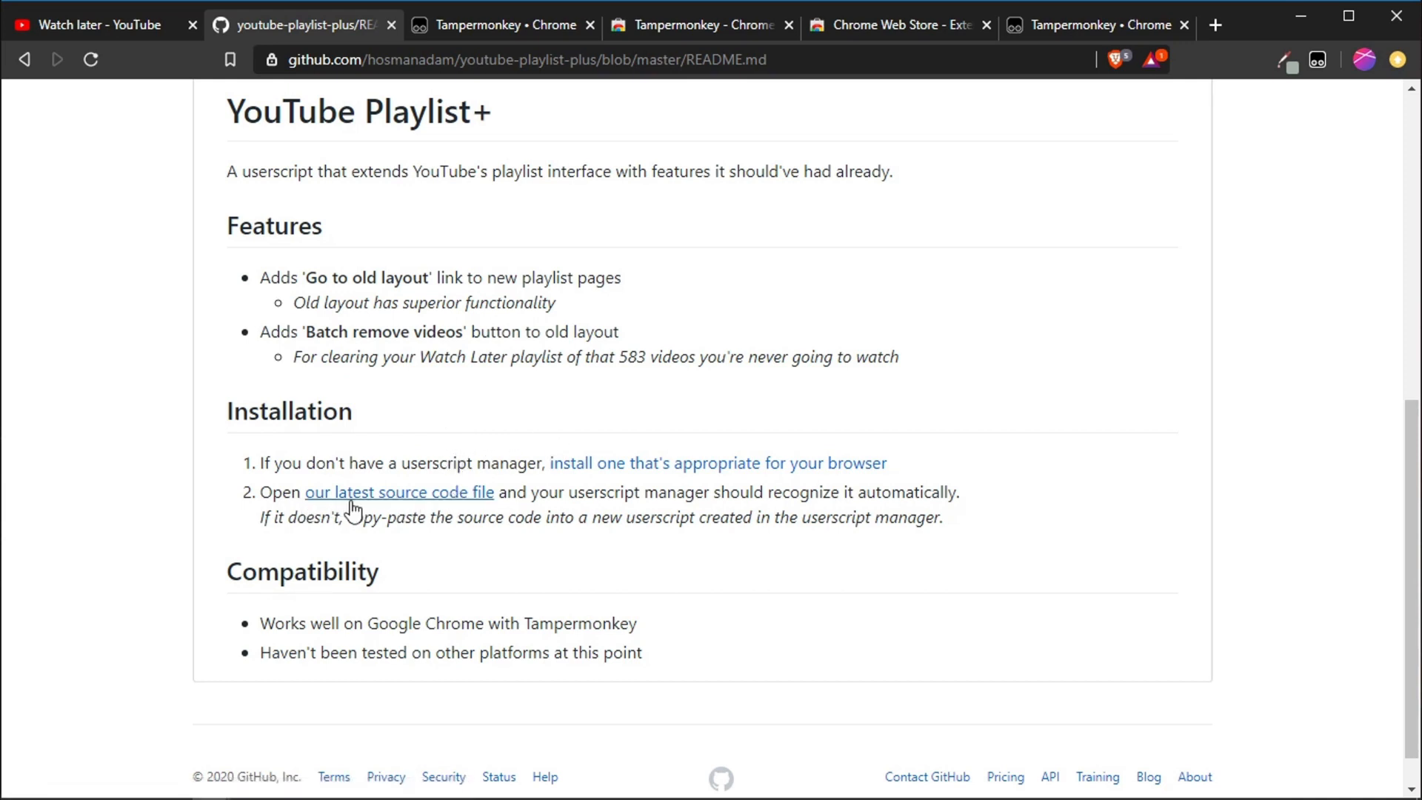
mouse_move(445, 496)
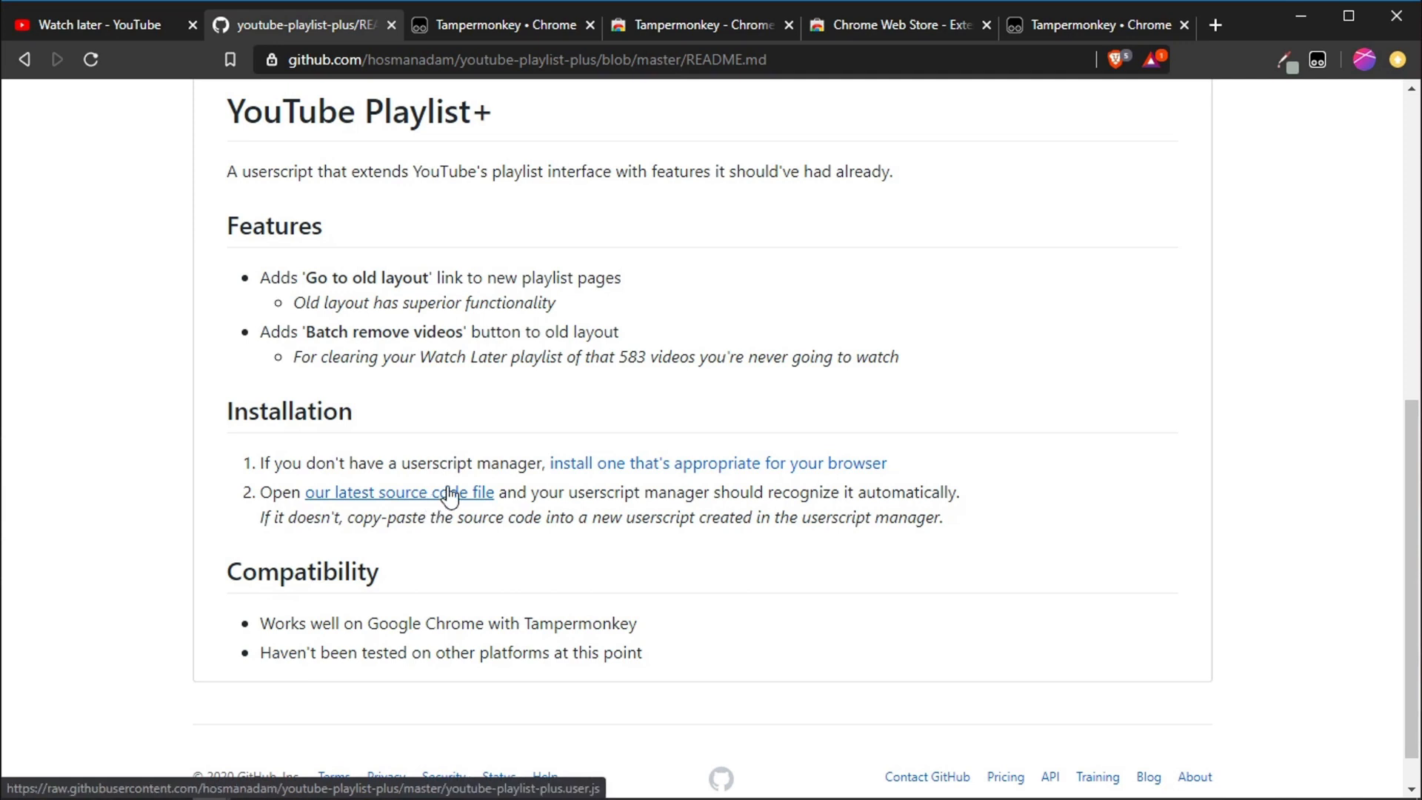
mouse_move(405, 469)
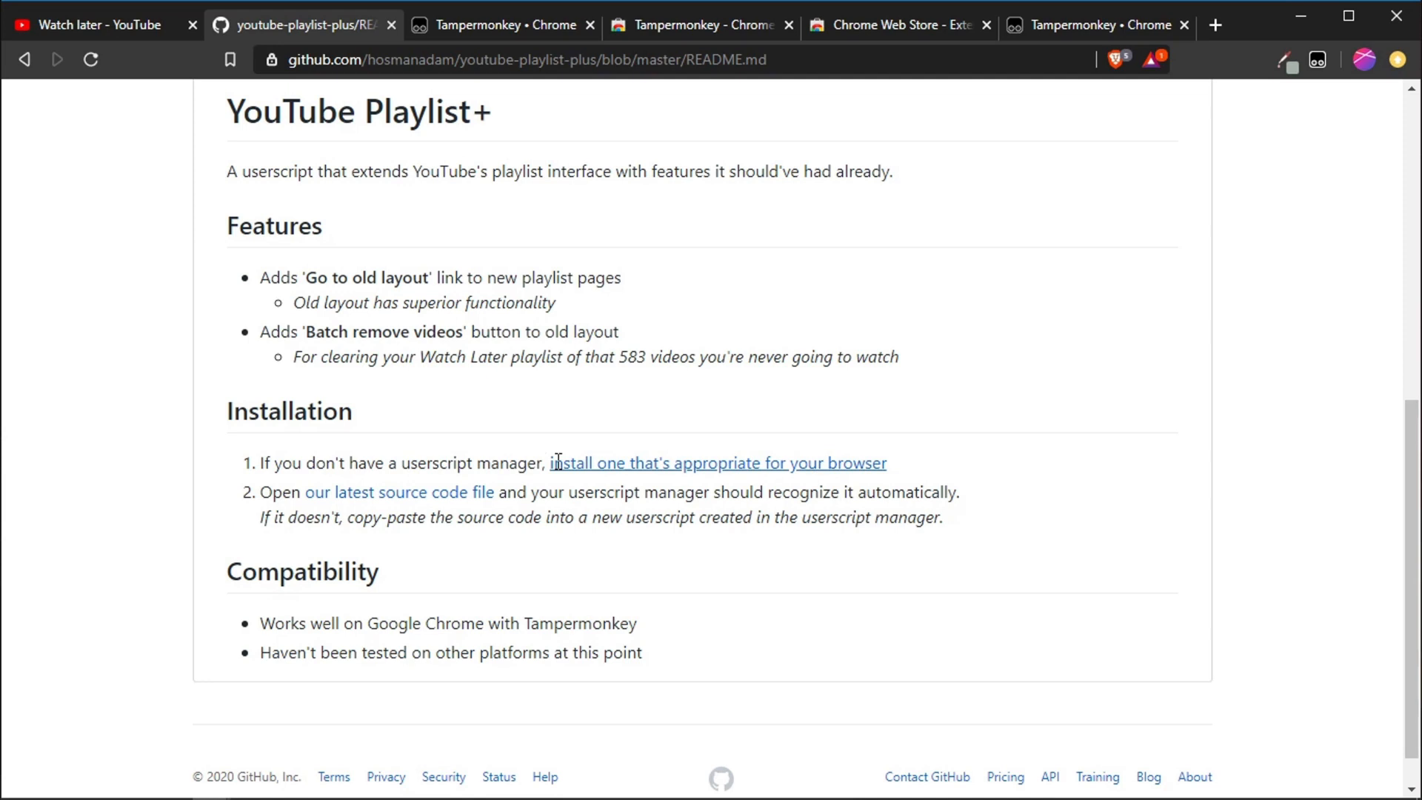
mouse_move(732, 417)
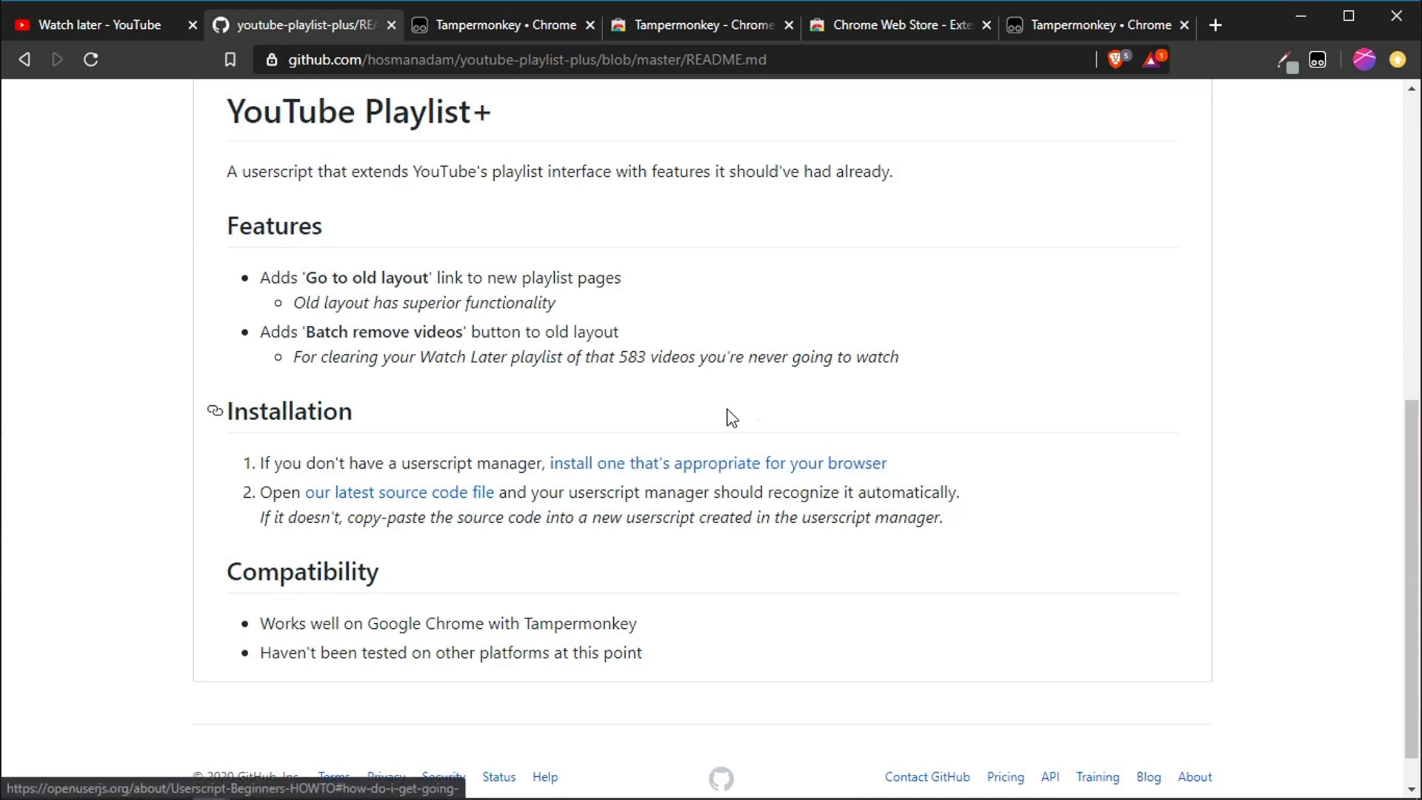
mouse_move(399, 492)
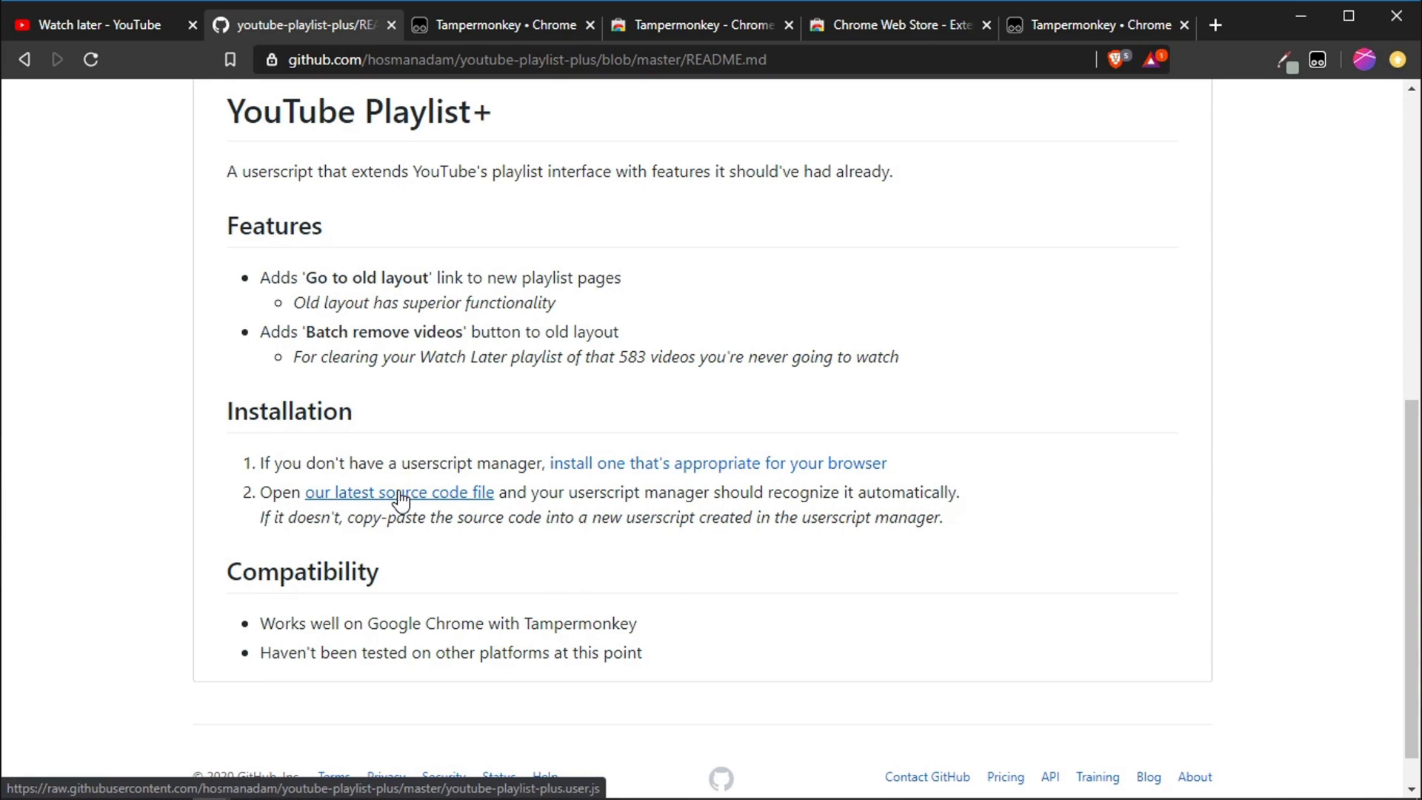
left_click(399, 491)
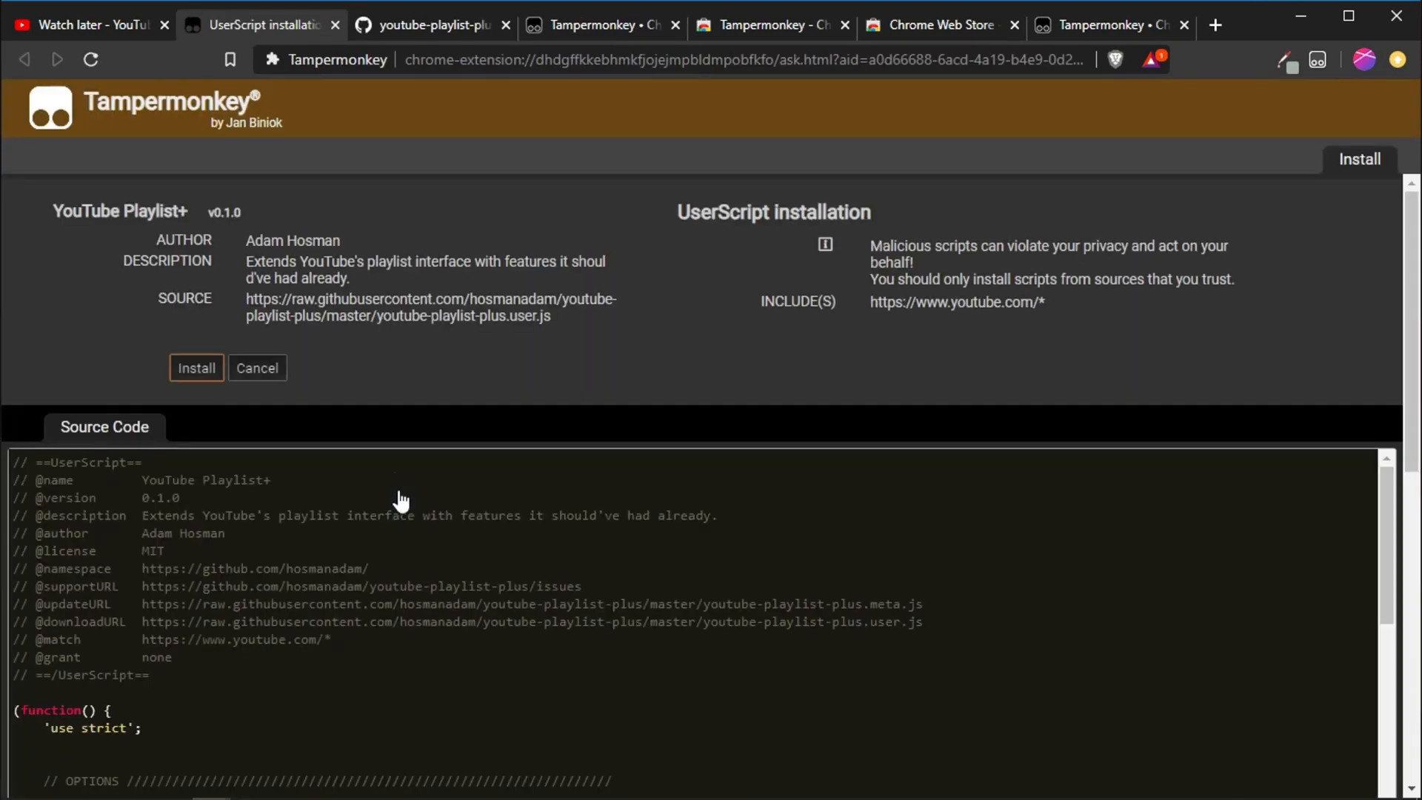
mouse_move(603, 270)
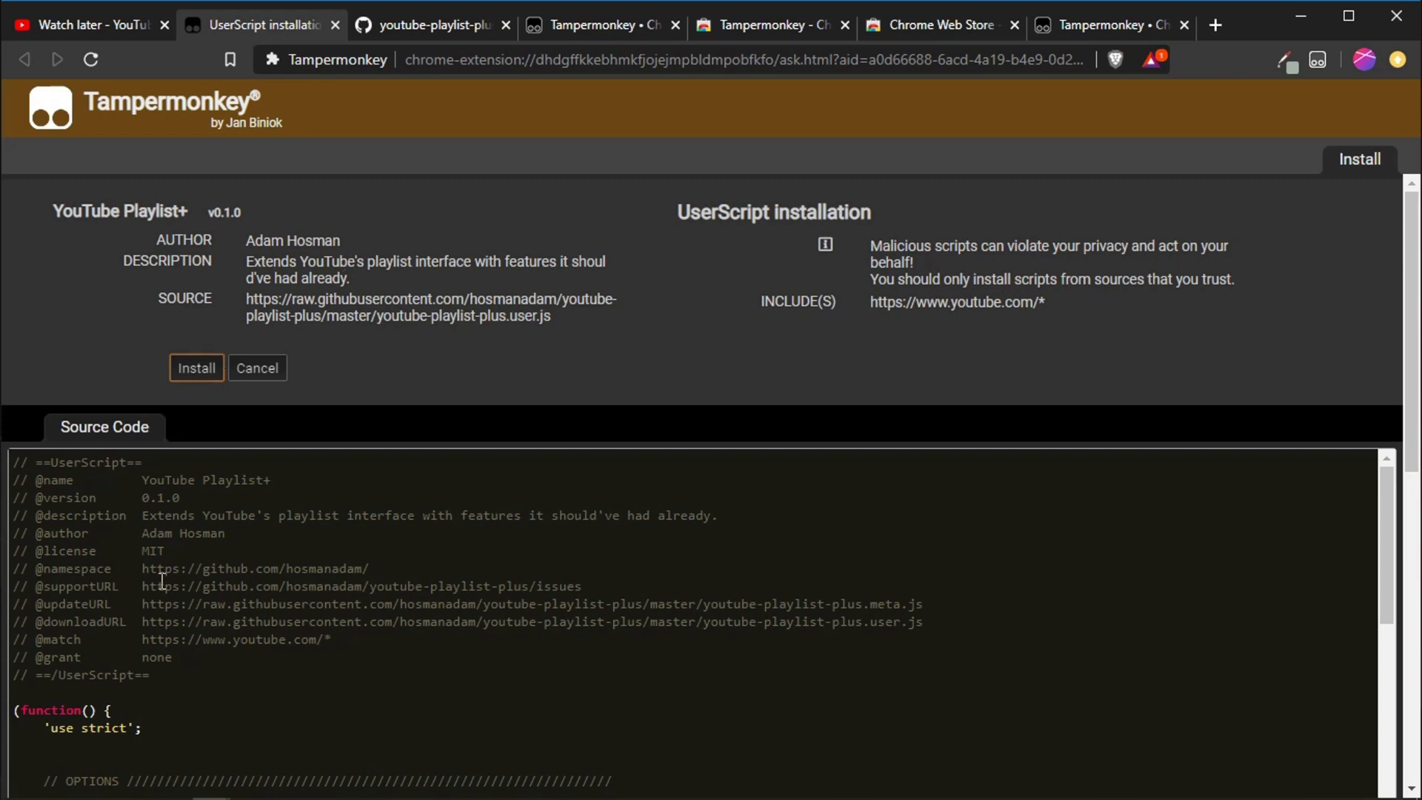
mouse_move(344, 520)
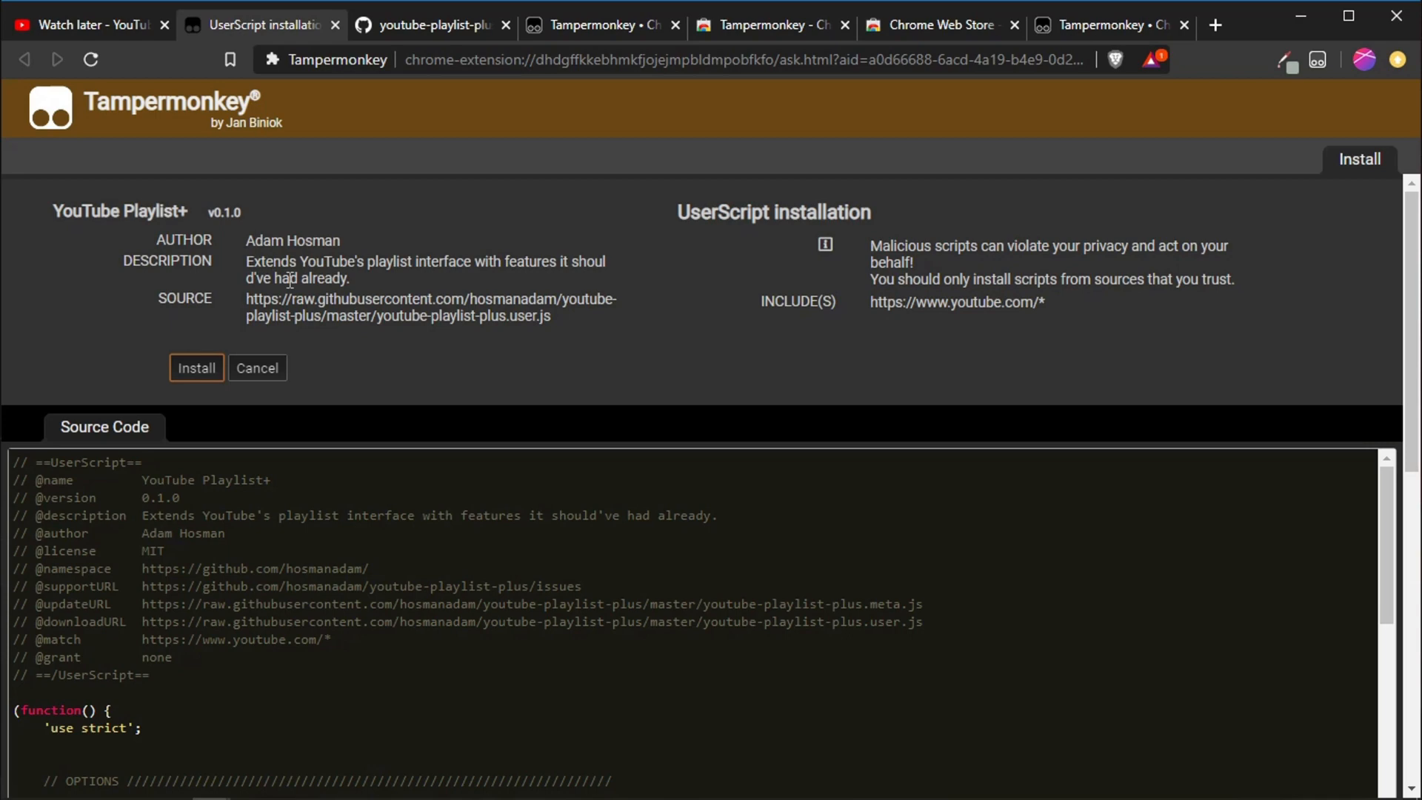
mouse_move(358, 265)
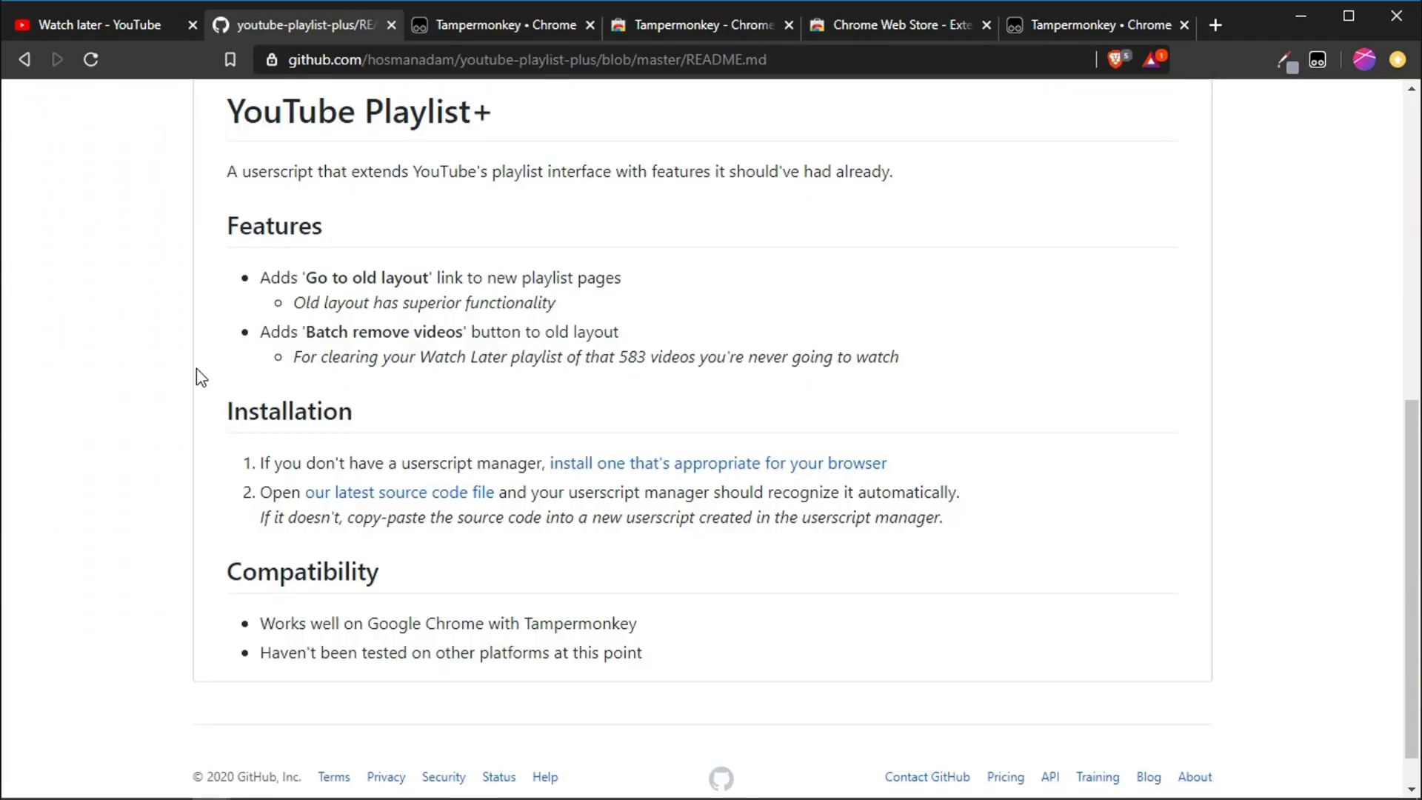
mouse_move(839, 191)
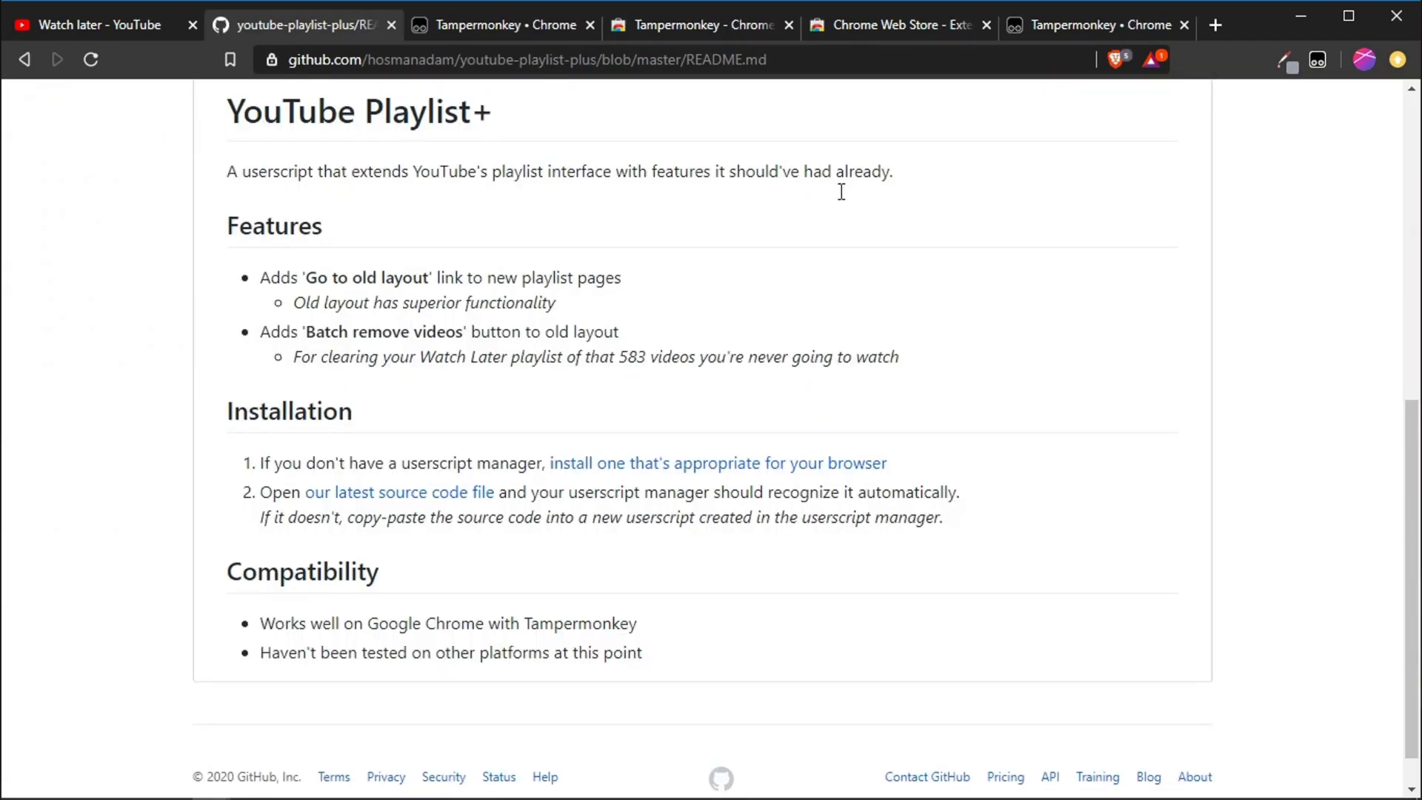
mouse_move(1188, 125)
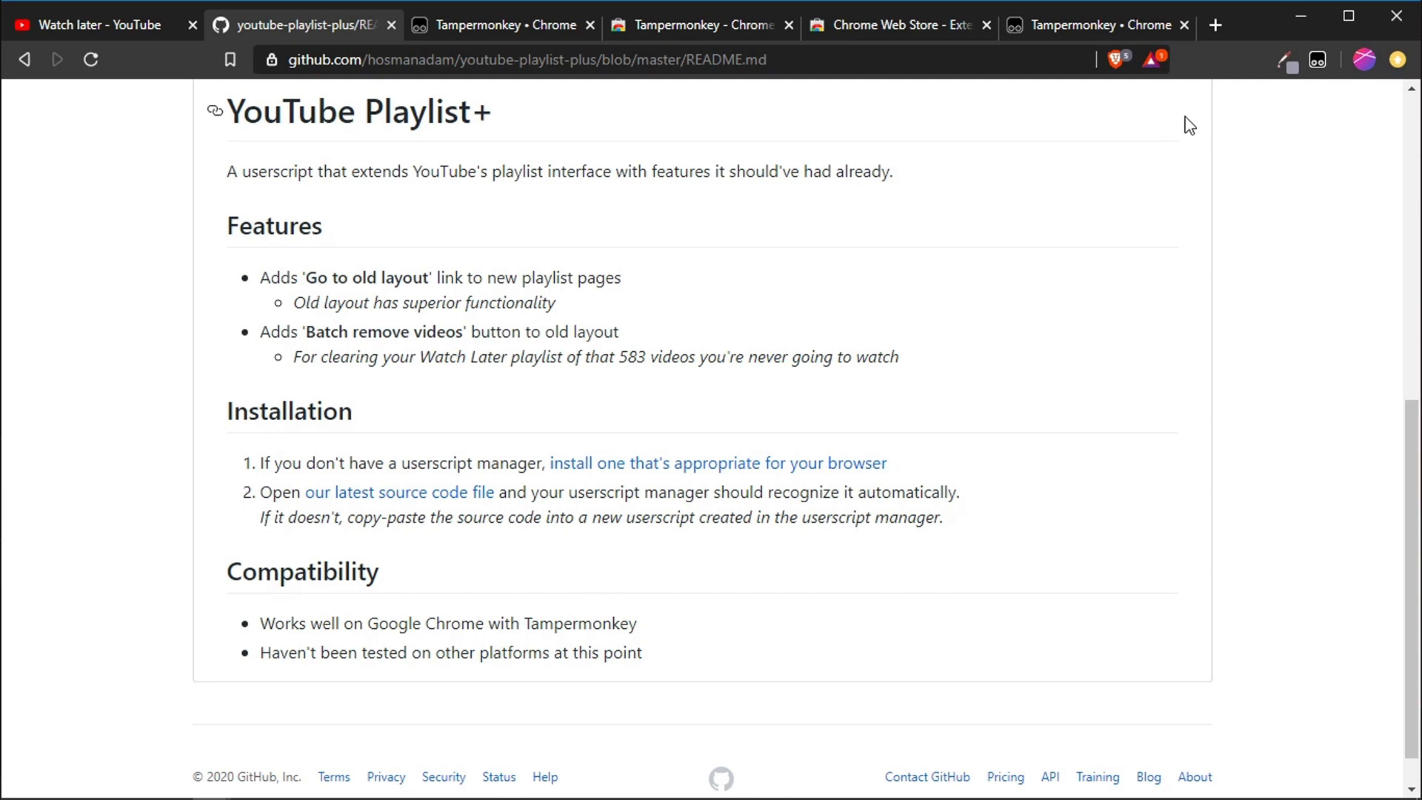
- Open Tampermonkey's quick options over the GitHub README to see its status
left_click(1316, 60)
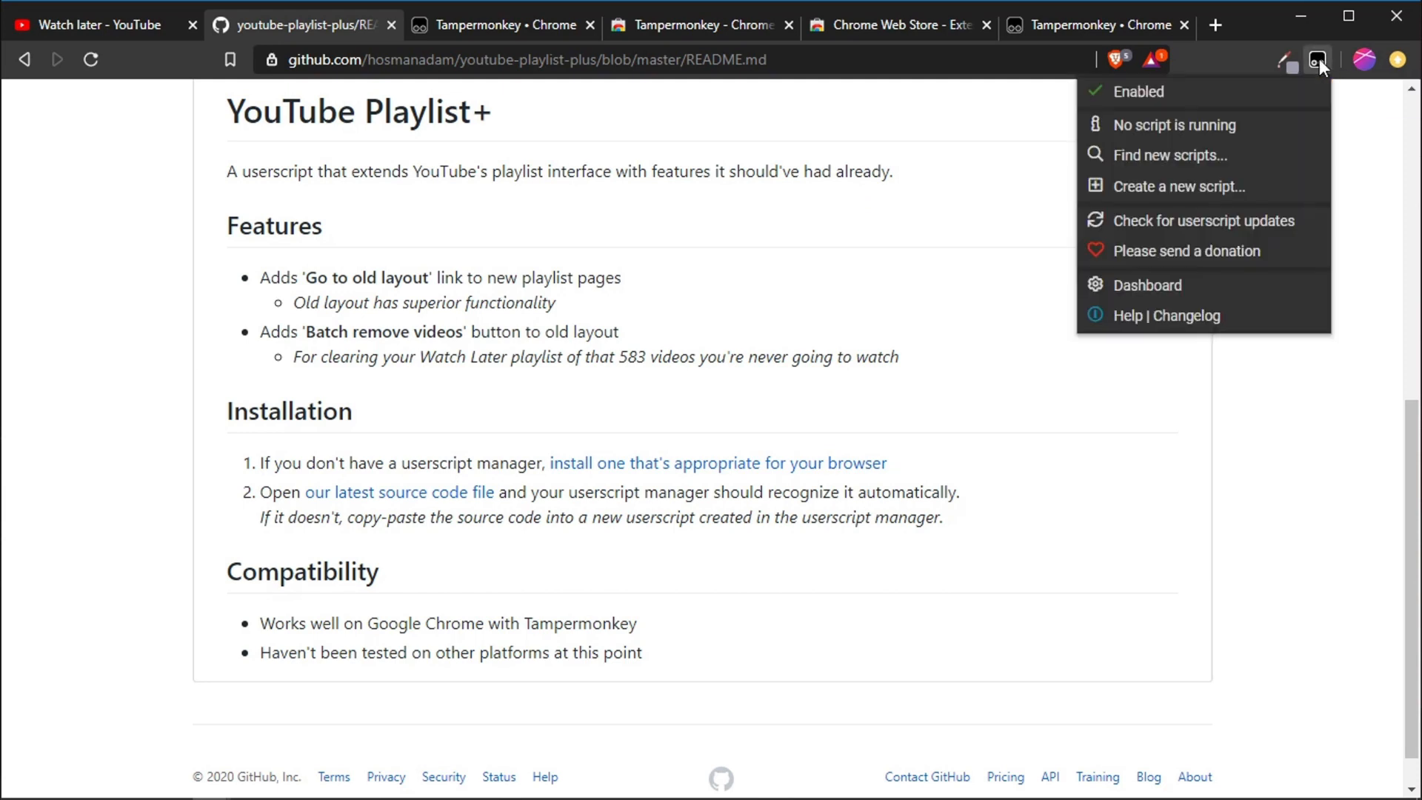
mouse_move(1173, 125)
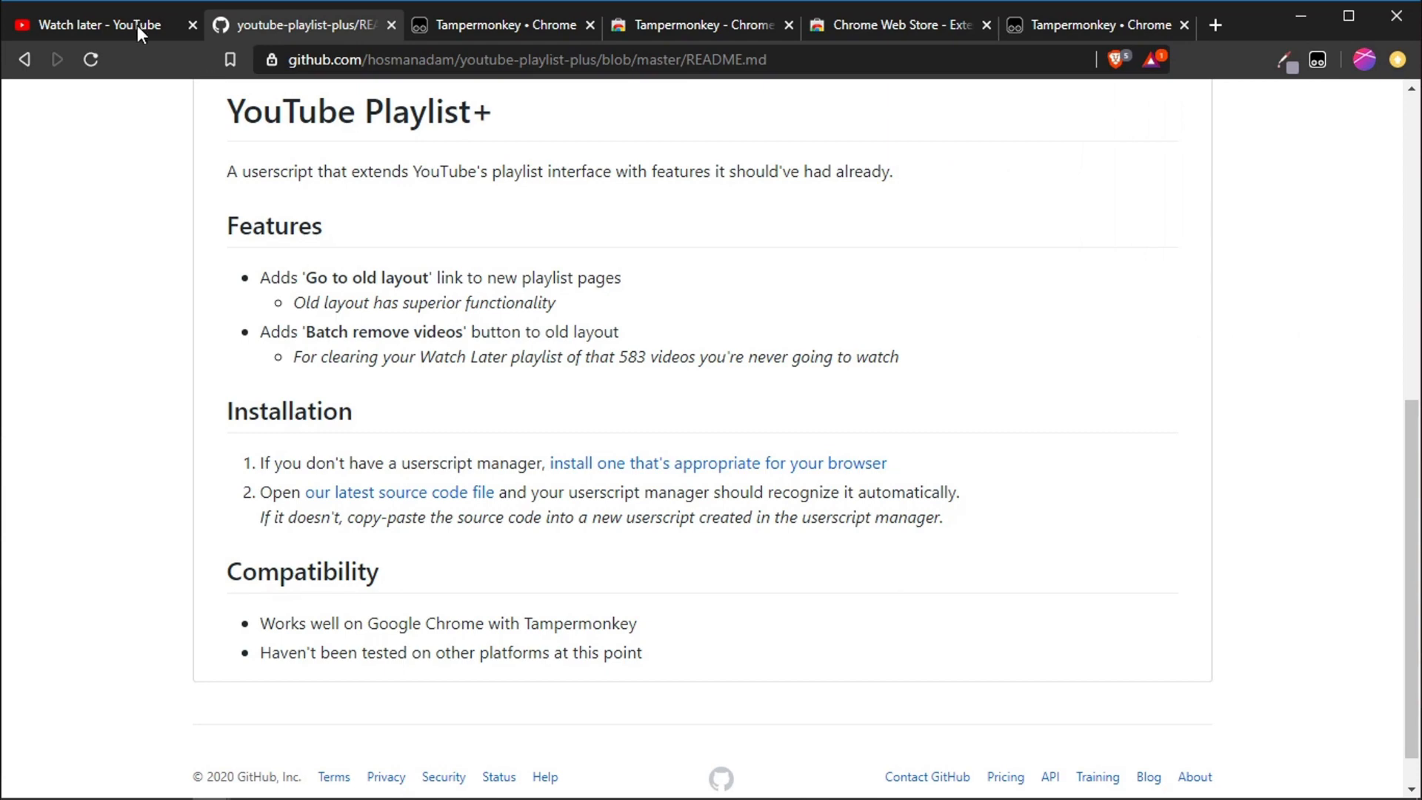
- Return to the Watch later tab and reload it so YouTube Playlist+ loads
left_click(96, 24)
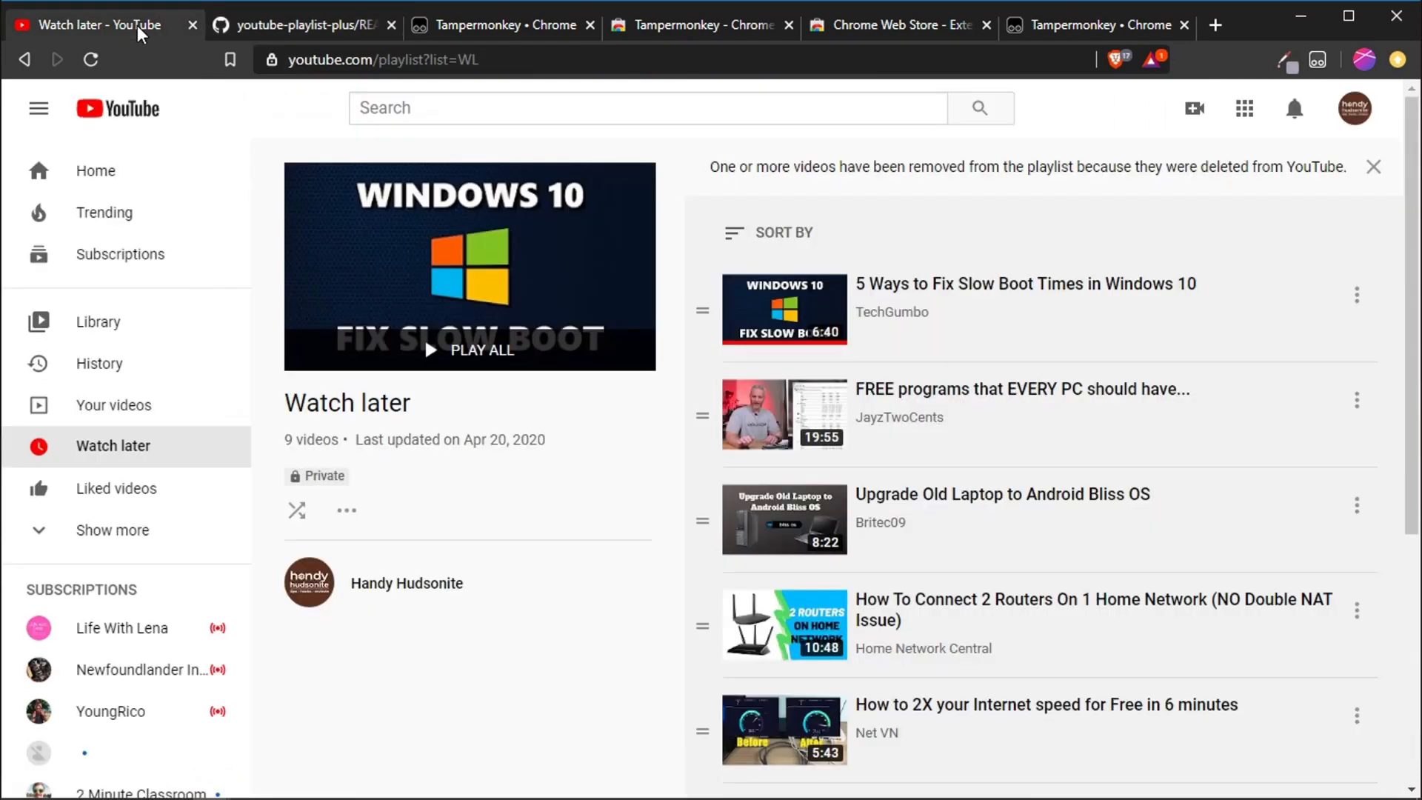
mouse_move(90, 60)
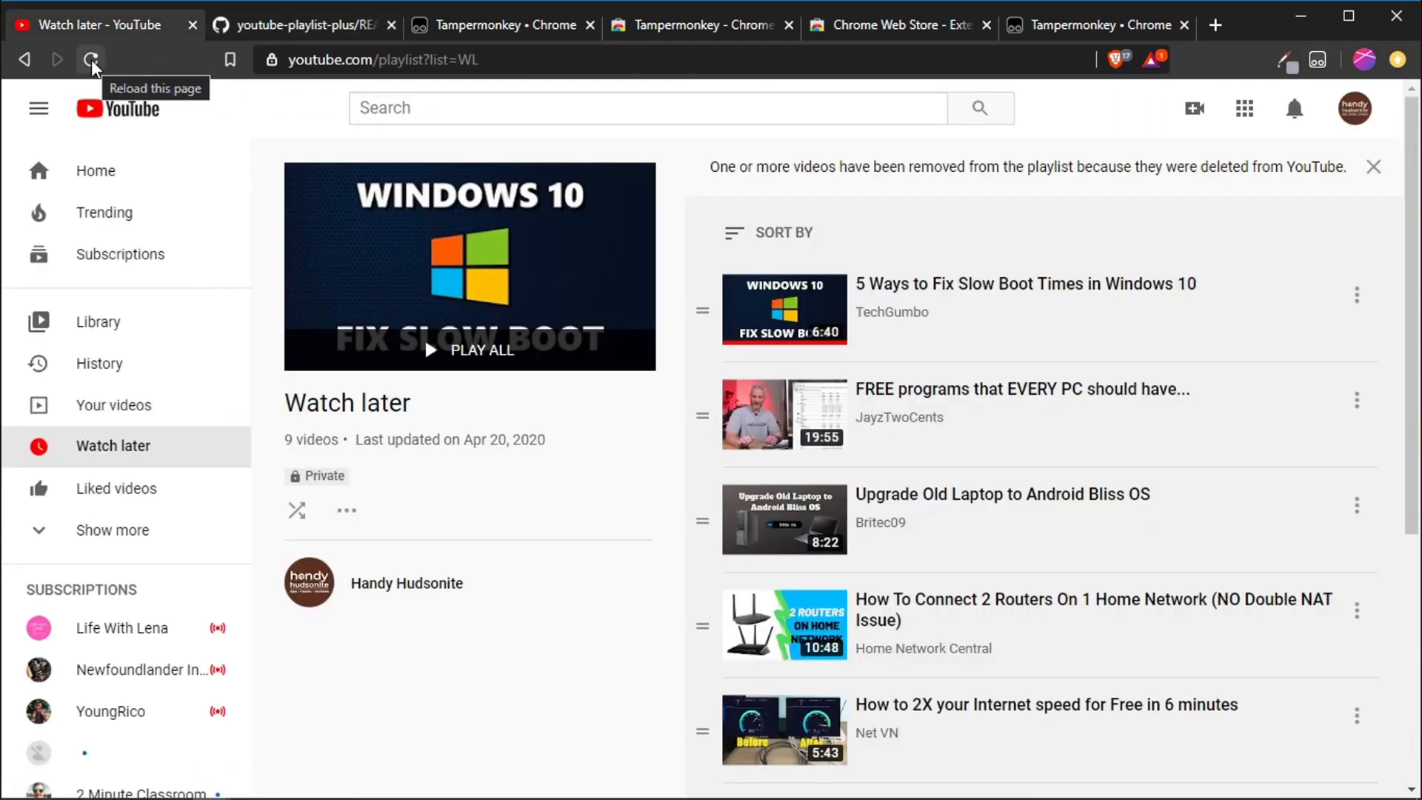
left_click(90, 60)
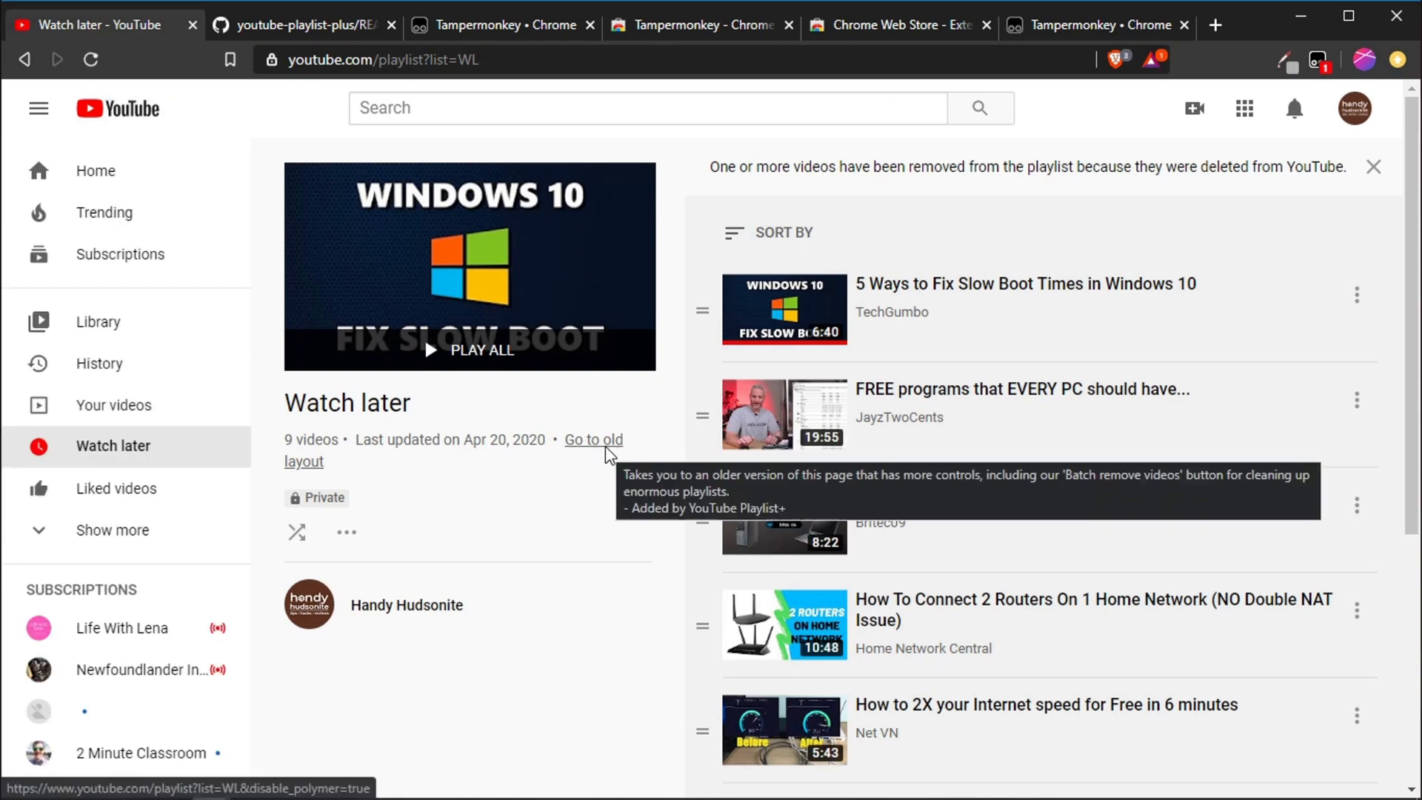
mouse_move(600, 445)
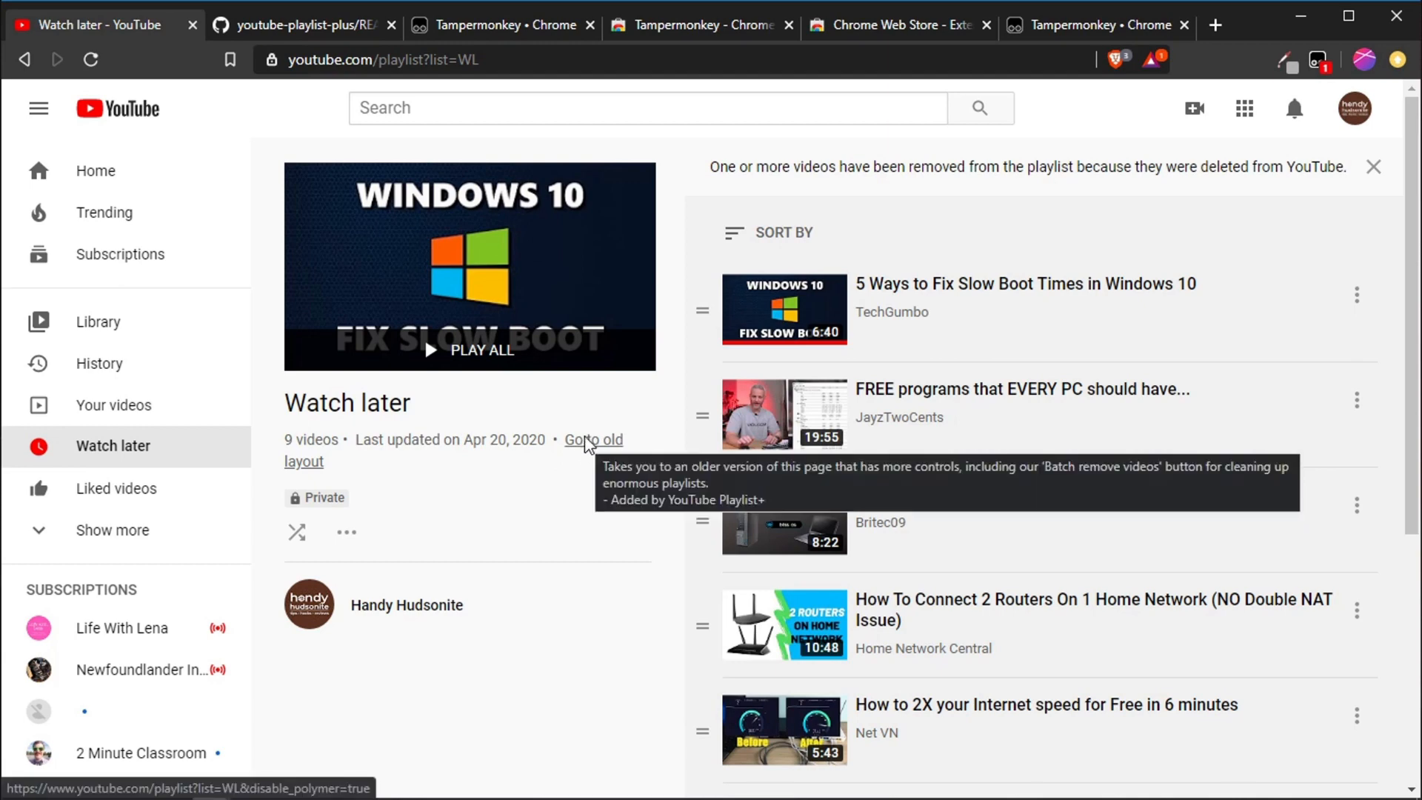
mouse_move(586, 446)
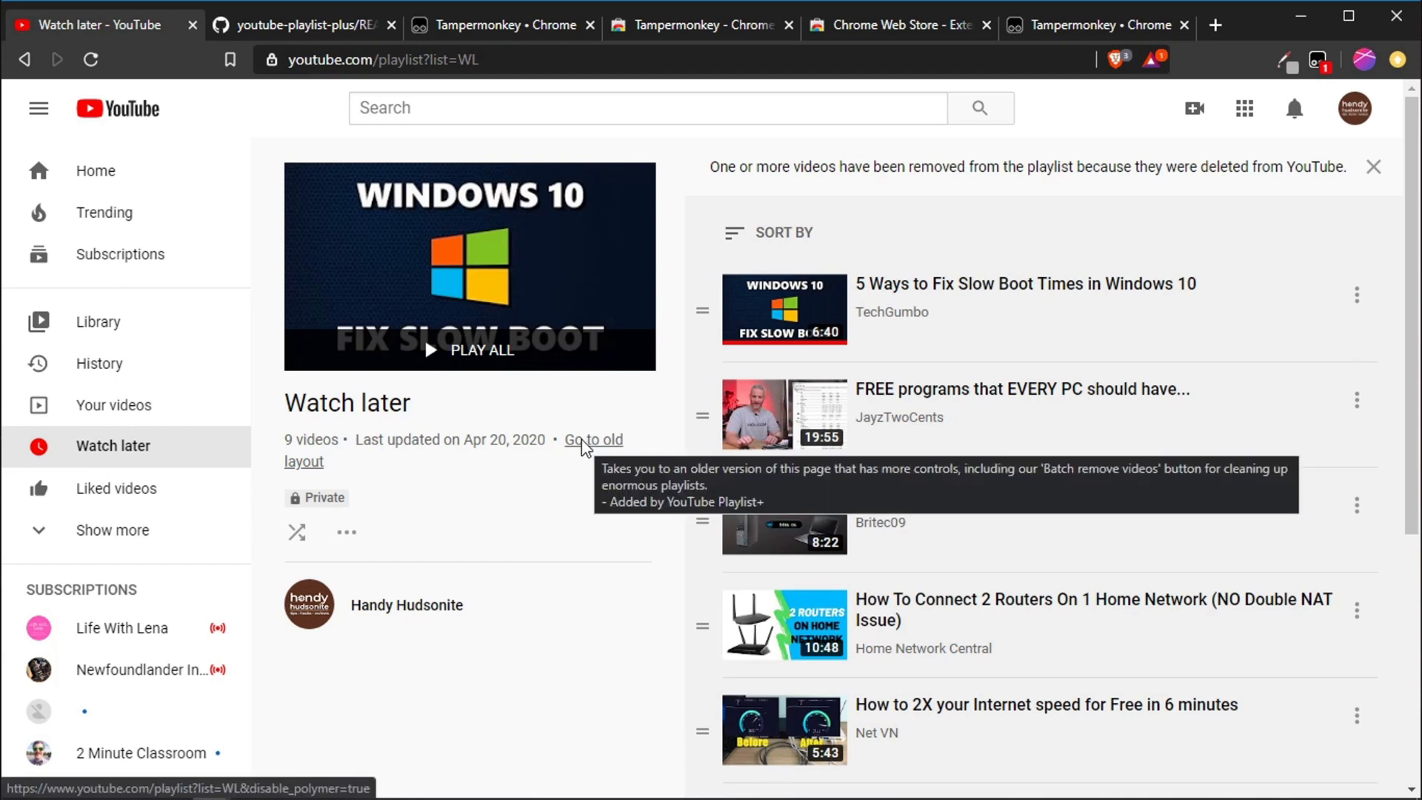
mouse_move(594, 448)
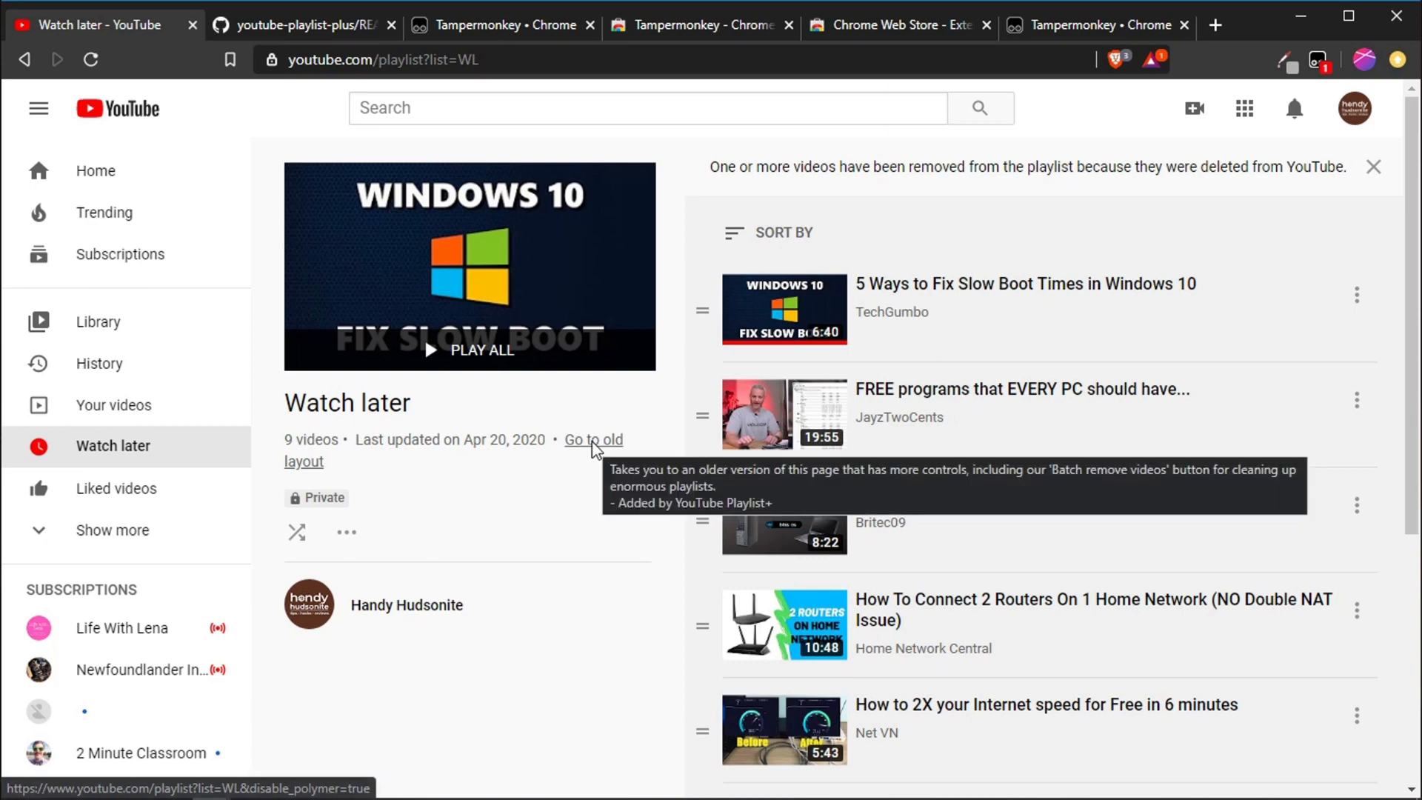
left_click(593, 440)
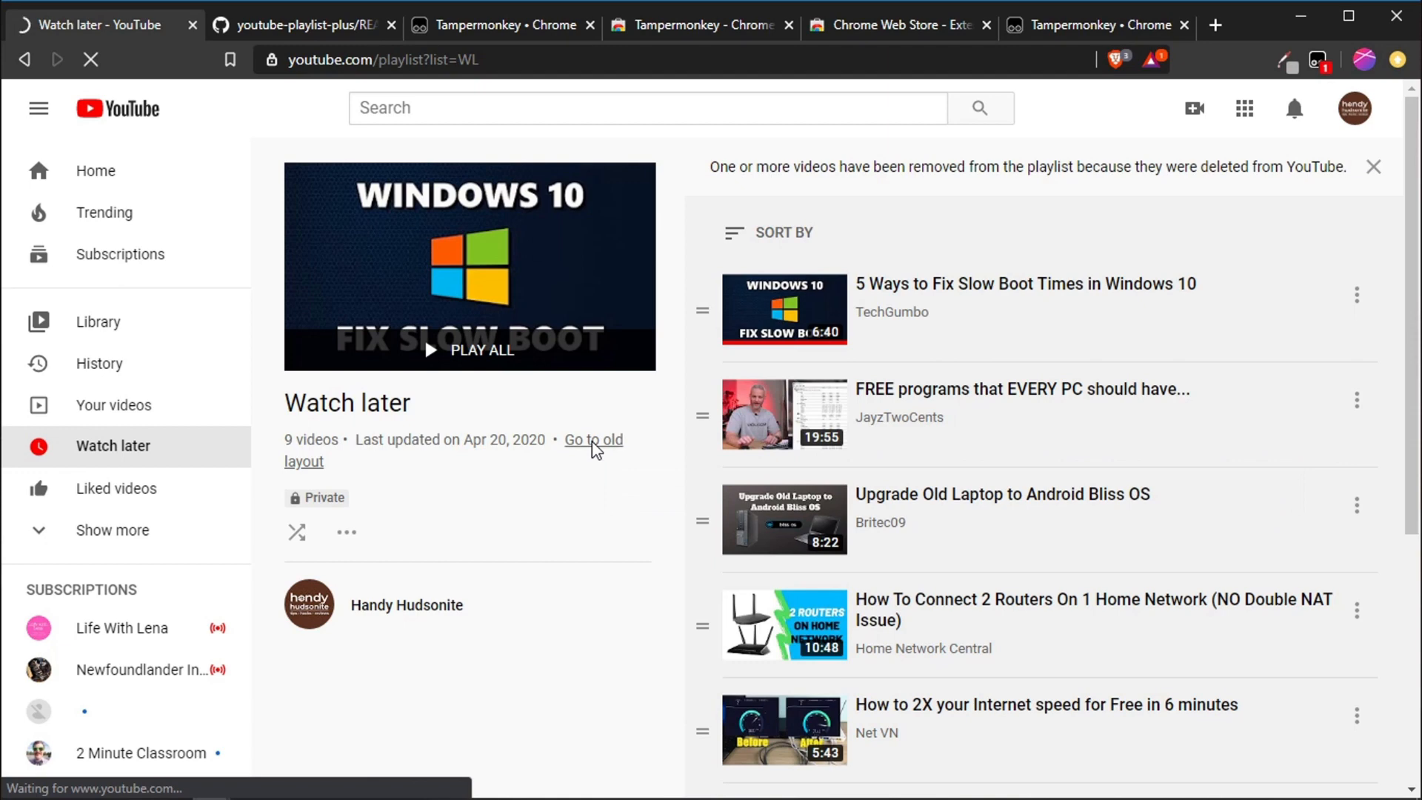
left_click(593, 440)
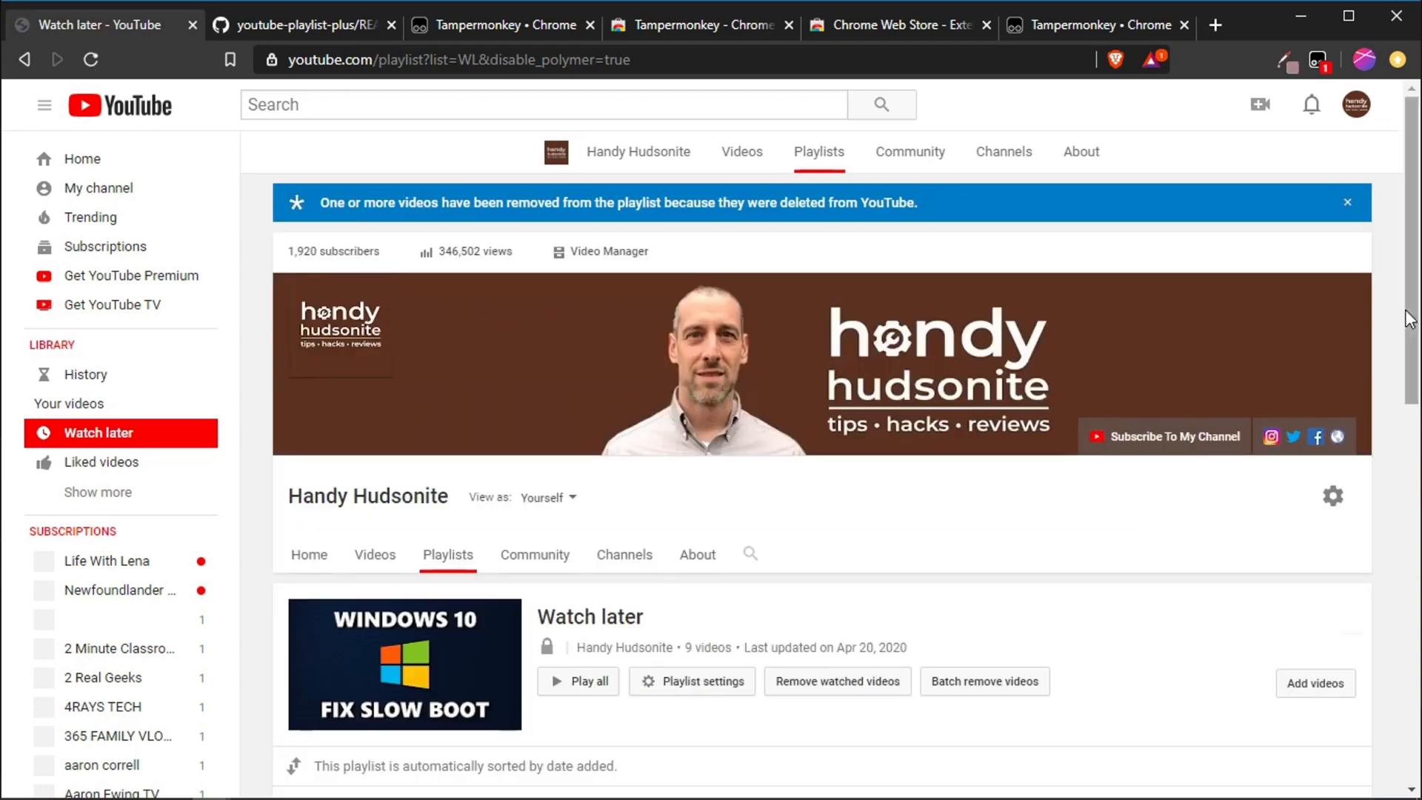
scroll("down", 3)
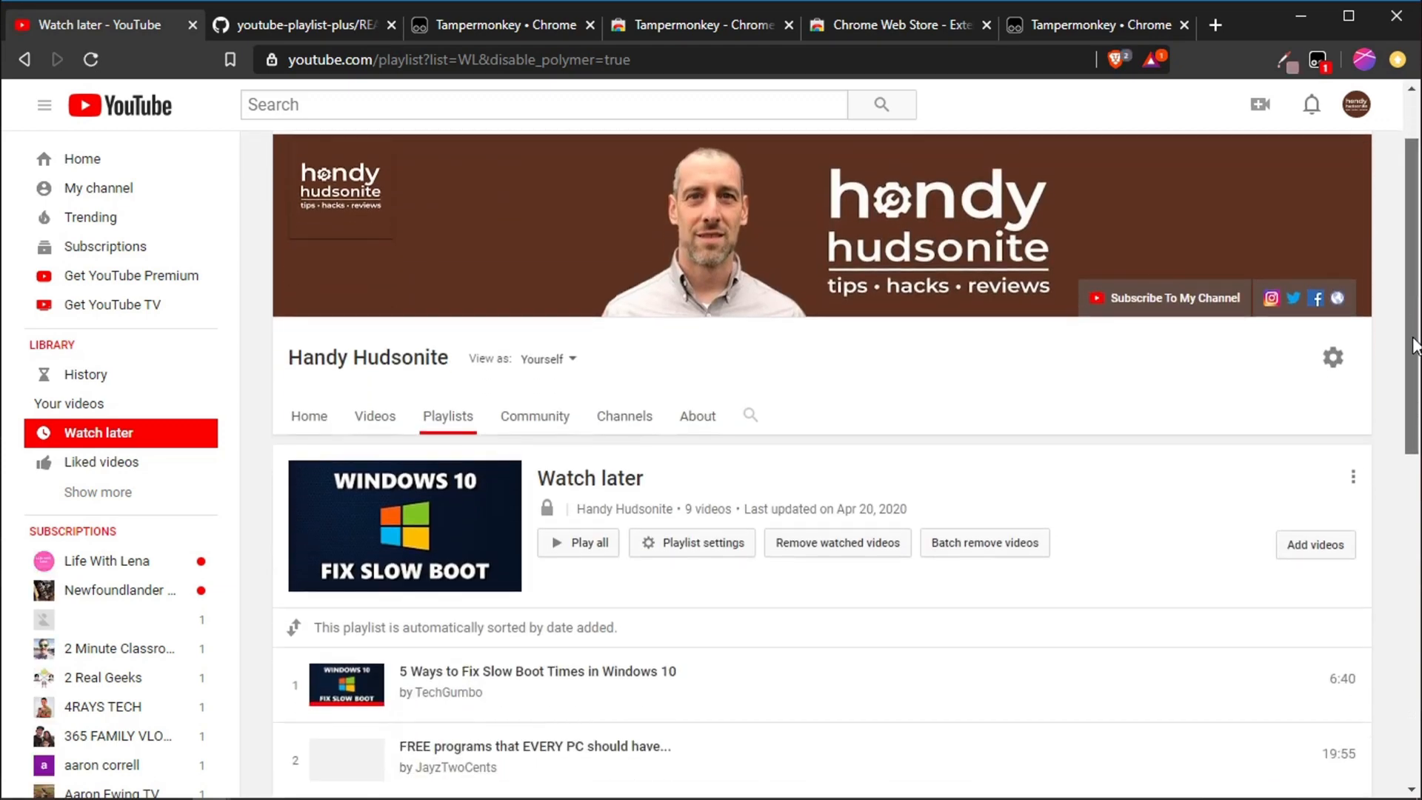
scroll("down", 3)
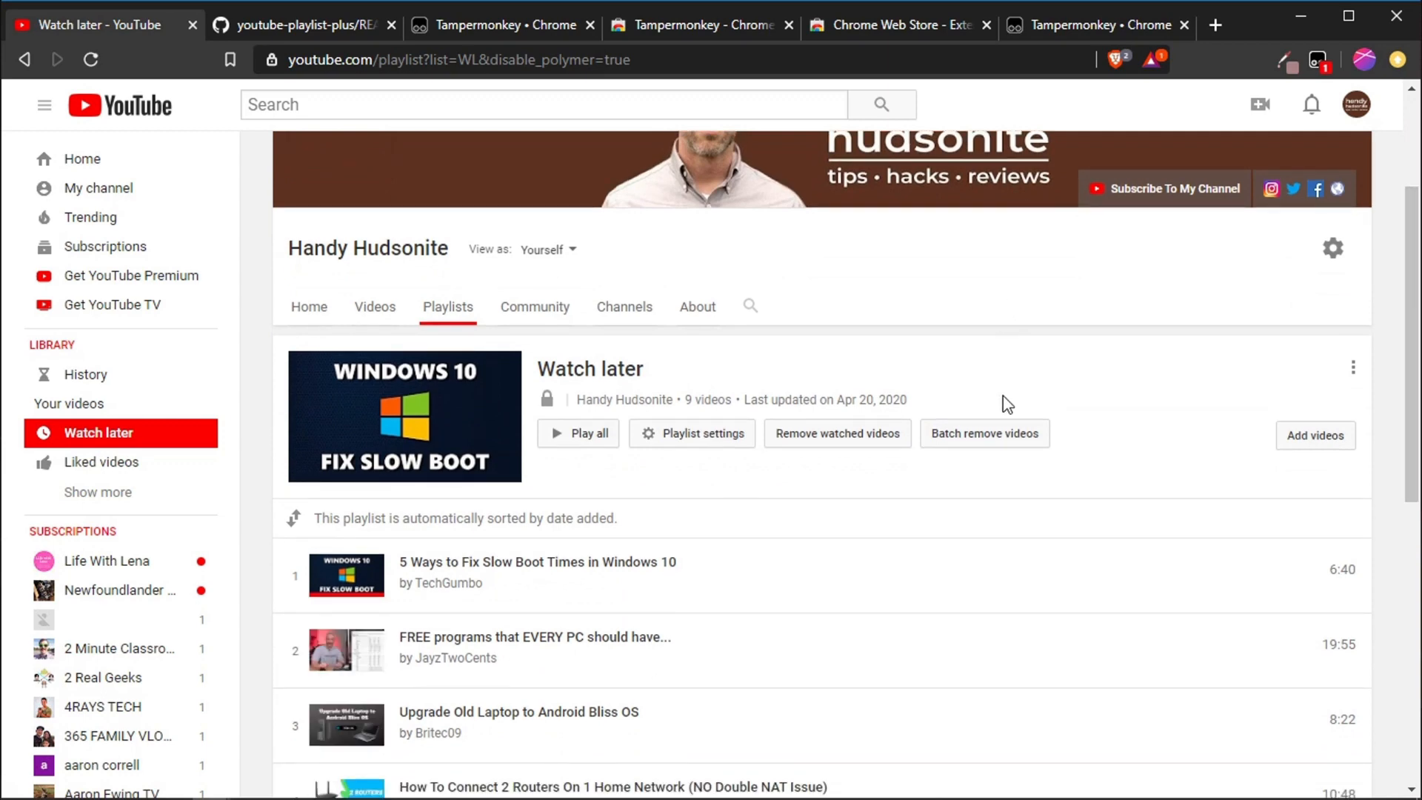
mouse_move(835, 432)
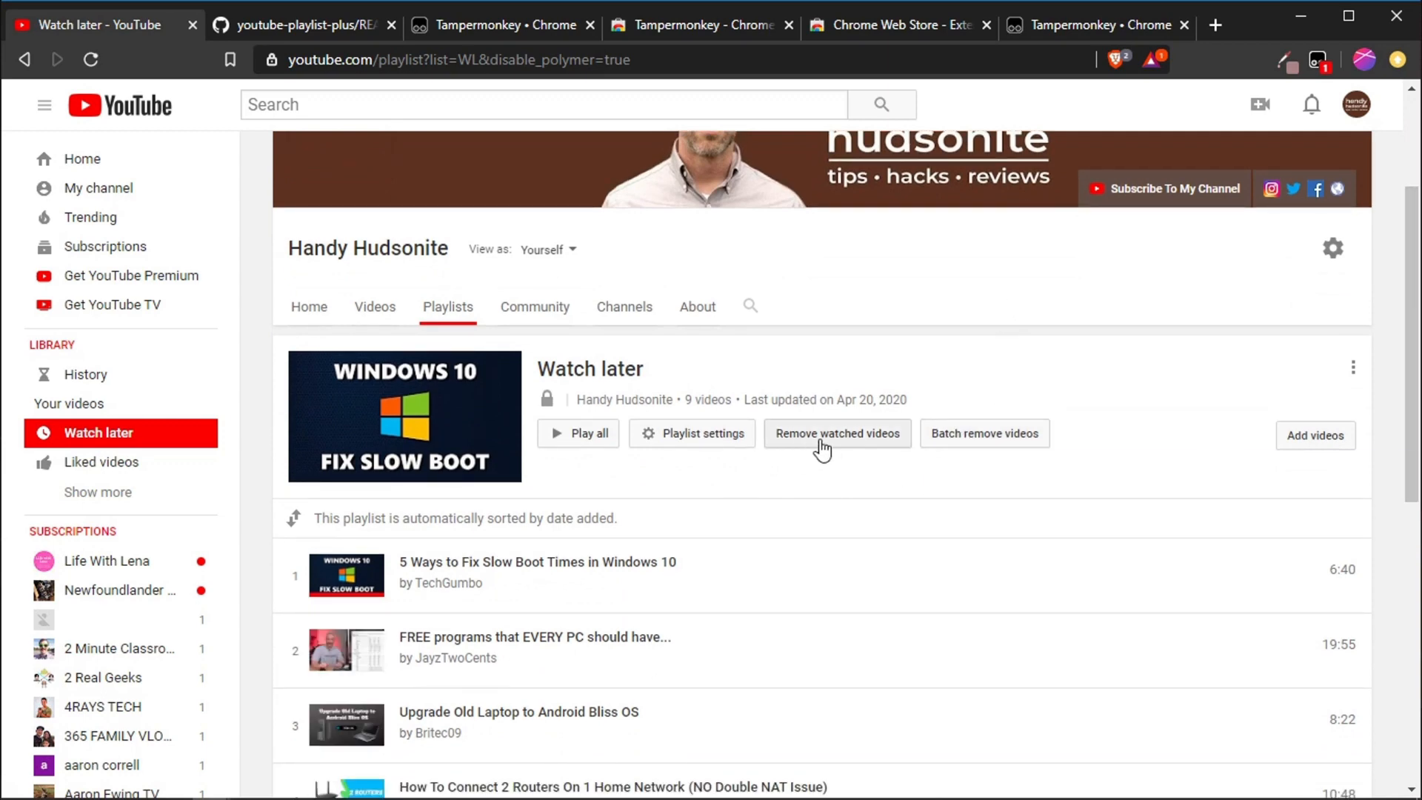
mouse_move(888, 474)
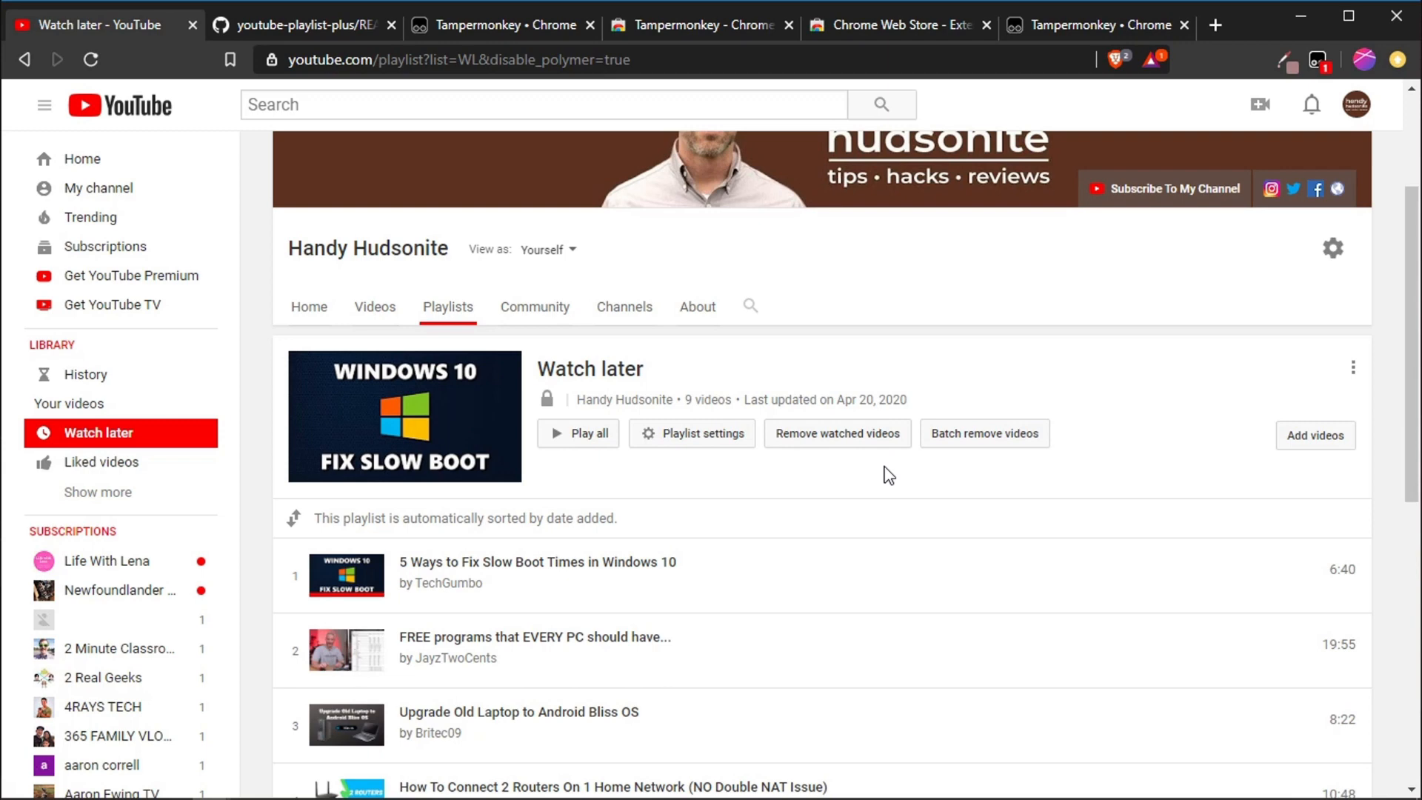
mouse_move(984, 432)
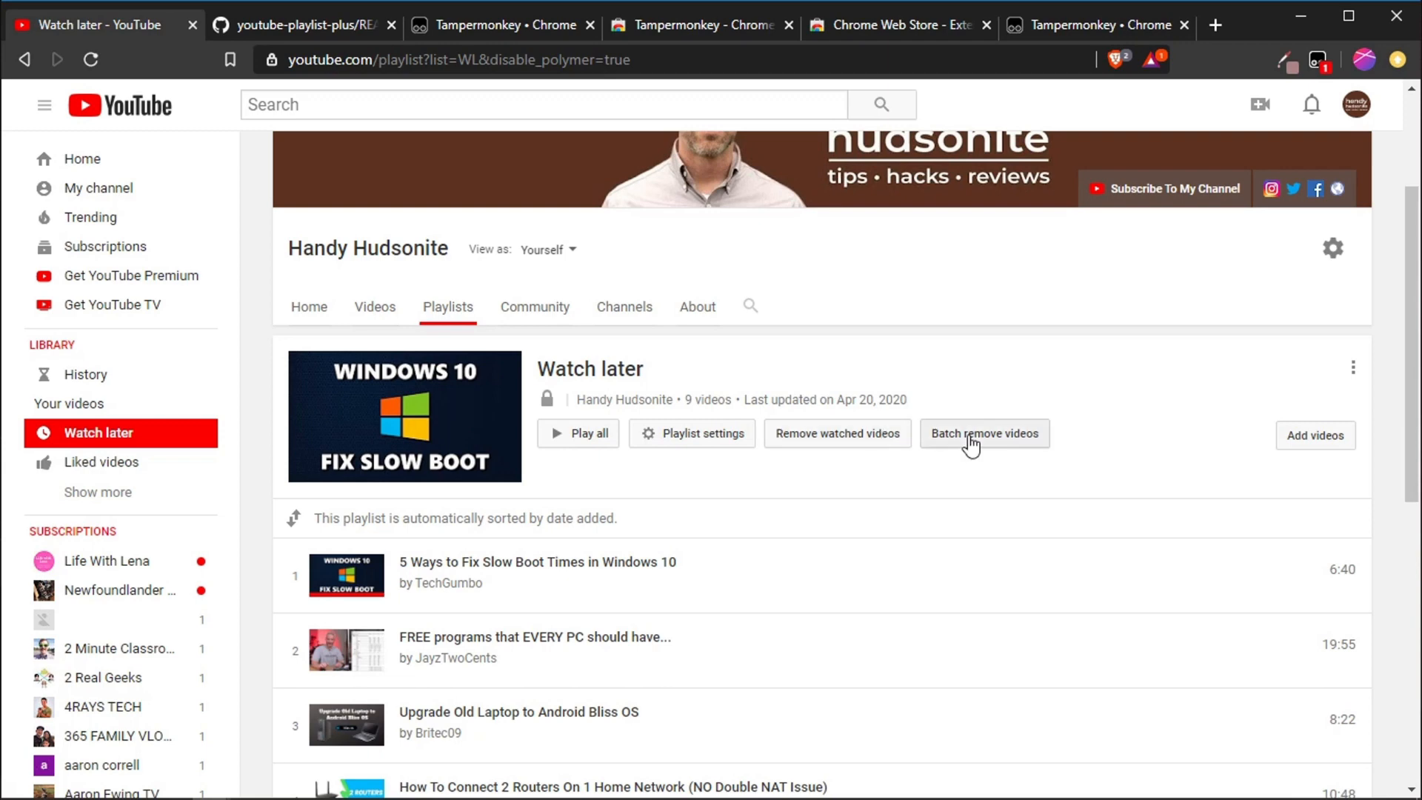
mouse_move(1006, 440)
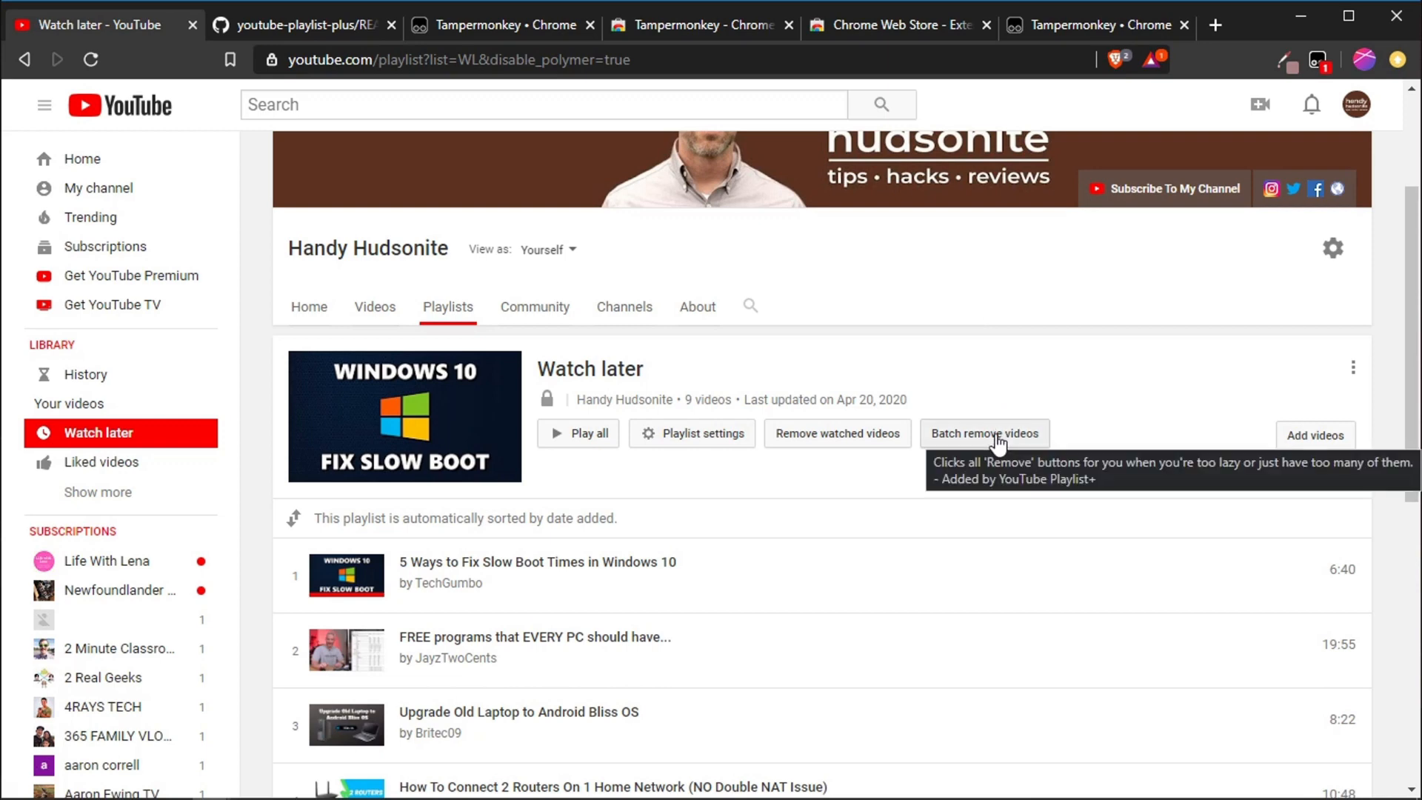
mouse_move(986, 441)
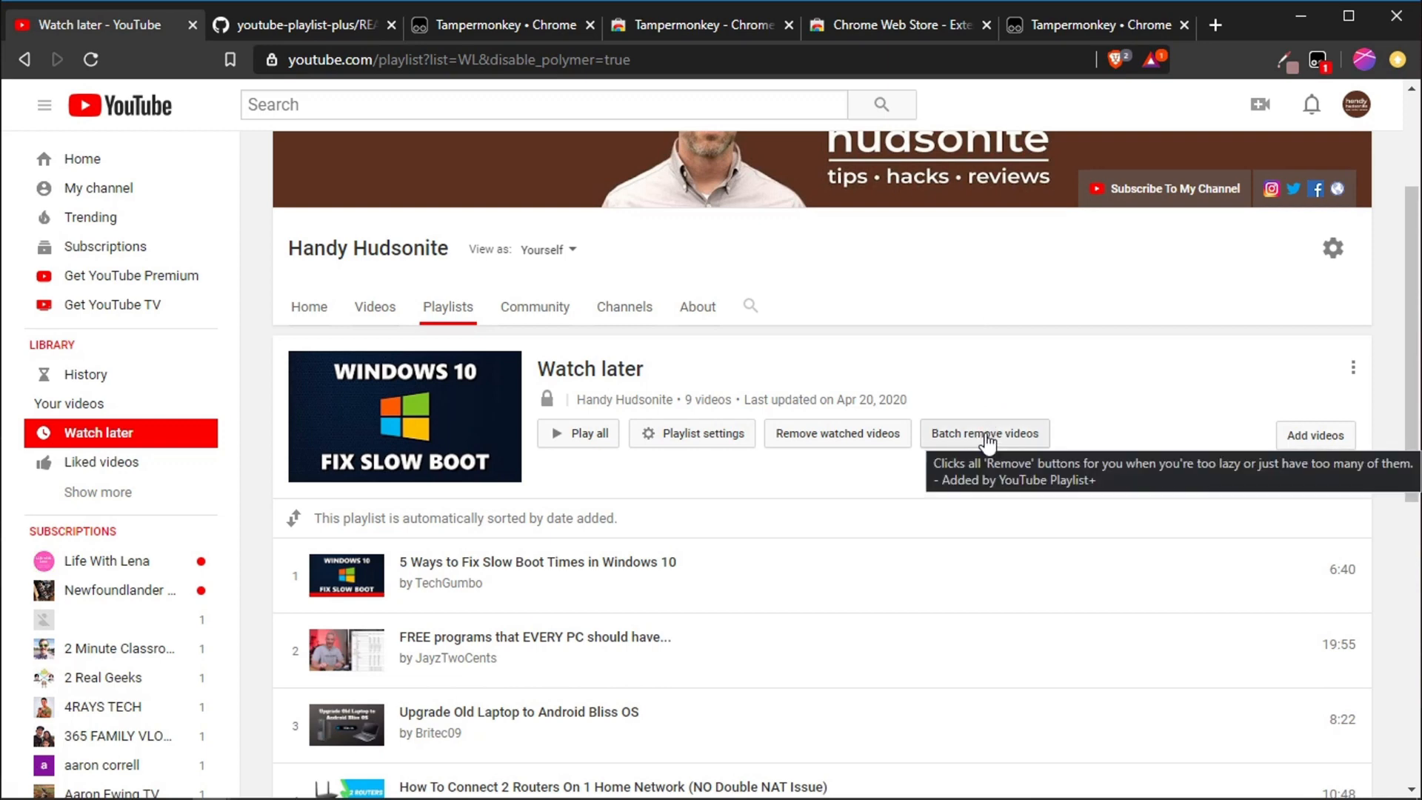
mouse_move(1386, 400)
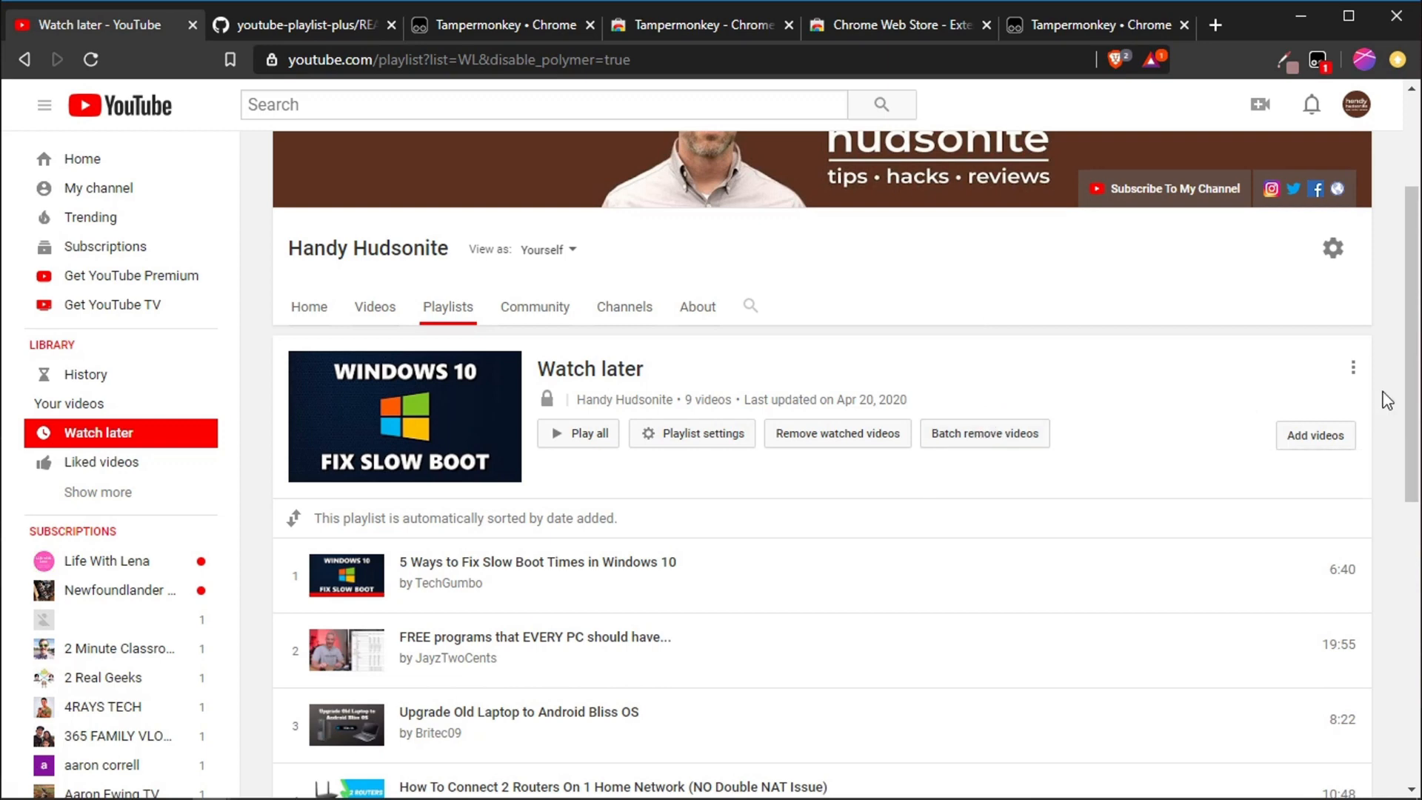
scroll("down", 3)
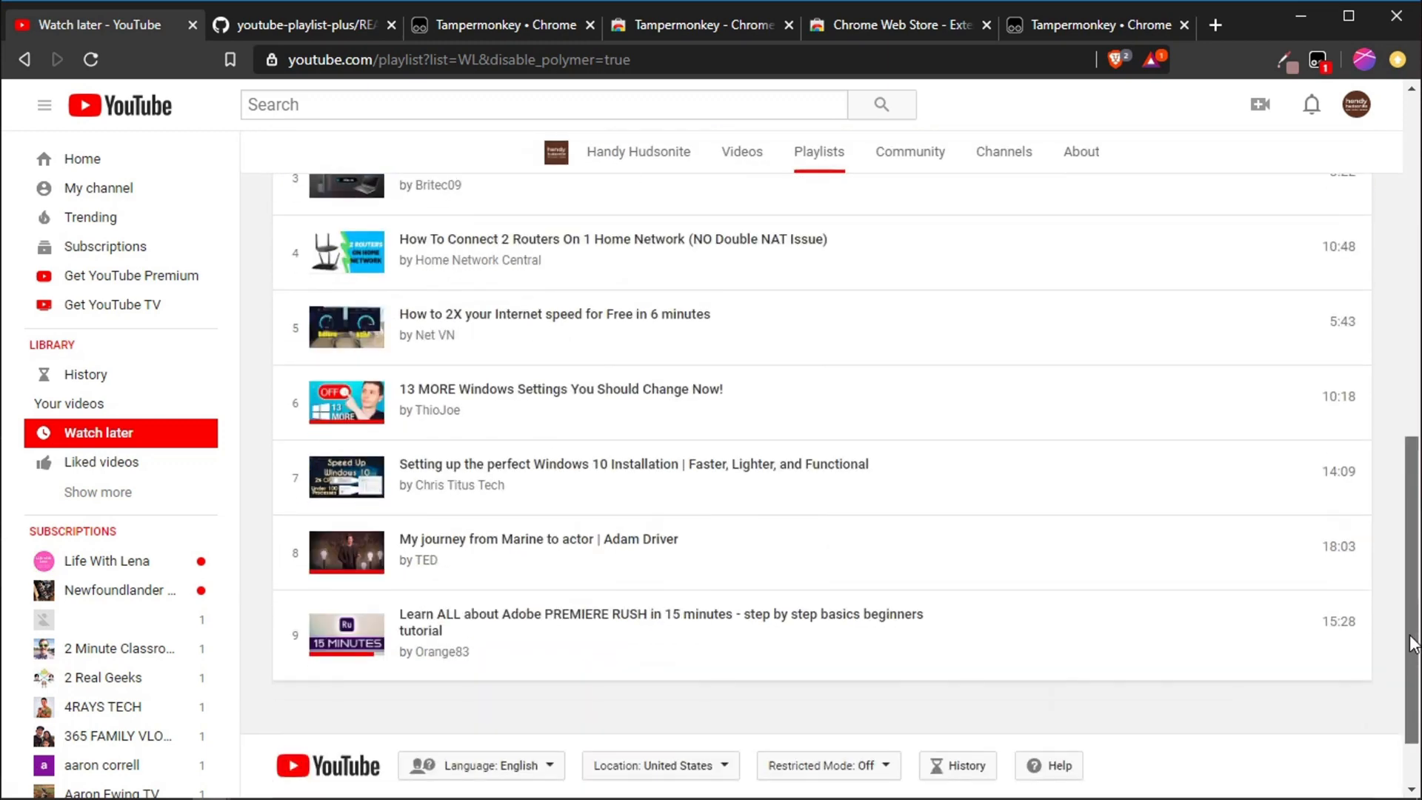
scroll("up", 3)
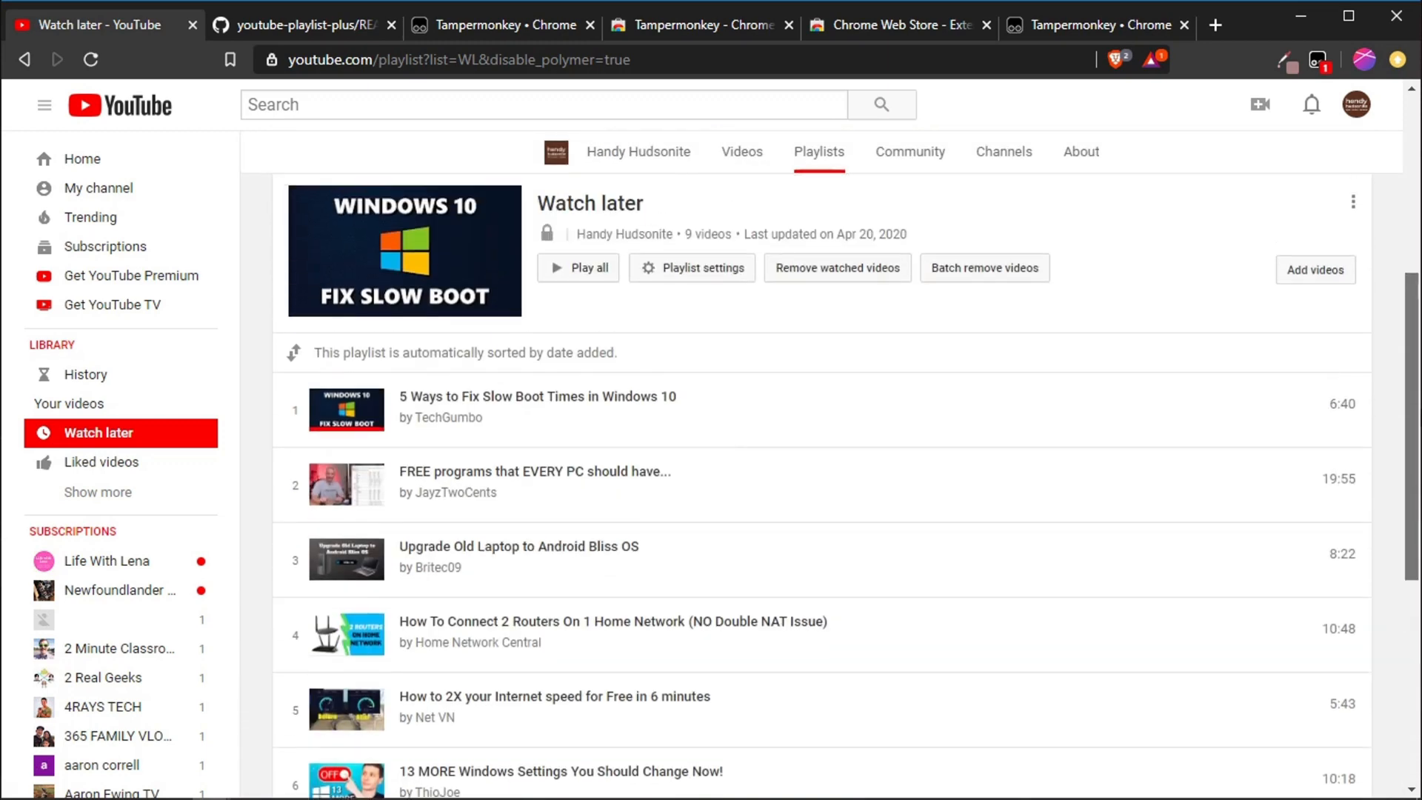
scroll("up", 3)
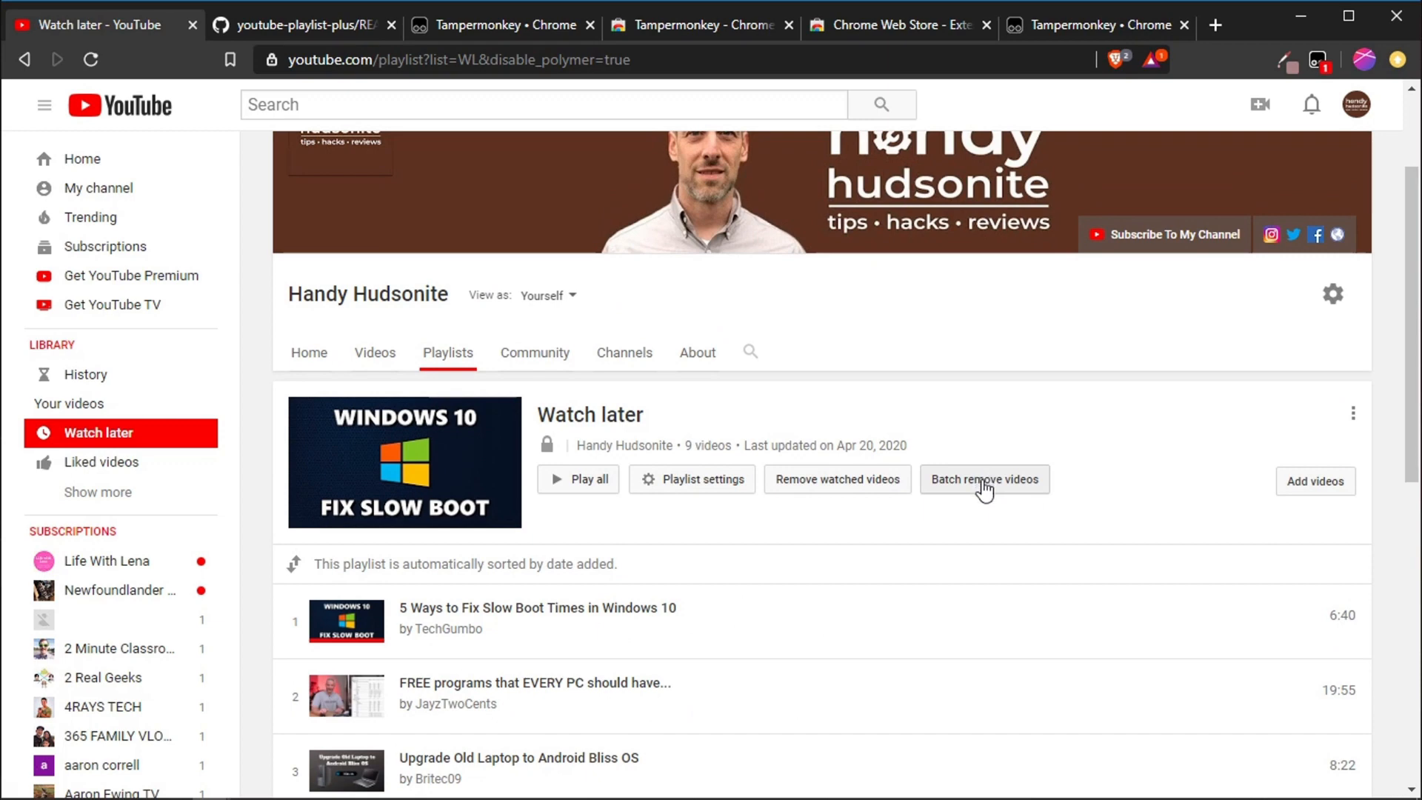
mouse_move(985, 488)
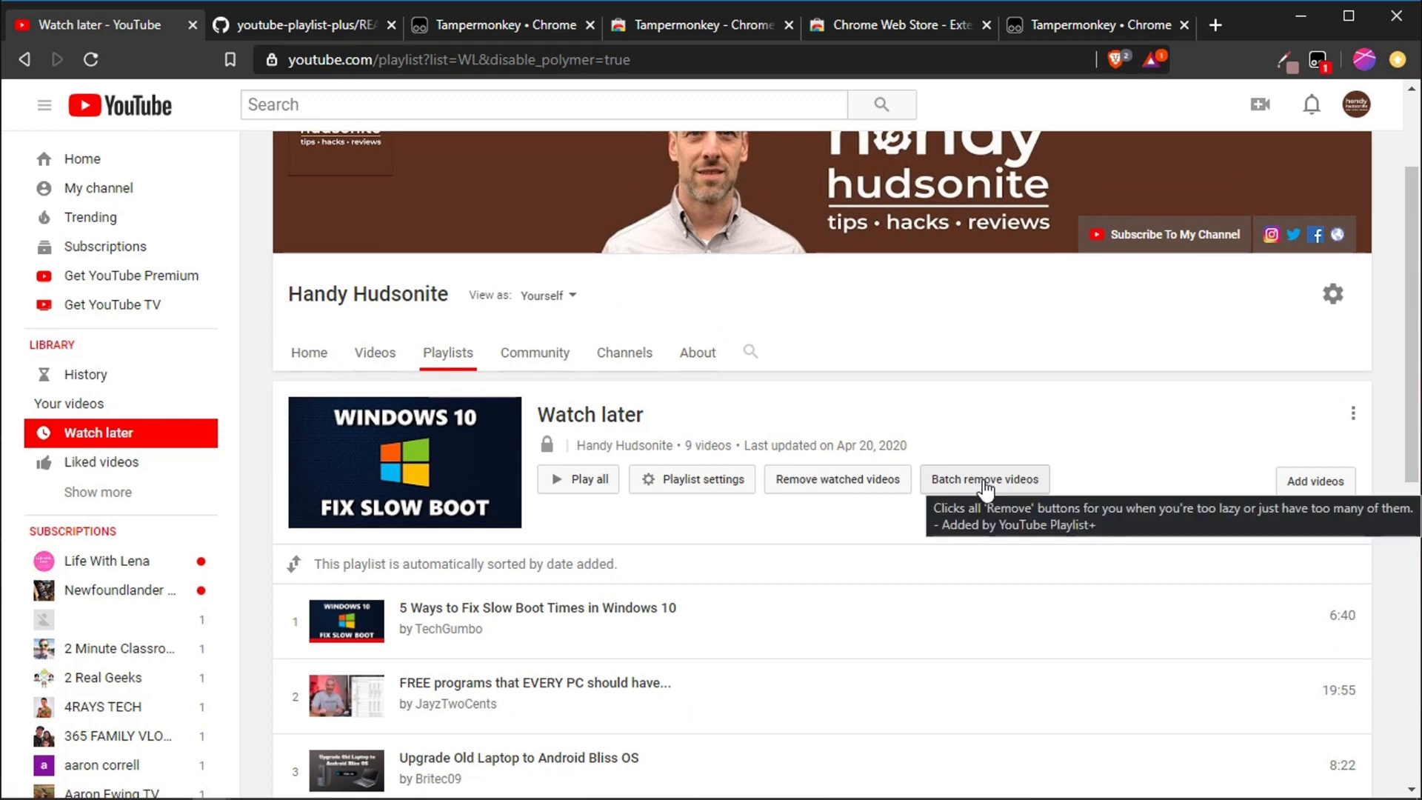
- Use Batch remove videos, enter YES in the prompt, and confirm removing nine videos
left_click(984, 479)
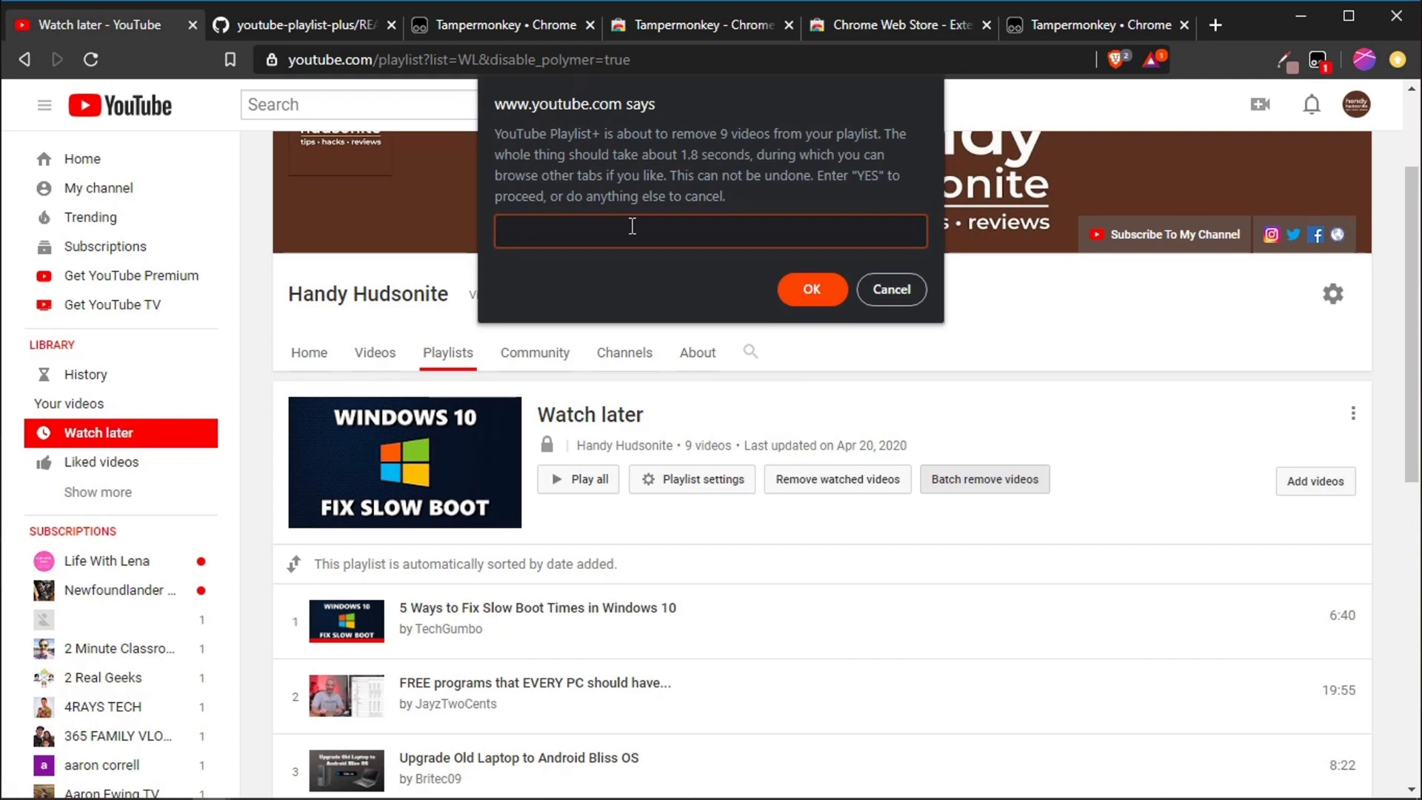
mouse_move(665, 264)
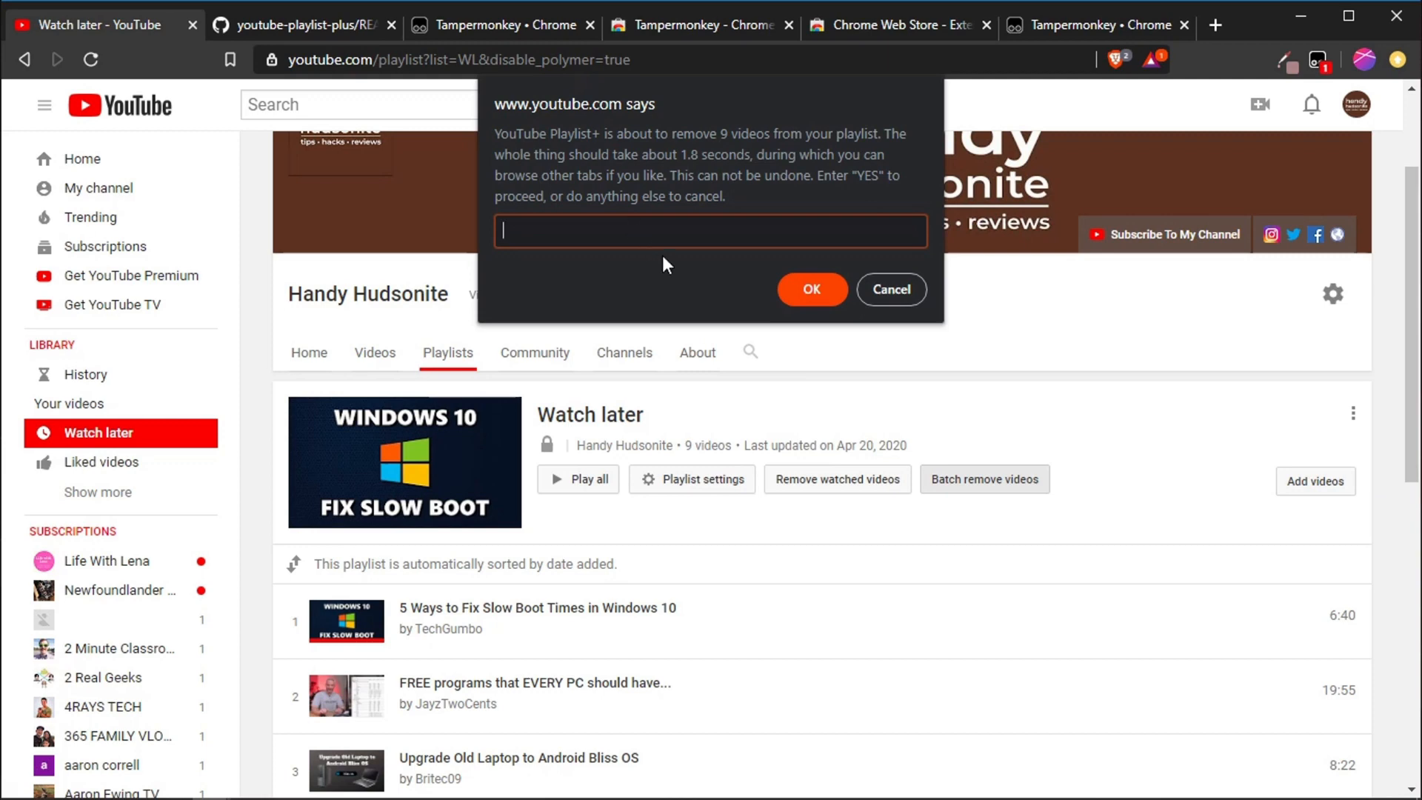
mouse_move(714, 178)
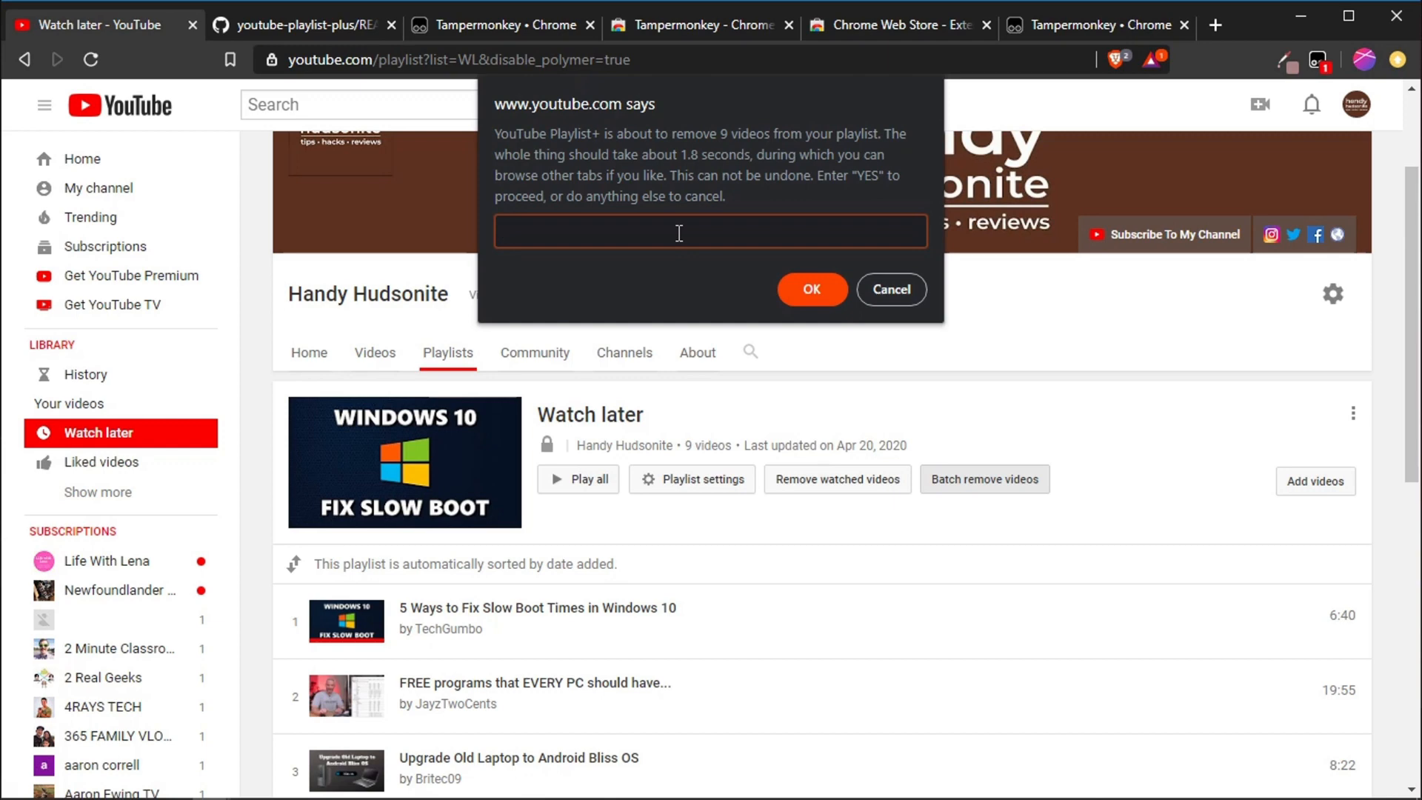
type("YEE")
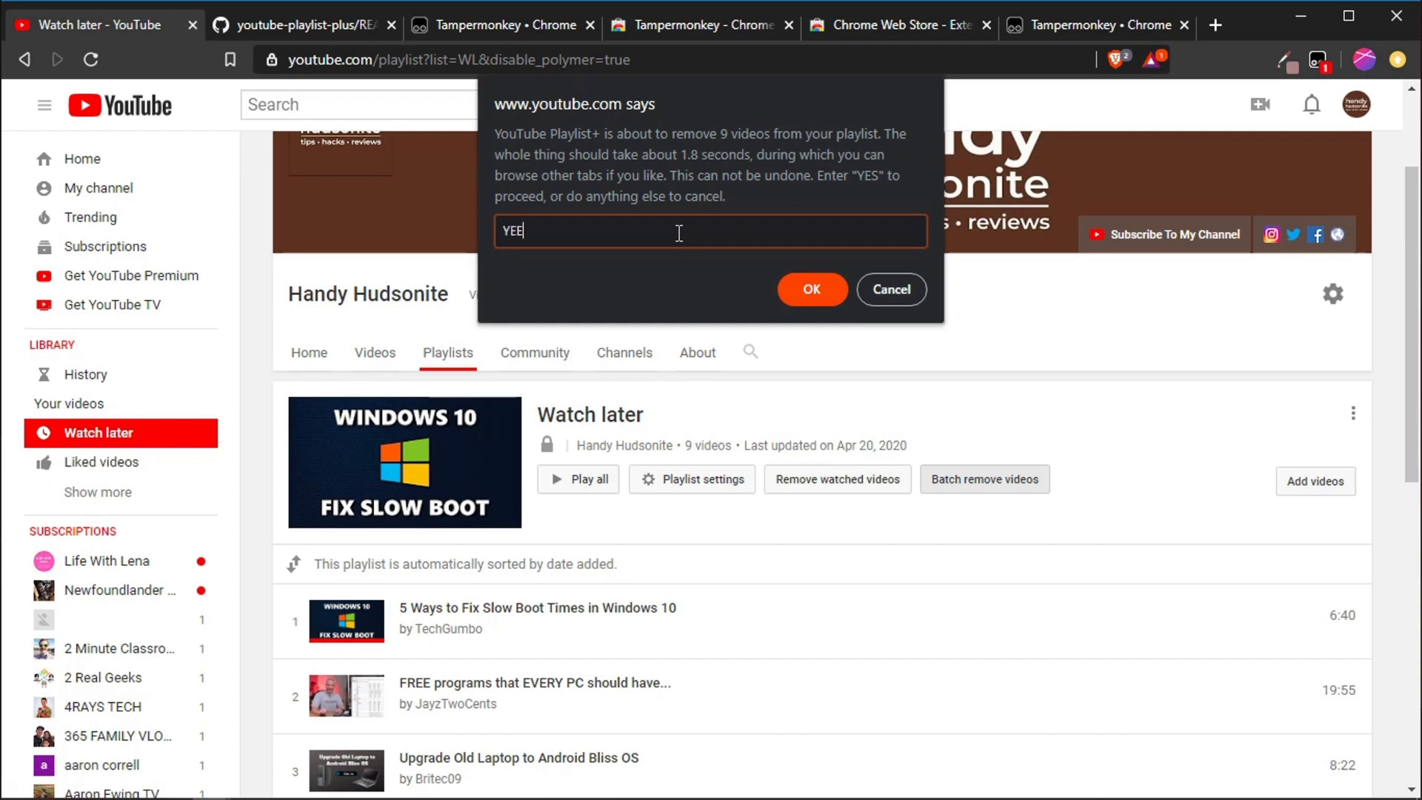
type("S")
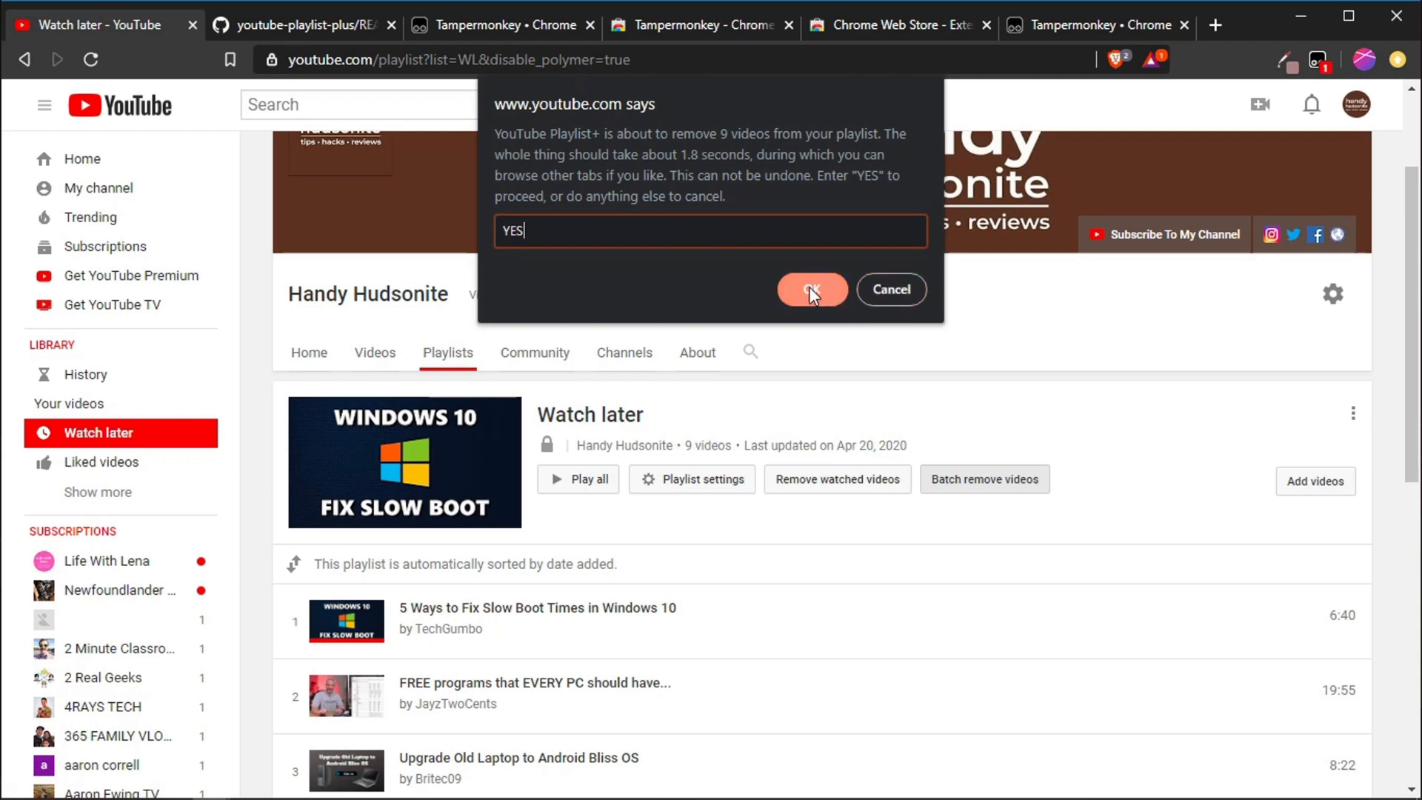
left_click(811, 290)
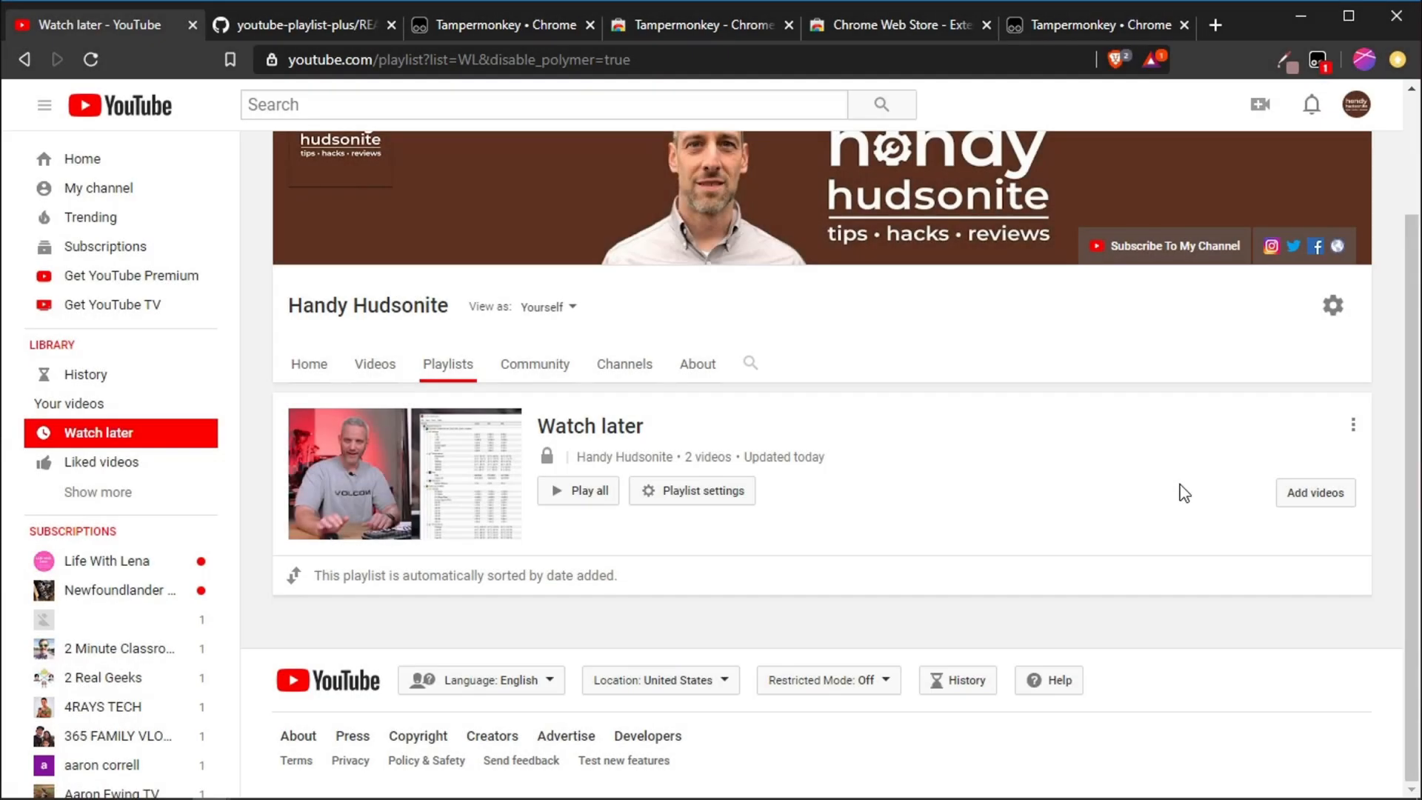
mouse_move(886, 388)
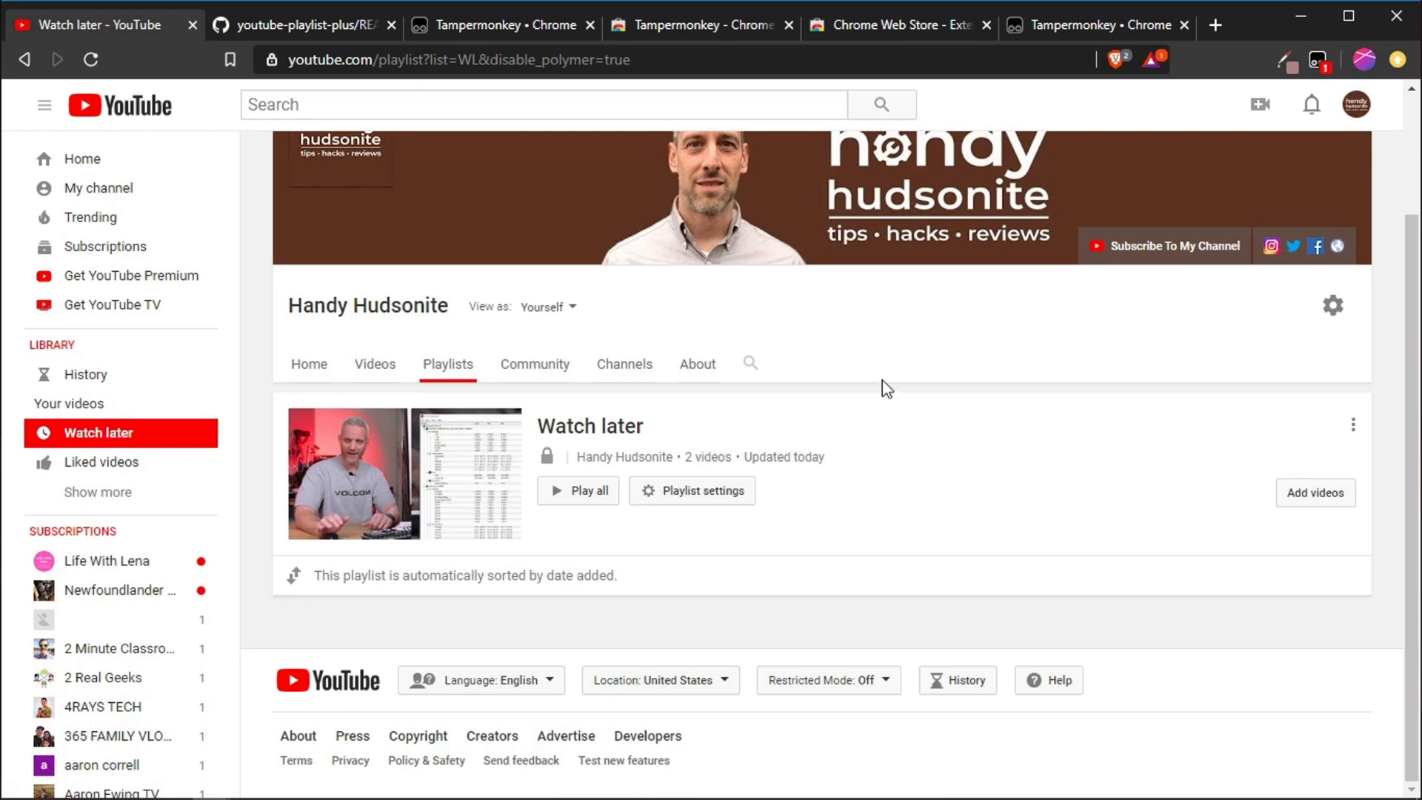
mouse_move(847, 501)
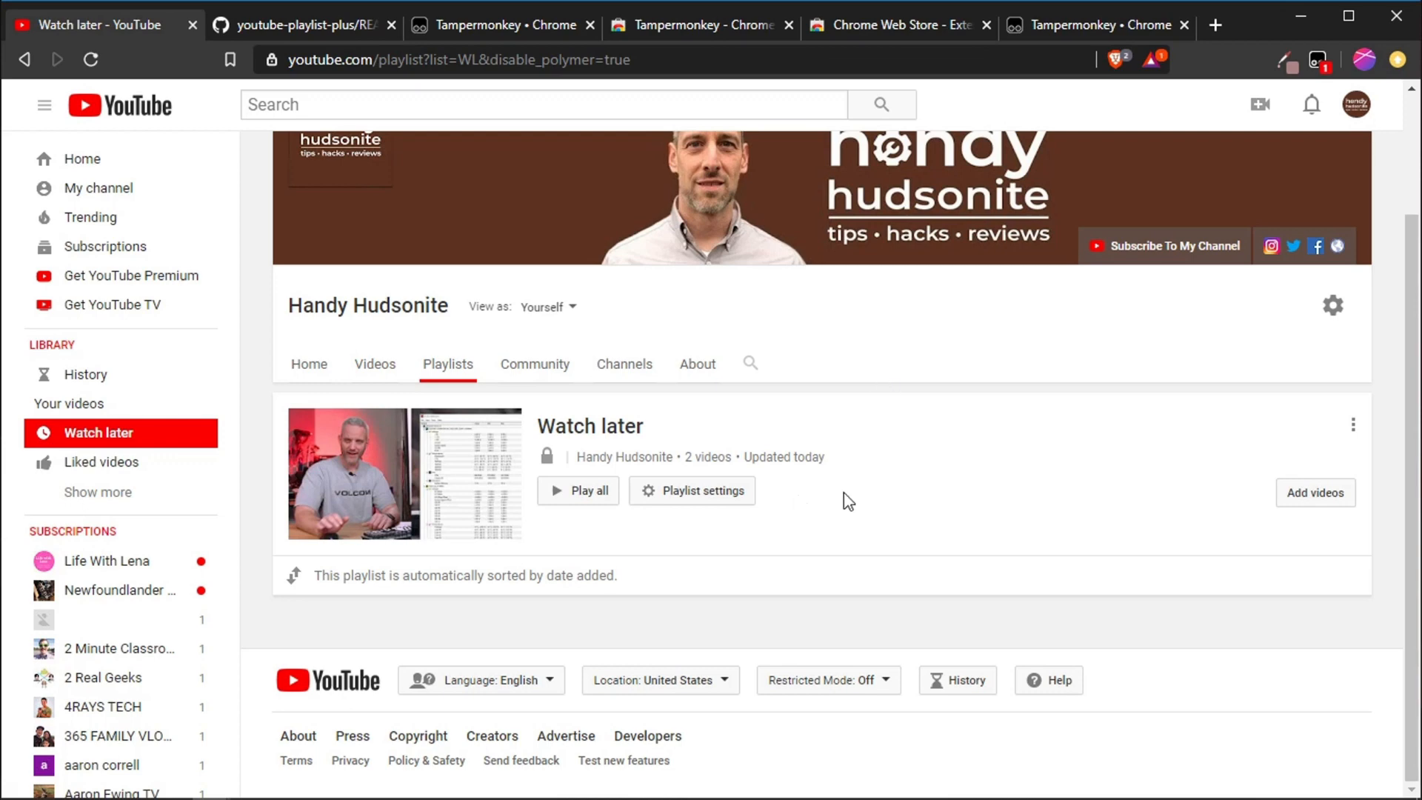
mouse_move(896, 479)
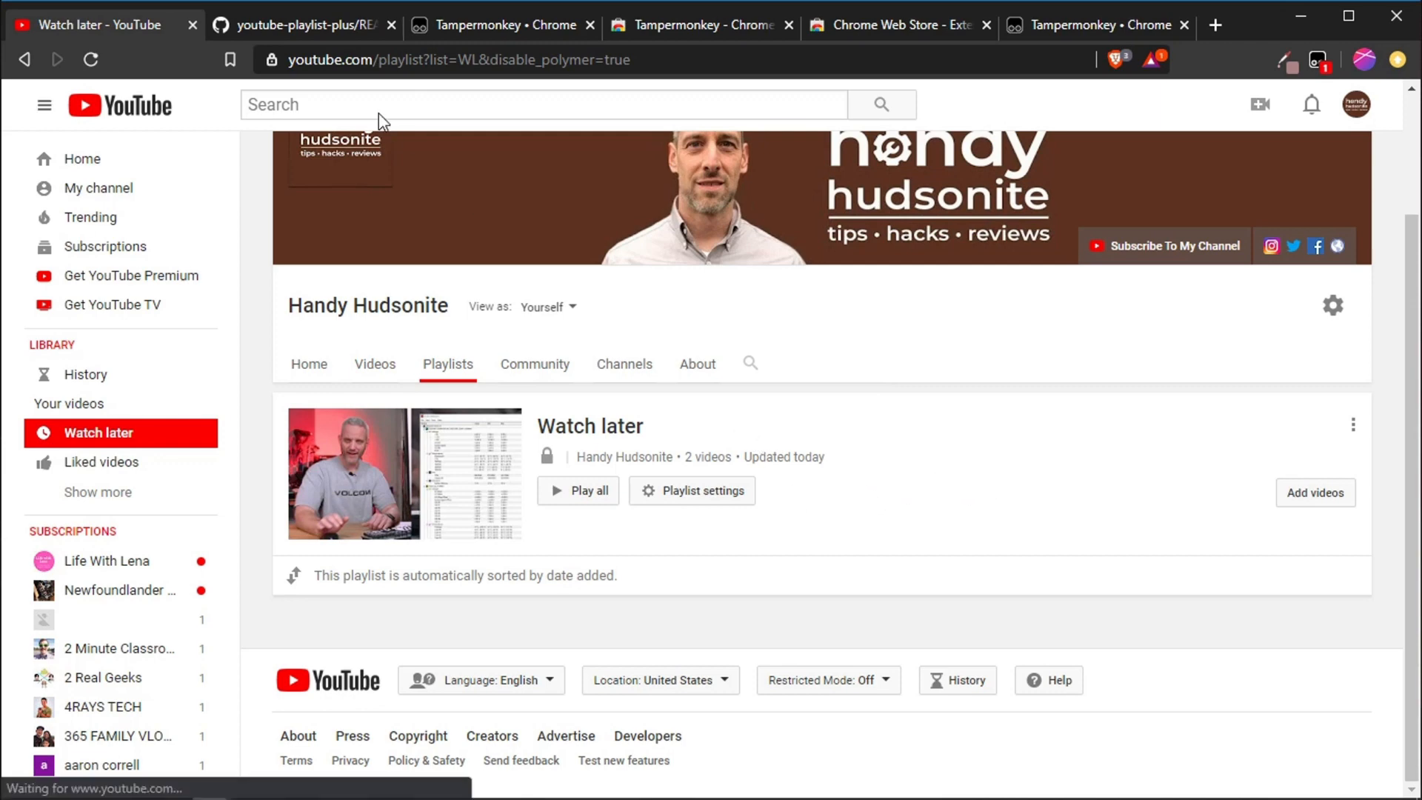
- Switch to the hosmanadam GitHub profile and scroll down past the pinned repositories
left_click(299, 25)
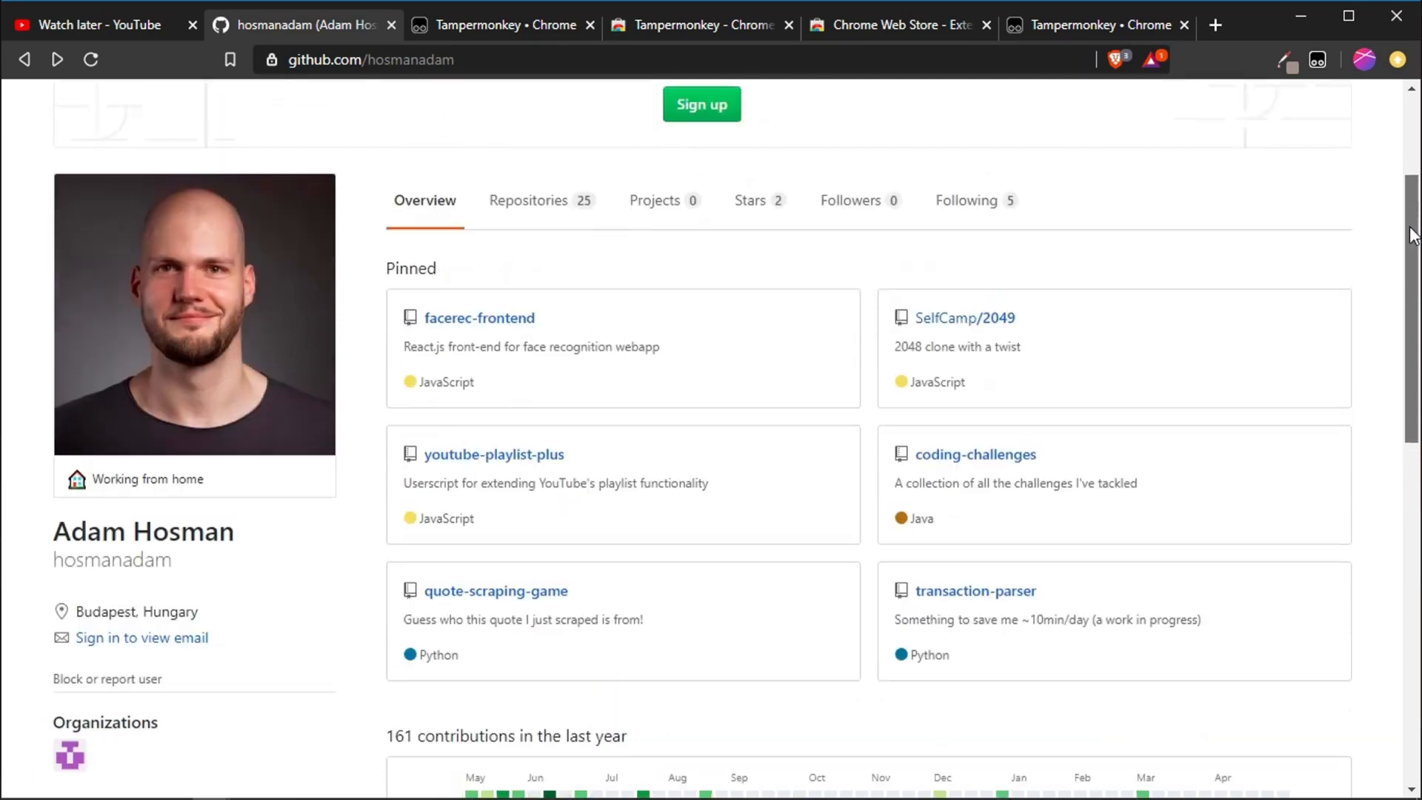
scroll("down", 3)
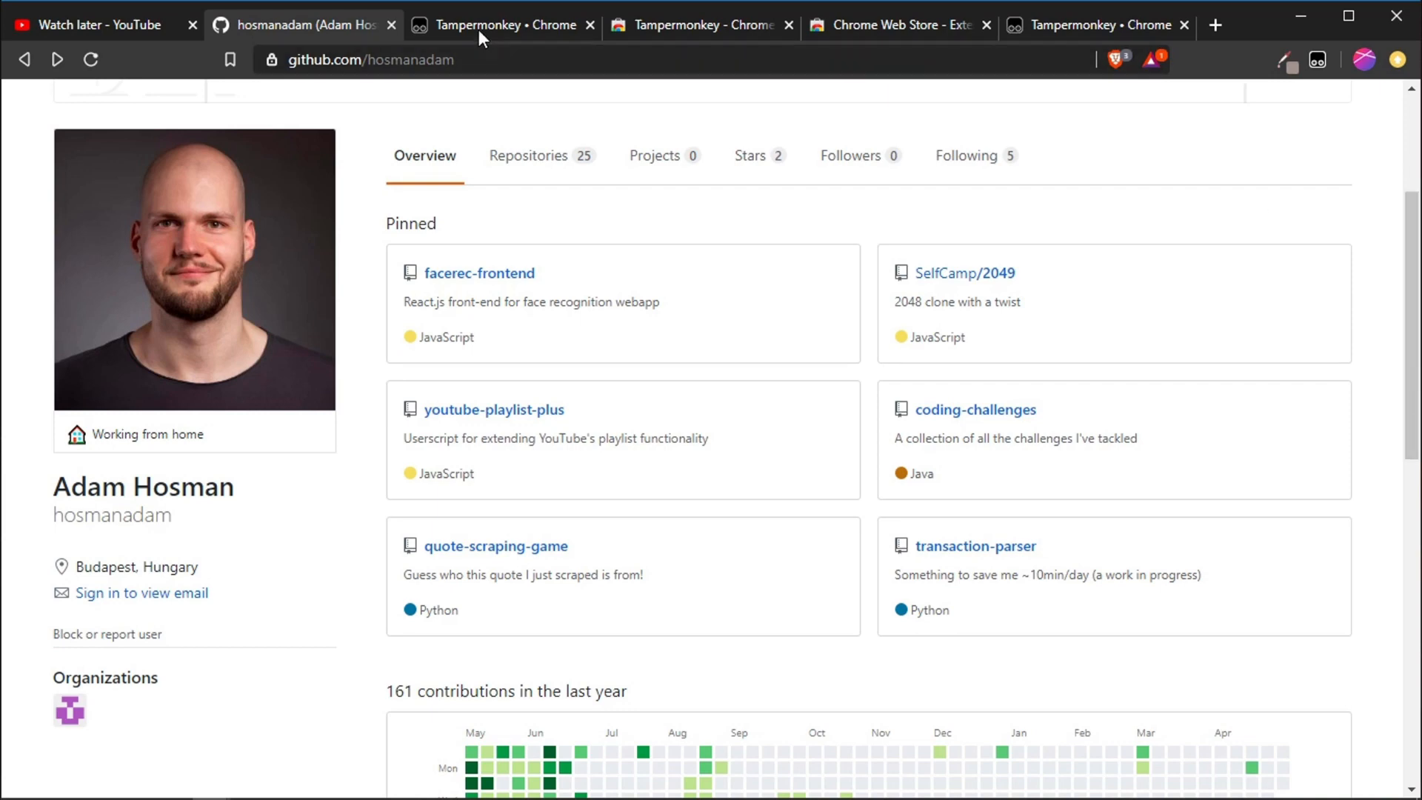
- Switch to the tampermonkey.net tab showing the stable and beta download options
left_click(498, 25)
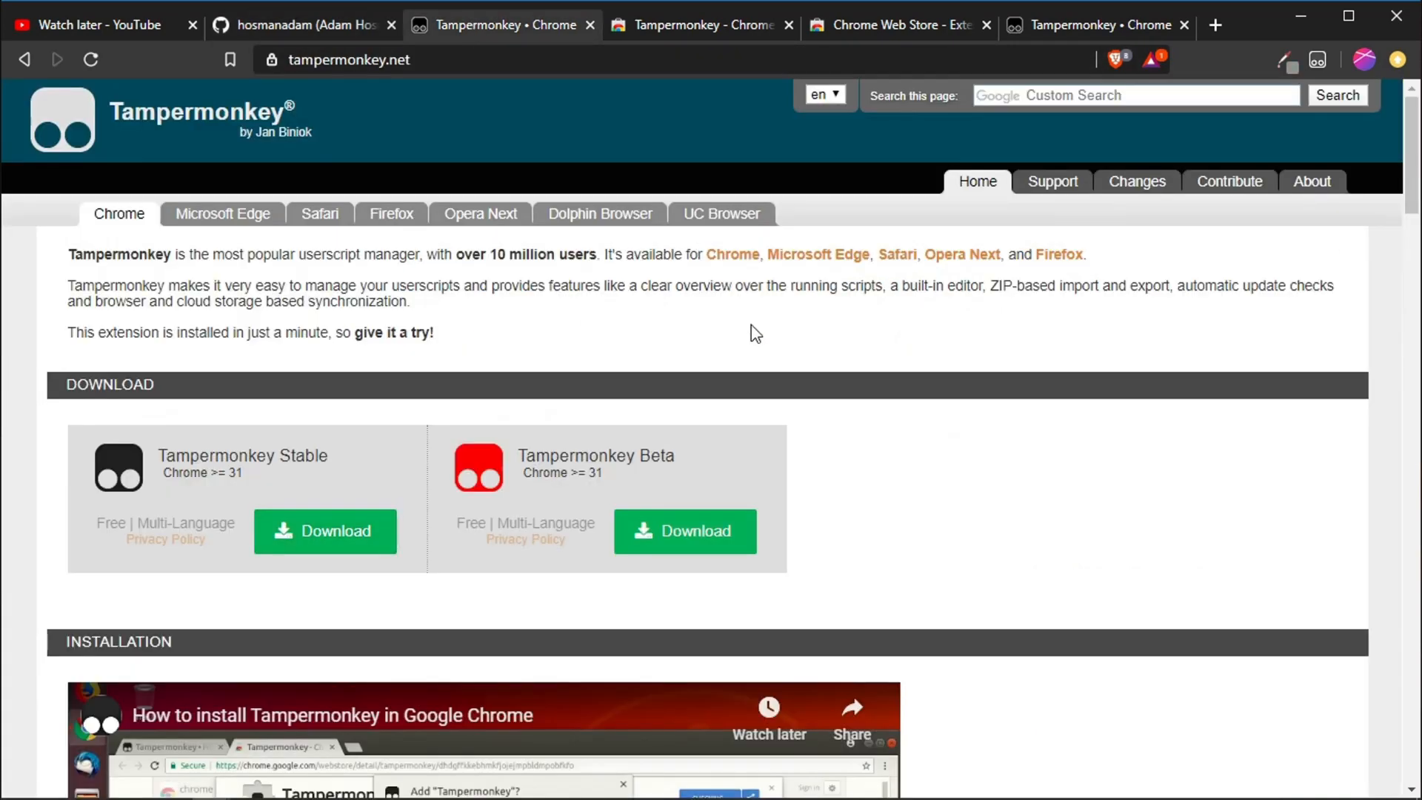
mouse_move(1139, 505)
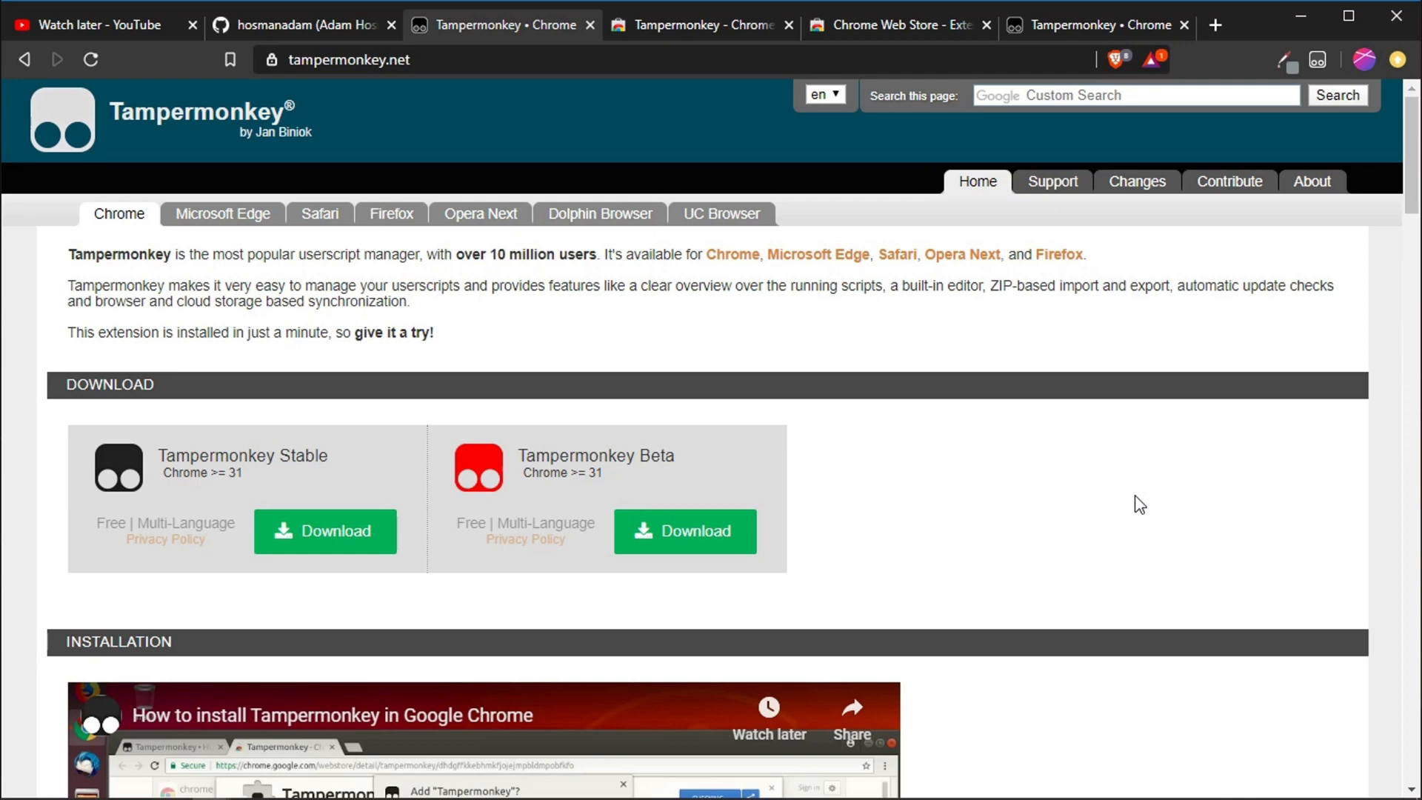
mouse_move(848, 308)
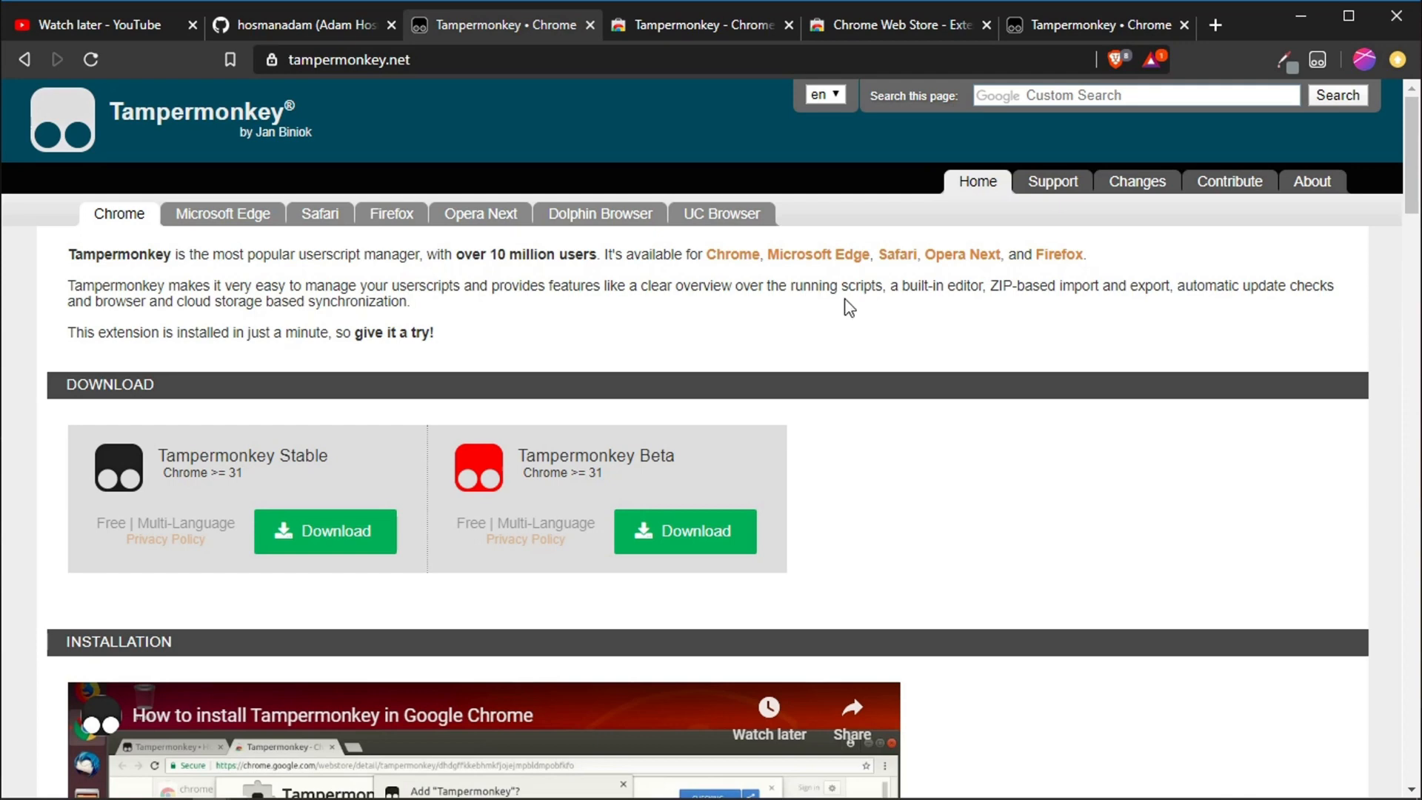
mouse_move(574, 148)
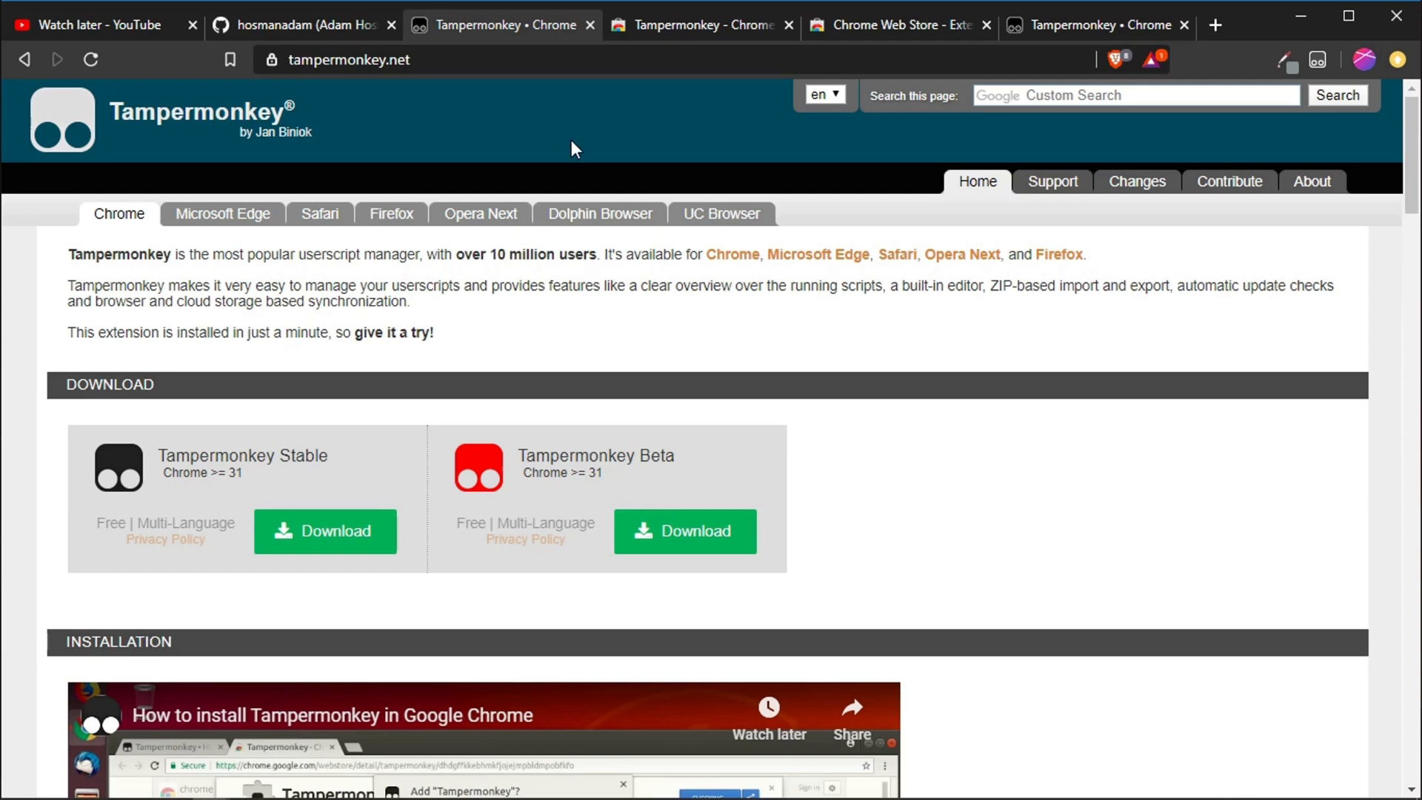